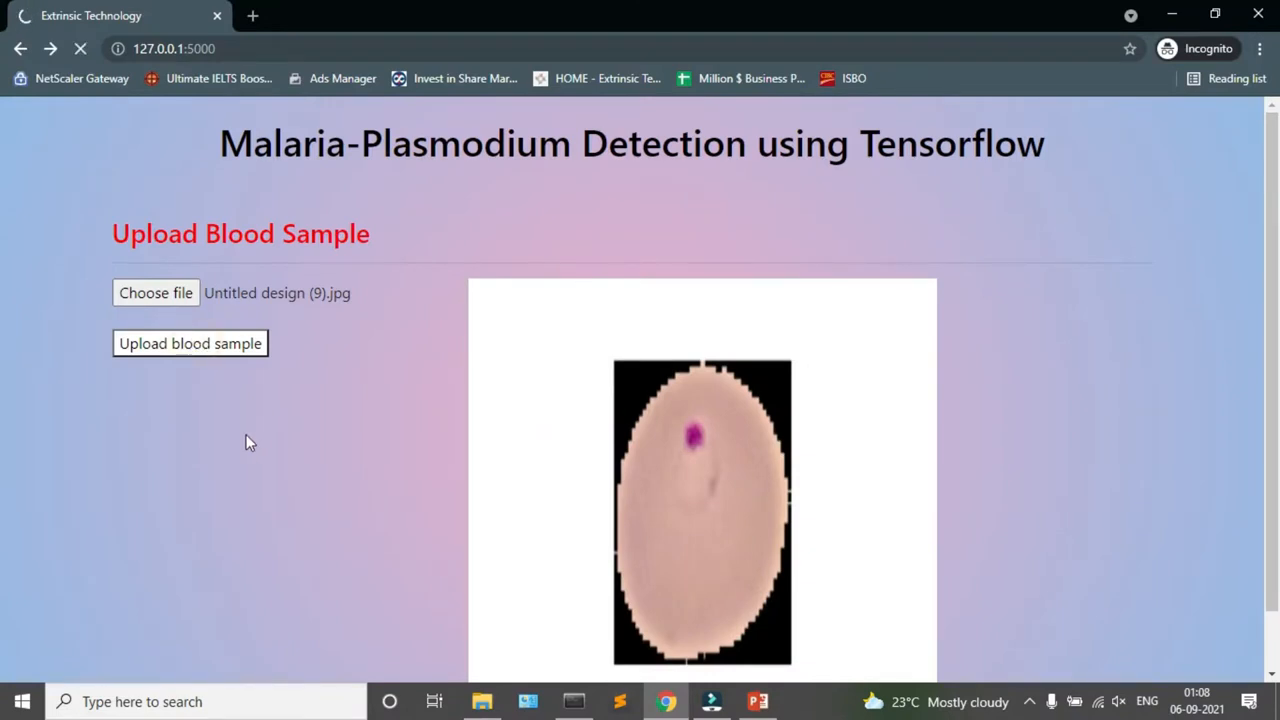
Upload the chosen blood sample to get the plasmodium-infected 66% result image
{"action": "left_click", "coordinate": [190, 344]}
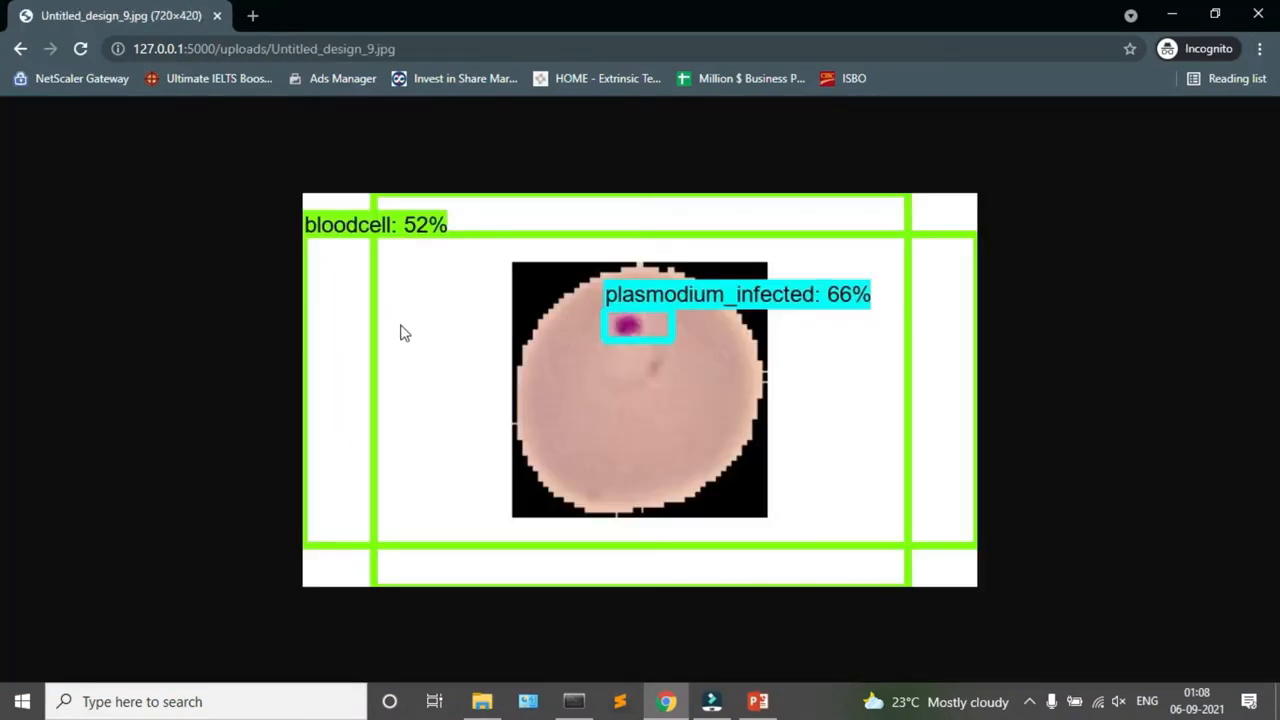
{"action": "mouse_move", "coordinate": [660, 336]}
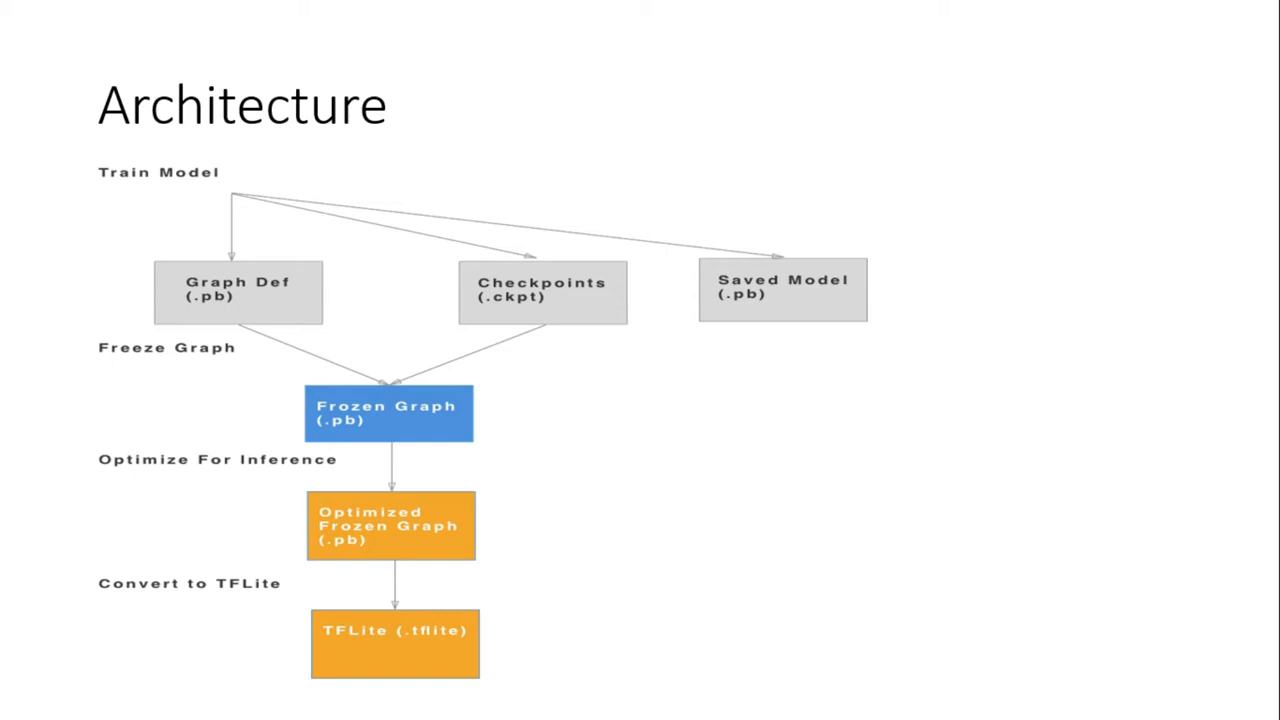
Leave the slide show and return to Normal view on the Malaria Cell Image slide
{"action": "key", "text": "Escape"}
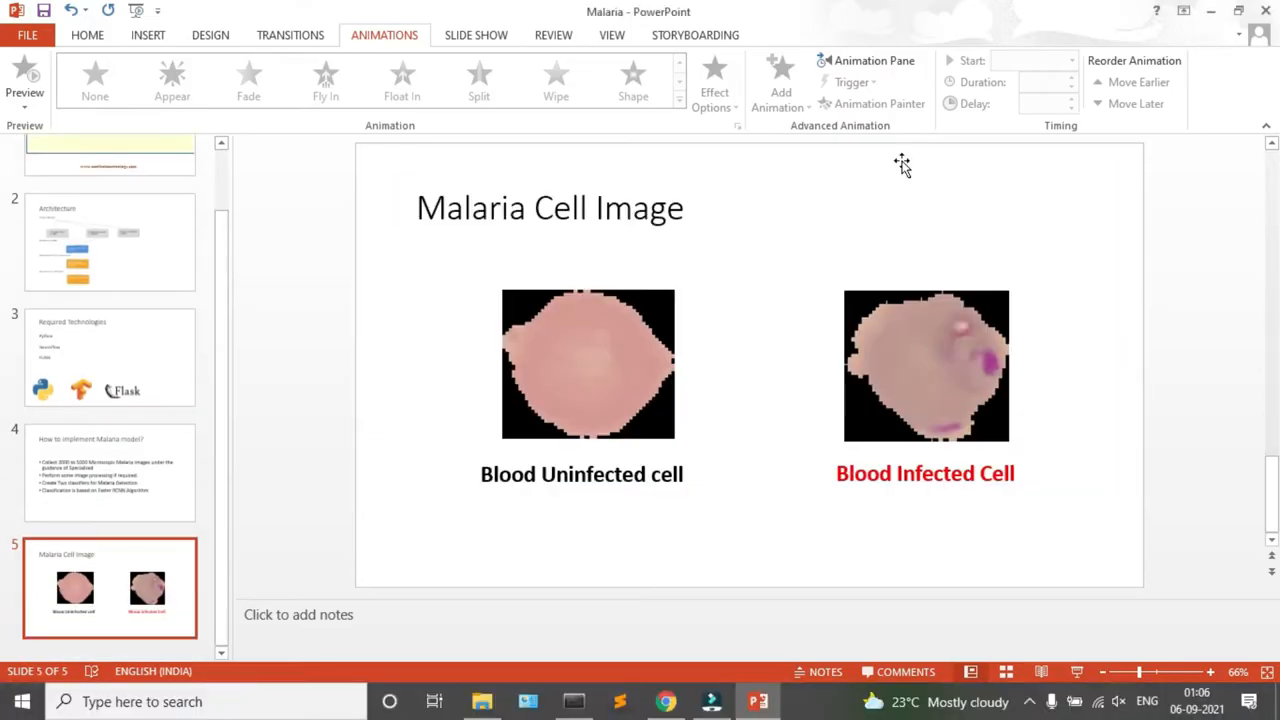
Activate the tfgpu conda environment in the Anaconda Prompt
{"action": "left_click", "coordinate": [572, 700]}
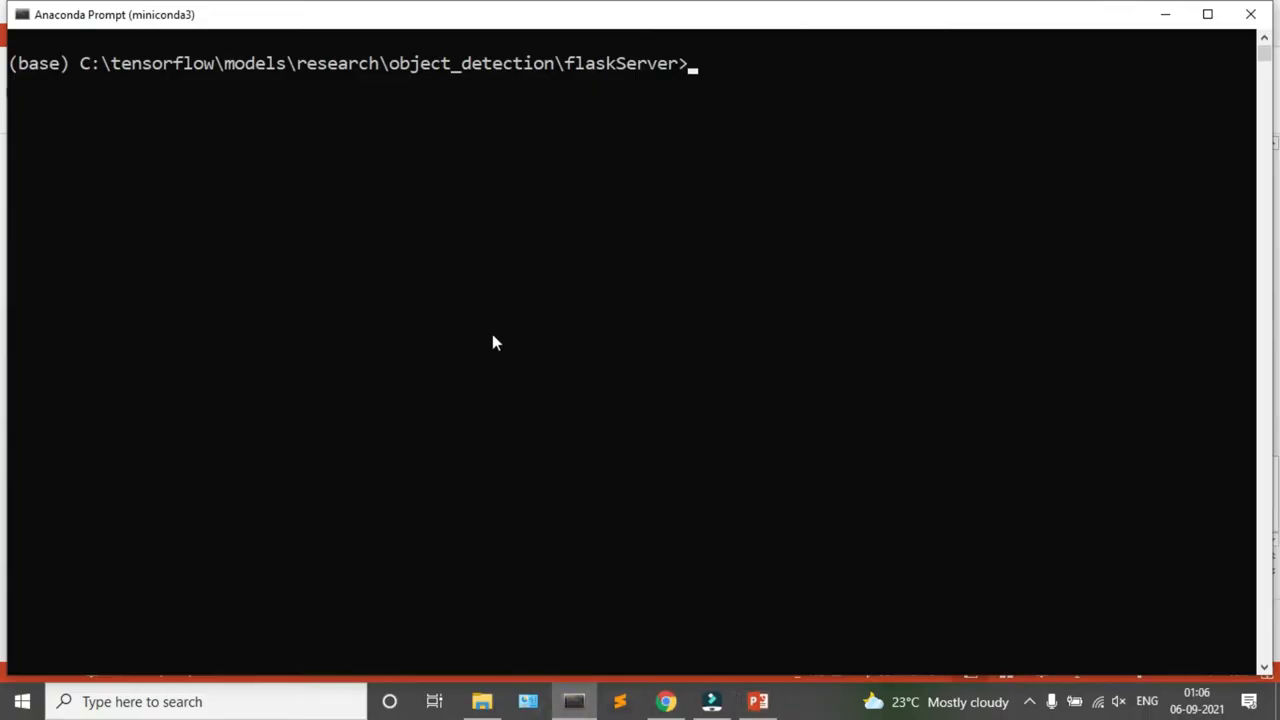
{"action": "type", "text": "co"}
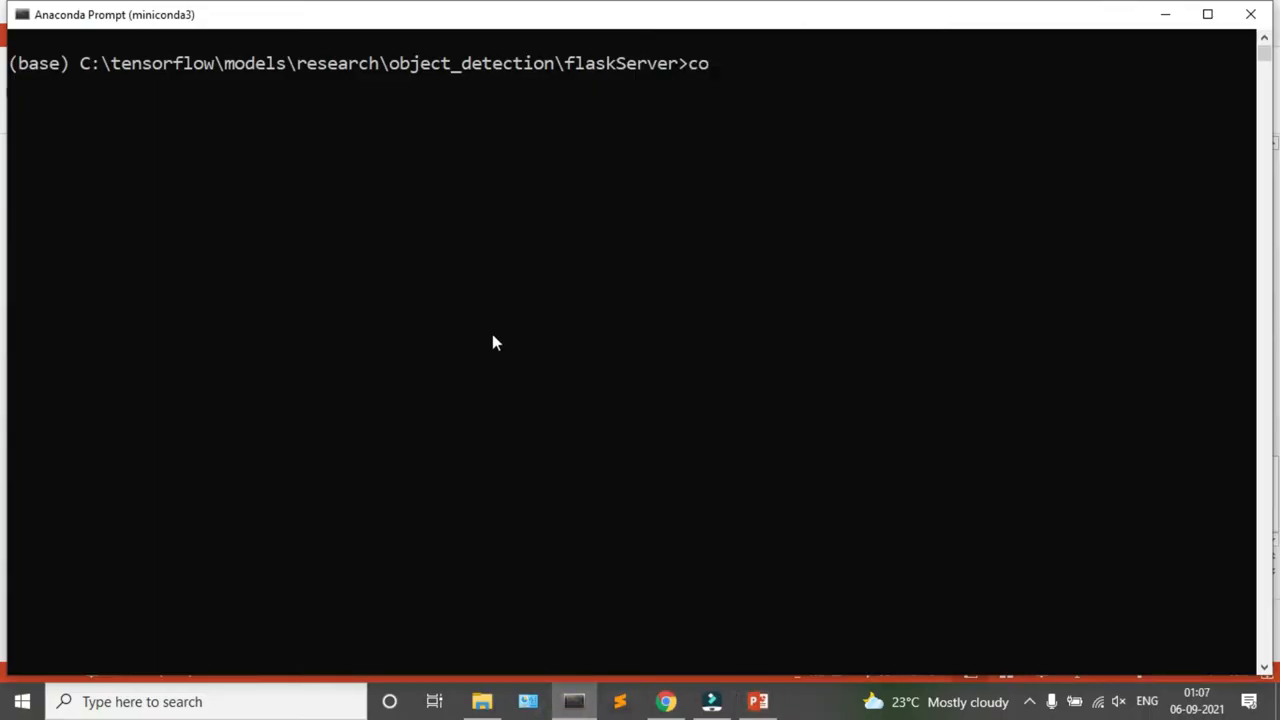
{"action": "type", "text": "nda actiba"}
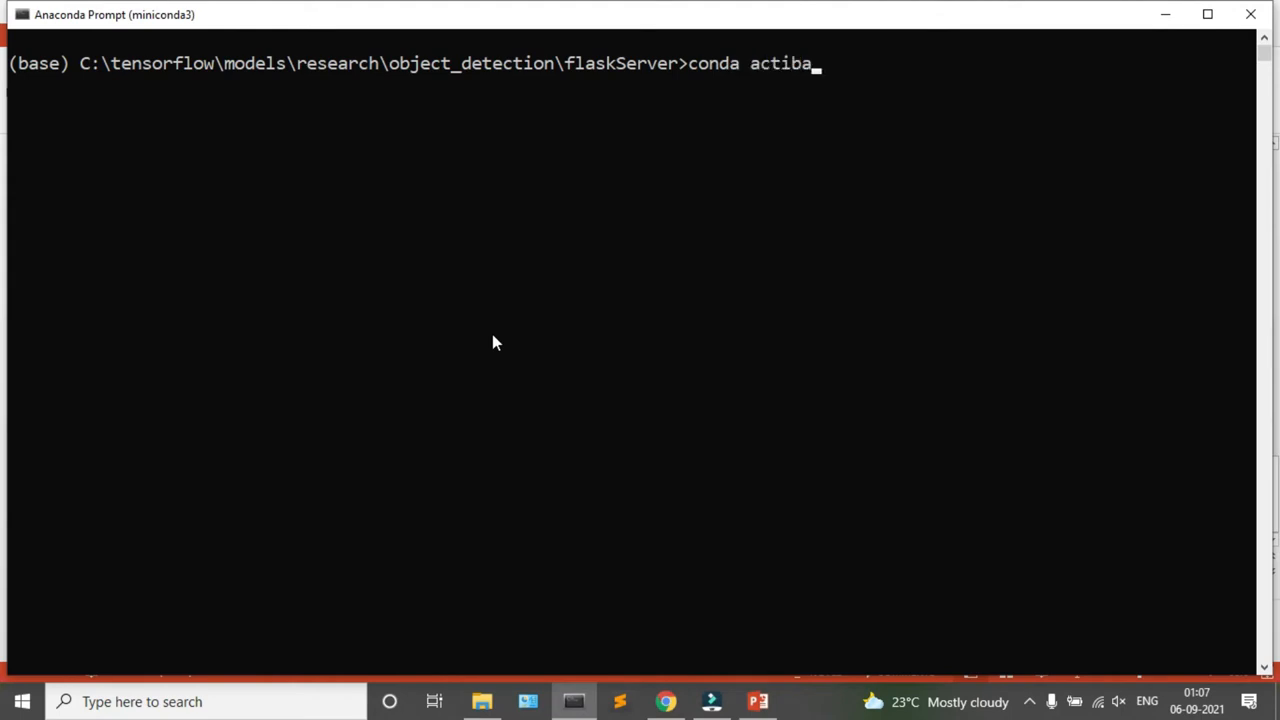
{"action": "key", "text": "Backspace"}
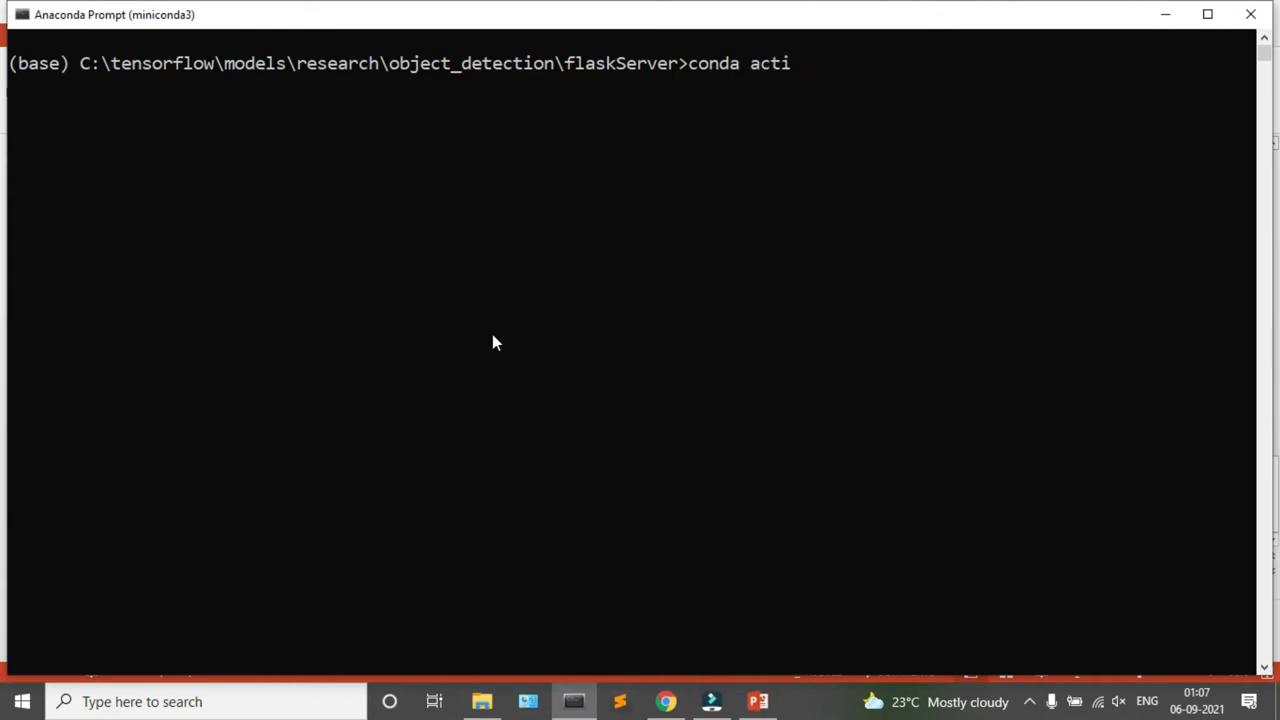
{"action": "type", "text": "vate tfgpu"}
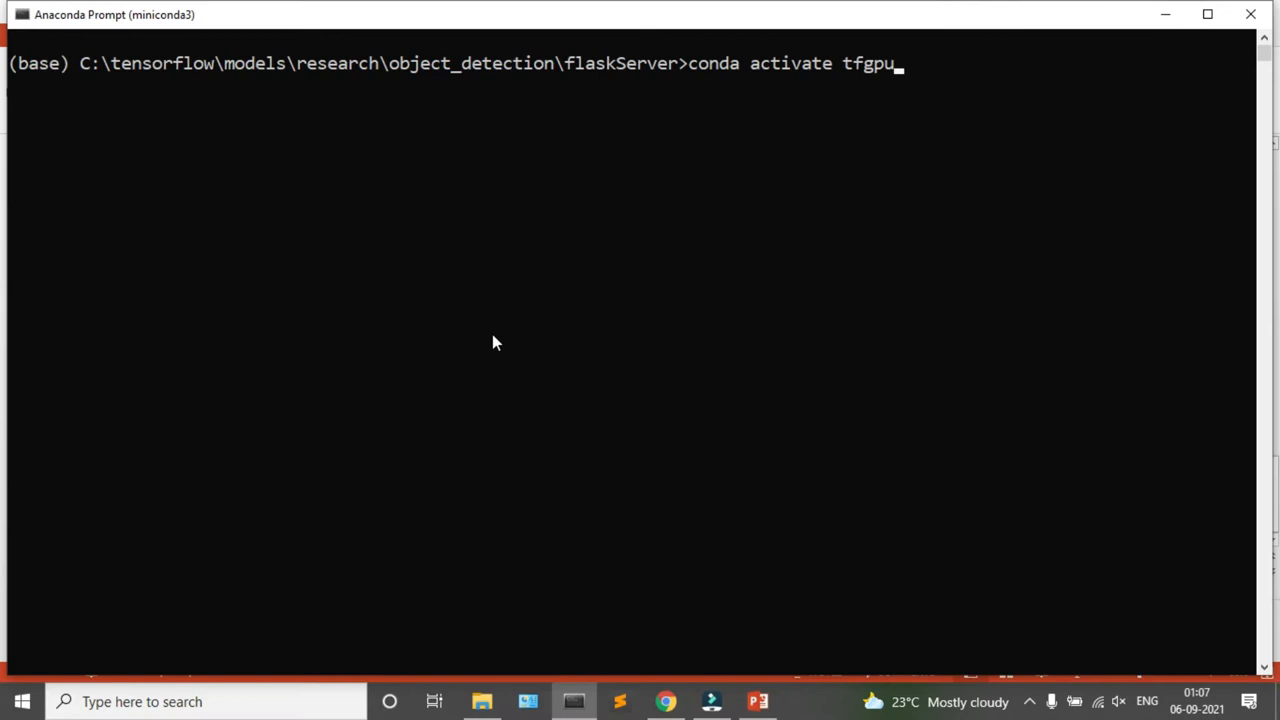
{"action": "key", "text": "Return"}
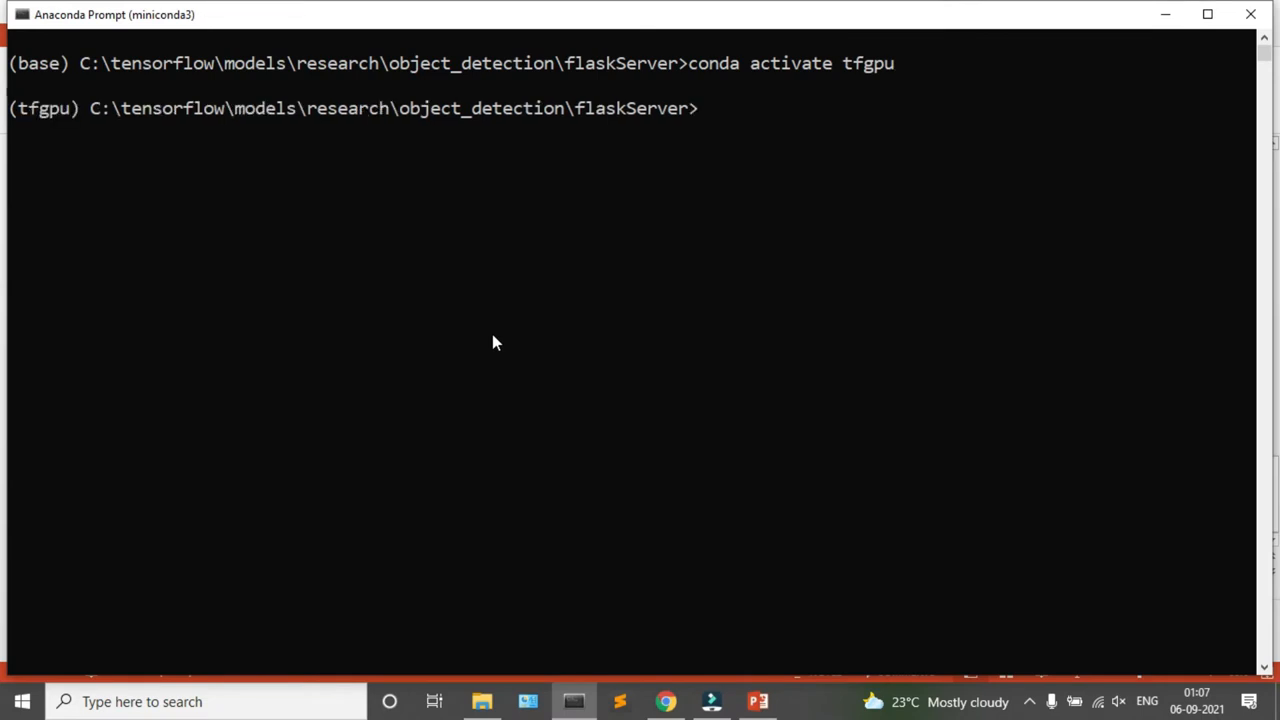
{"action": "type", "text": "flask run"}
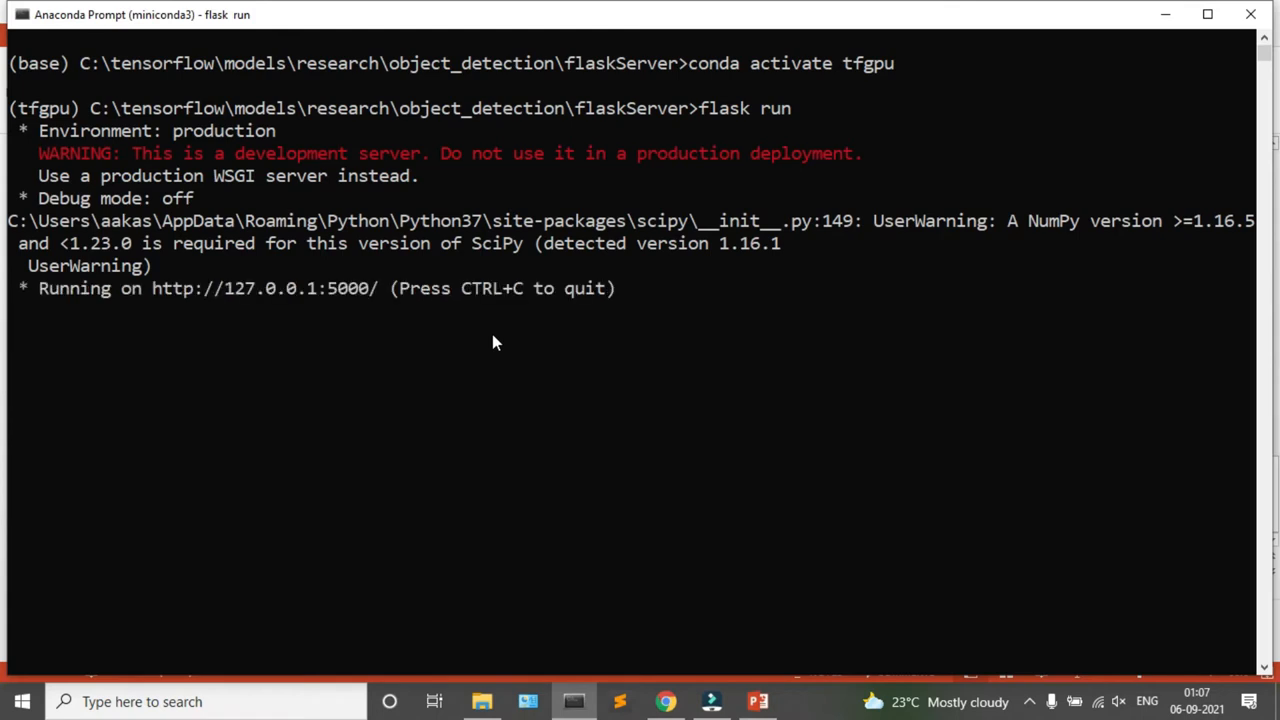
{"action": "left_click", "coordinate": [156, 288]}
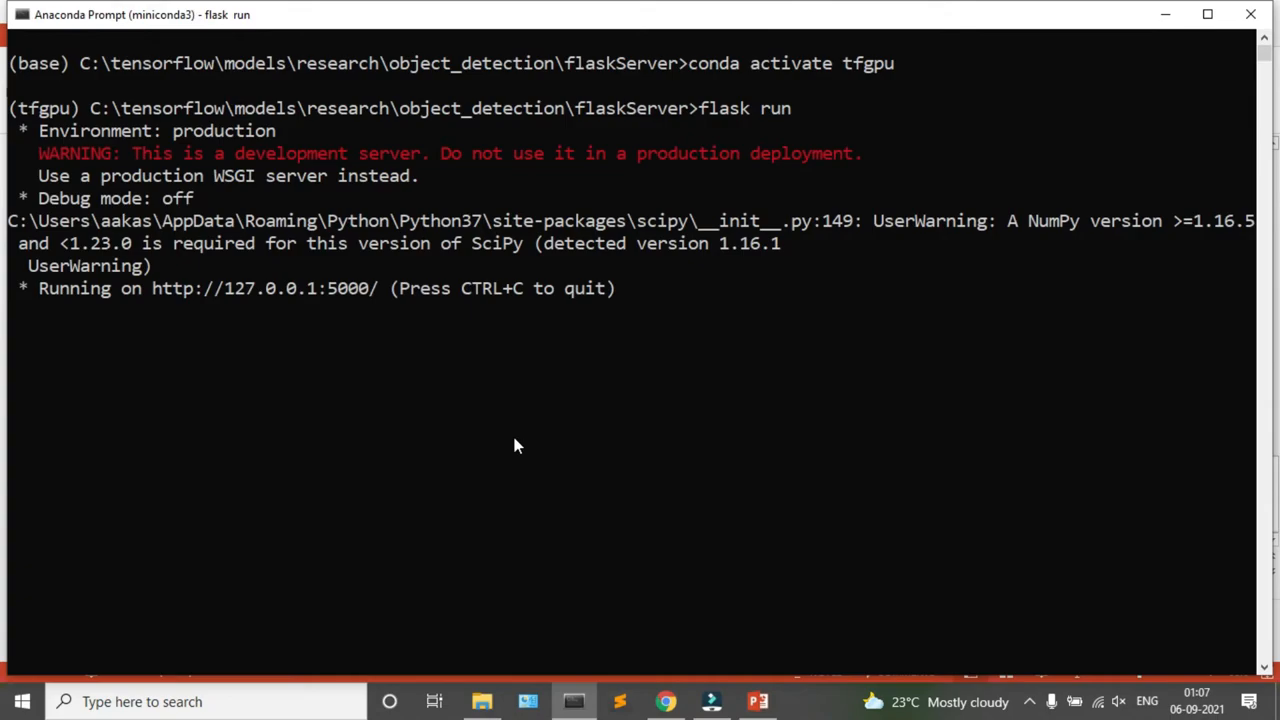
Choose Untitled design (1).jpg from the tests folder and upload it for detection
{"action": "left_click", "coordinate": [664, 700]}
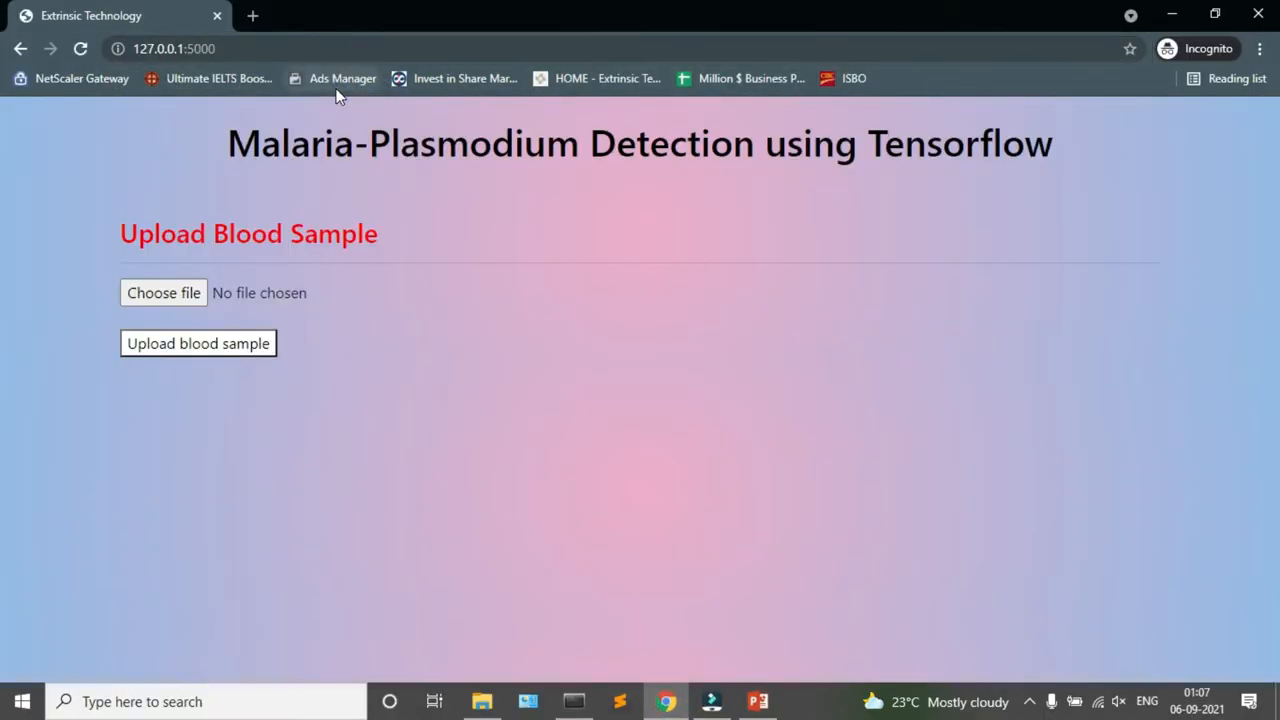
{"action": "mouse_move", "coordinate": [448, 292]}
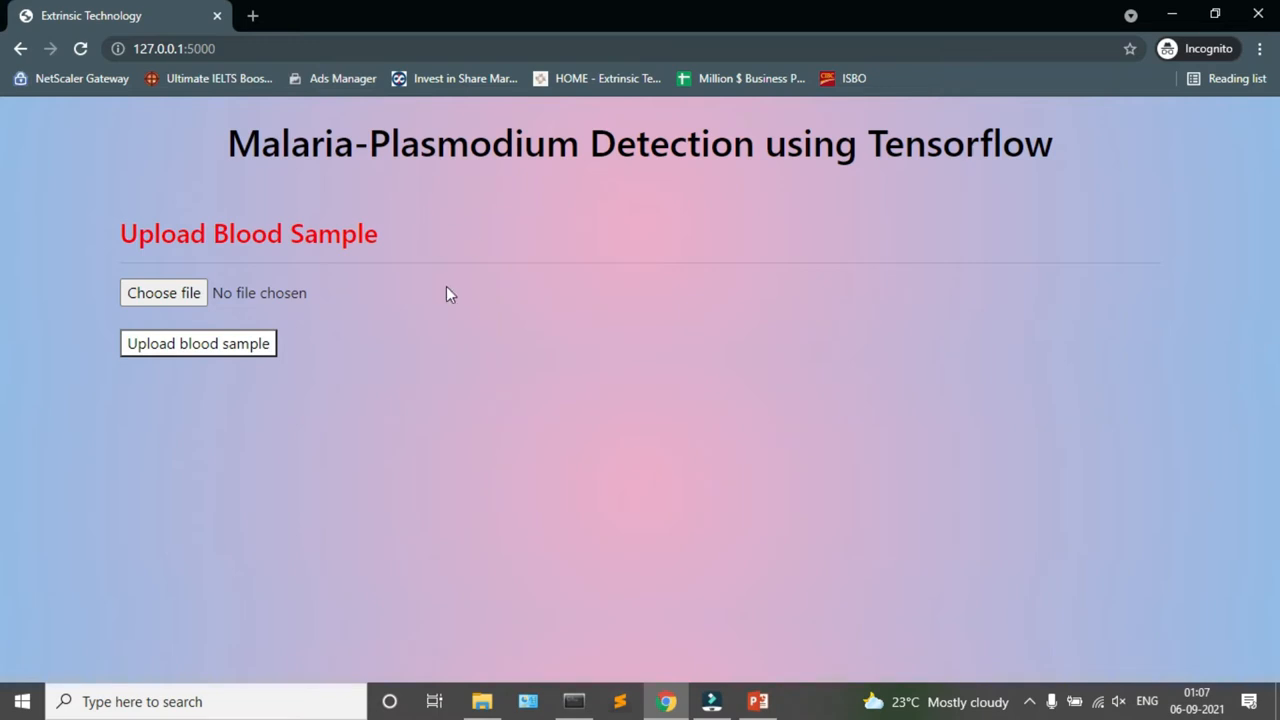
{"action": "mouse_move", "coordinate": [476, 190]}
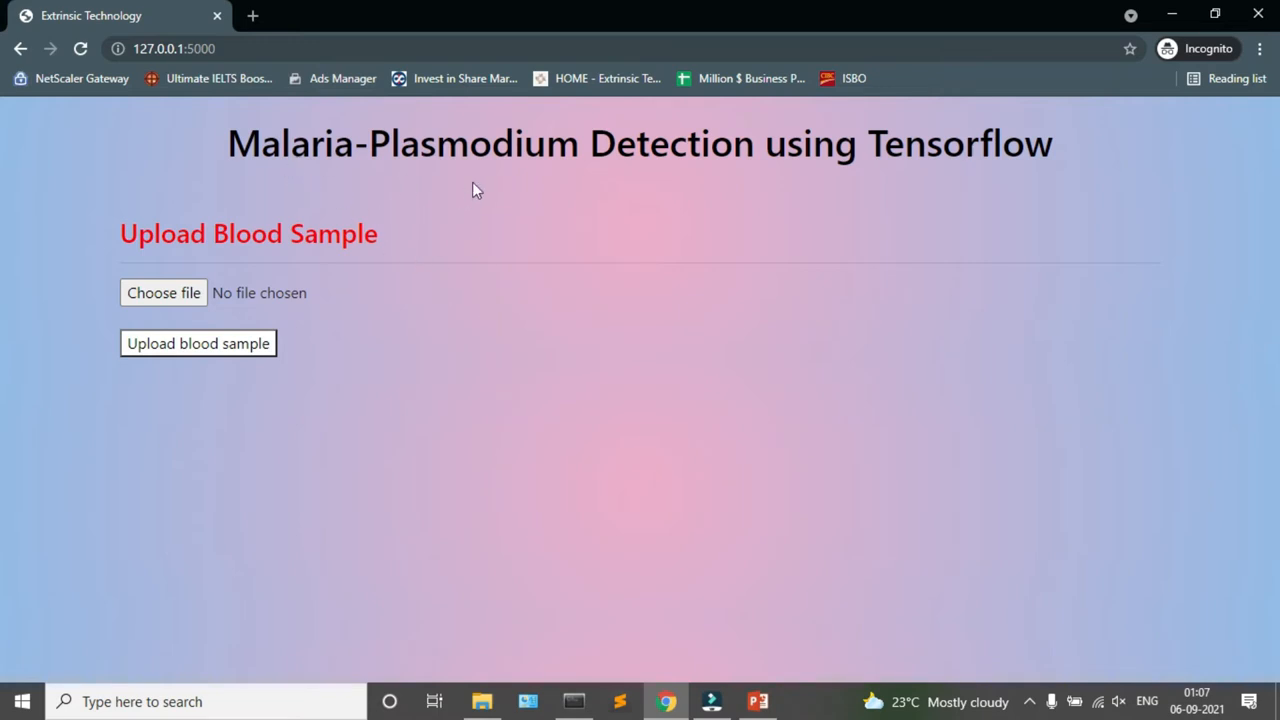
{"action": "mouse_move", "coordinate": [930, 206]}
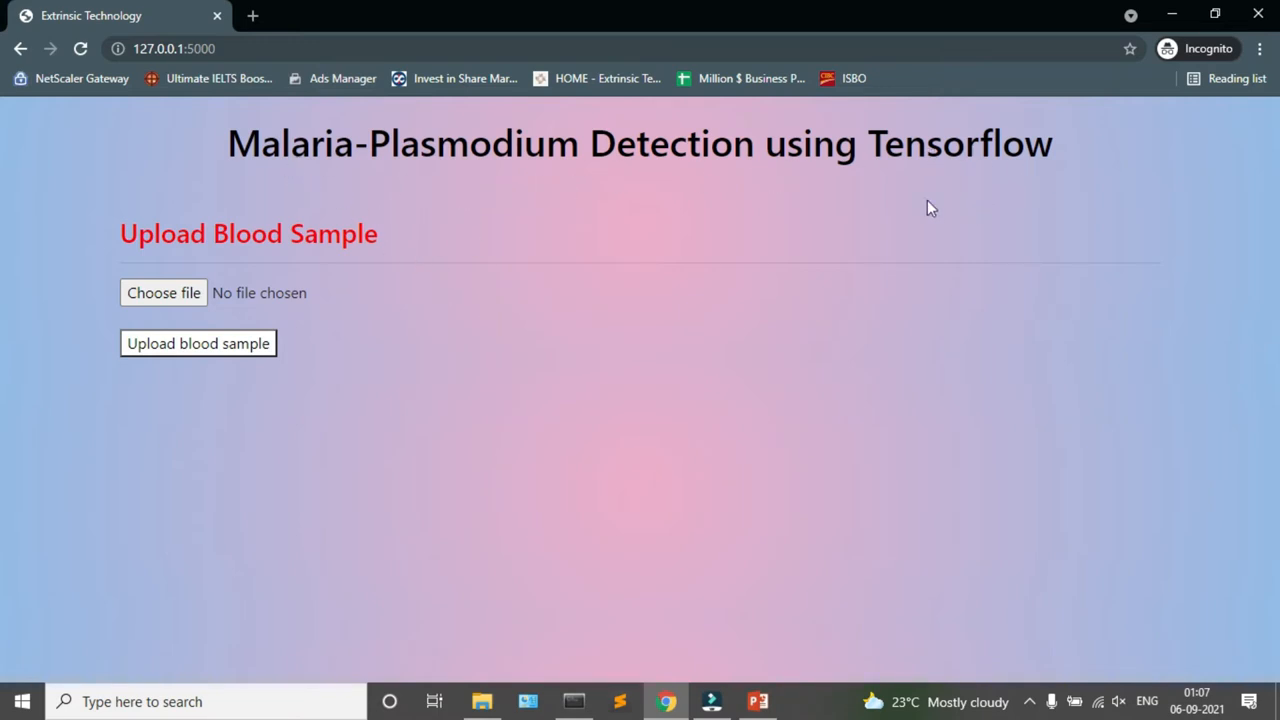
{"action": "left_click", "coordinate": [164, 292]}
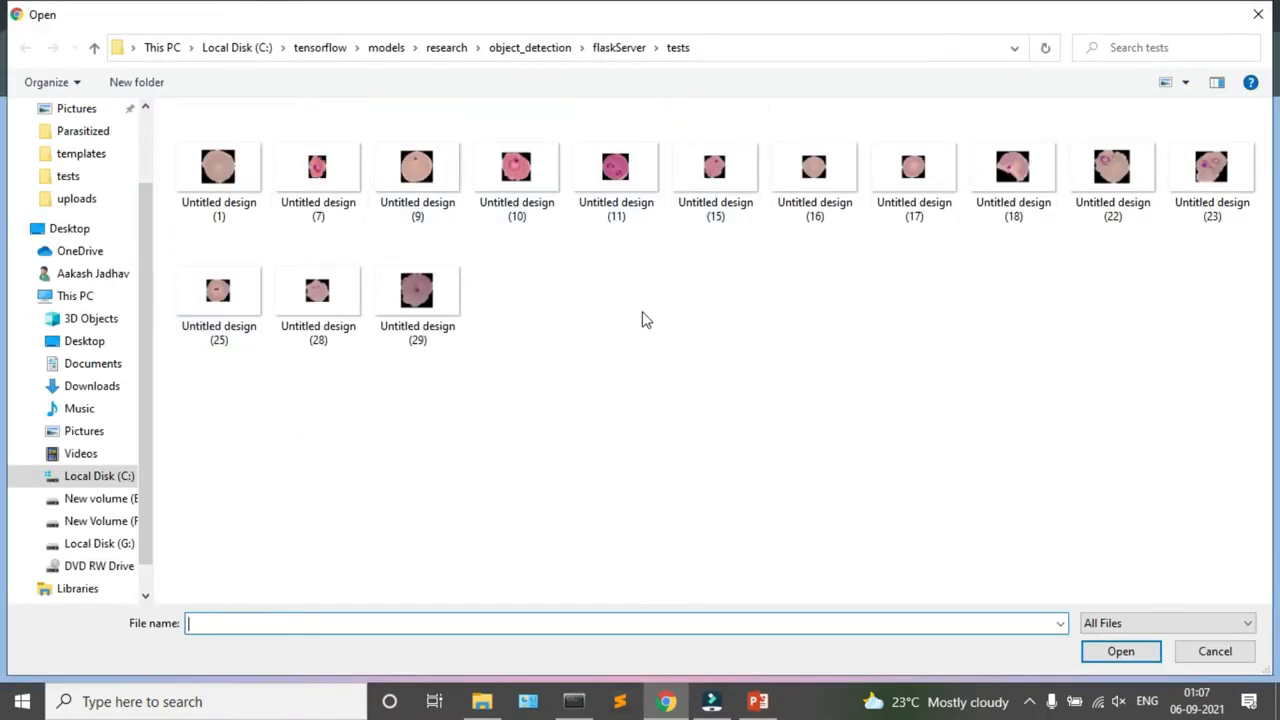
{"action": "mouse_move", "coordinate": [630, 308]}
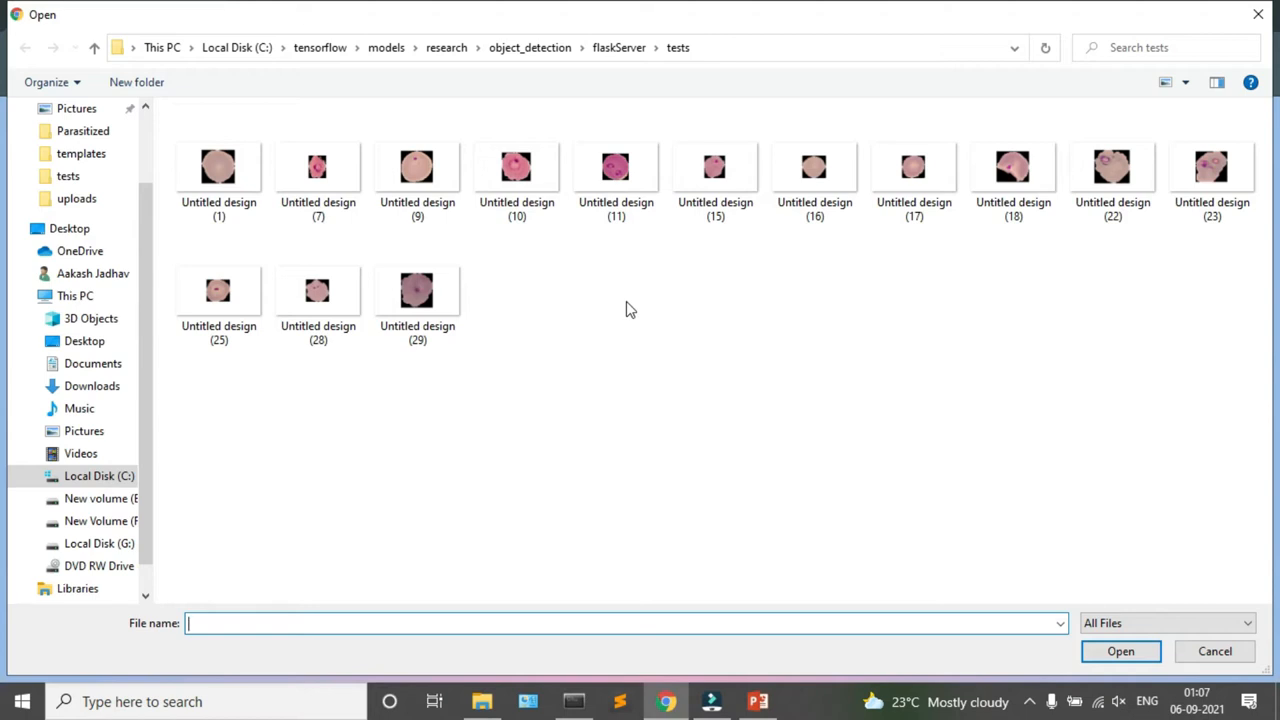
{"action": "mouse_move", "coordinate": [648, 388]}
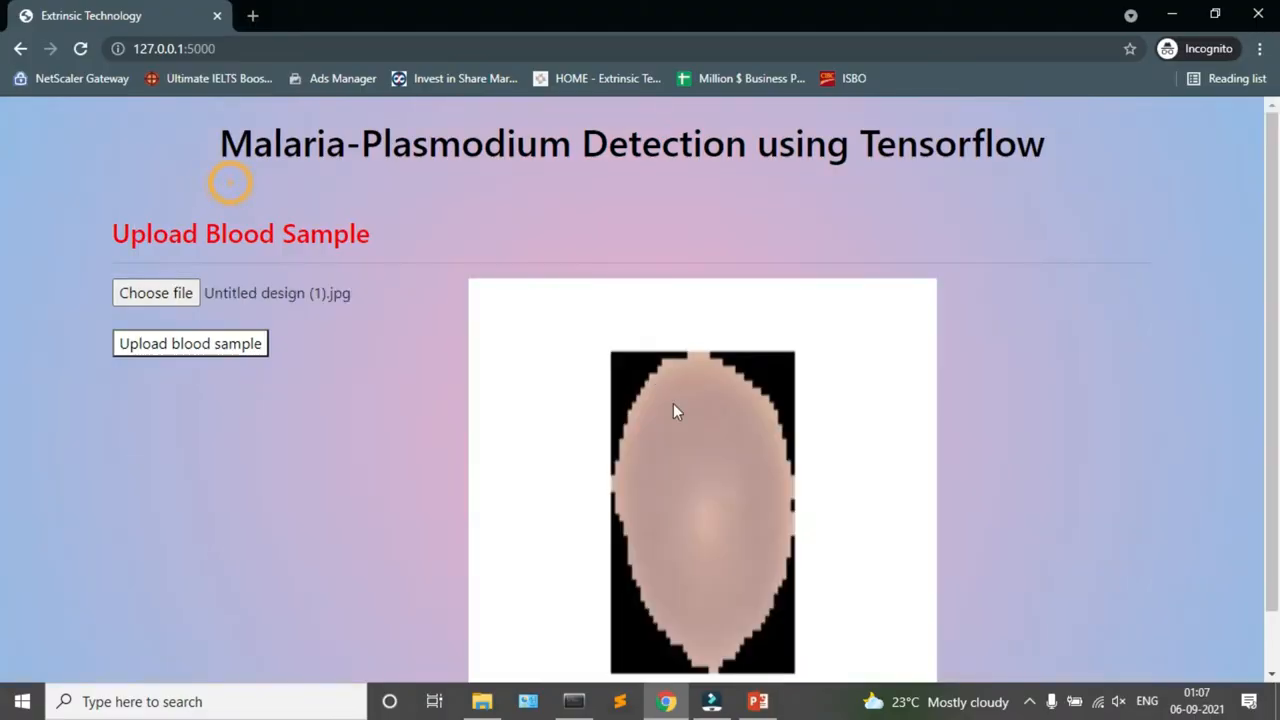
{"action": "scroll", "scroll_direction": "down", "scroll_amount": 3}
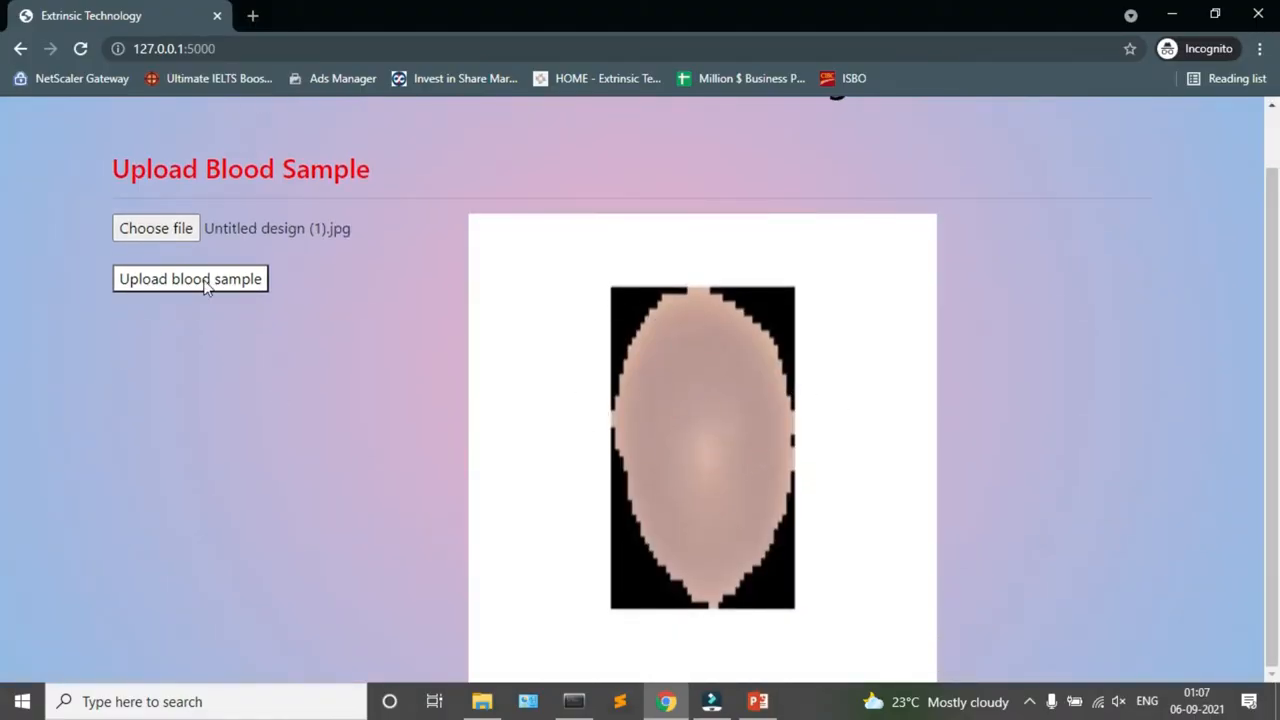
{"action": "left_click", "coordinate": [190, 280]}
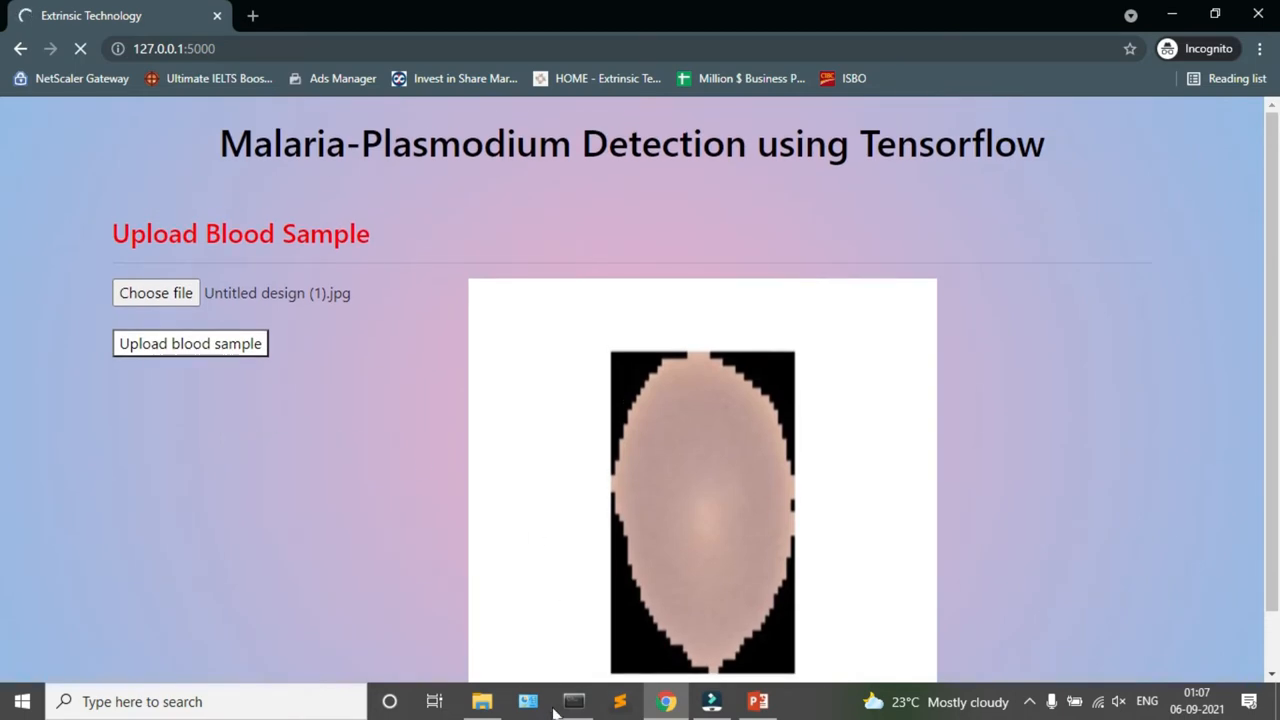
View the Flask server log showing the upload POST and TensorFlow GPU device creation
{"action": "left_click", "coordinate": [572, 700]}
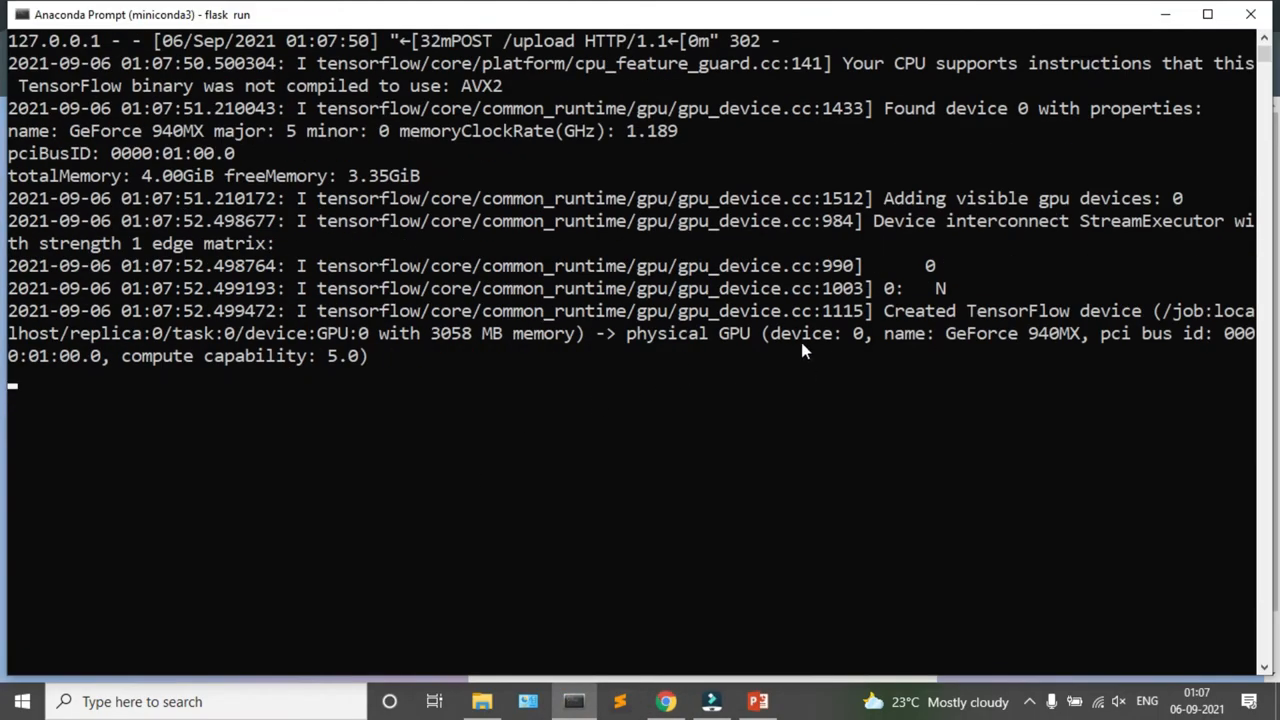
{"action": "mouse_move", "coordinate": [948, 312]}
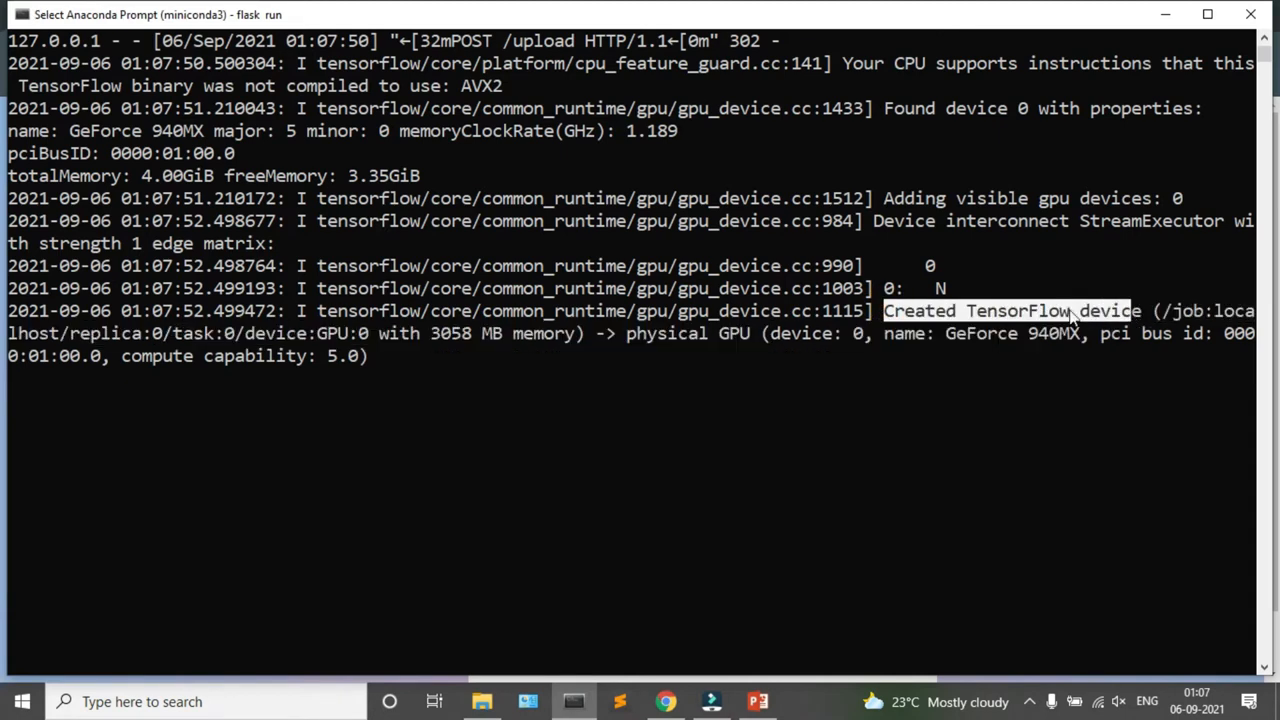
{"action": "mouse_move", "coordinate": [564, 502]}
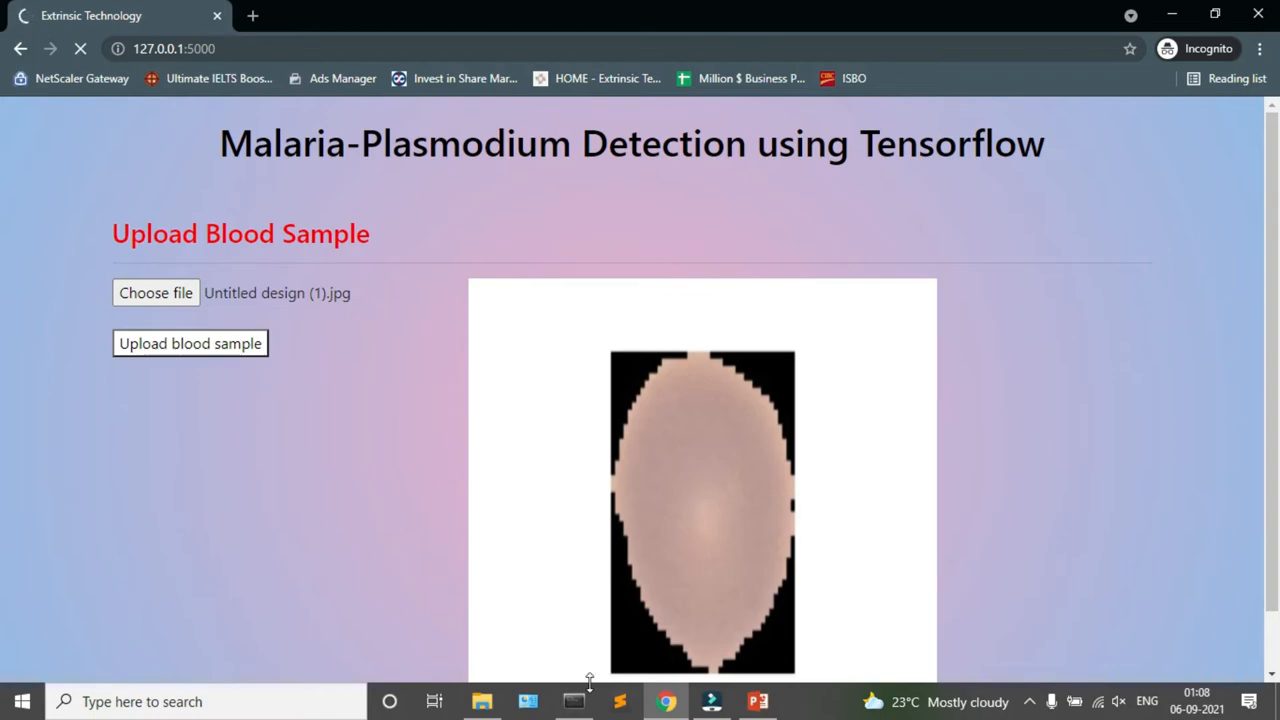
{"action": "left_click", "coordinate": [572, 700]}
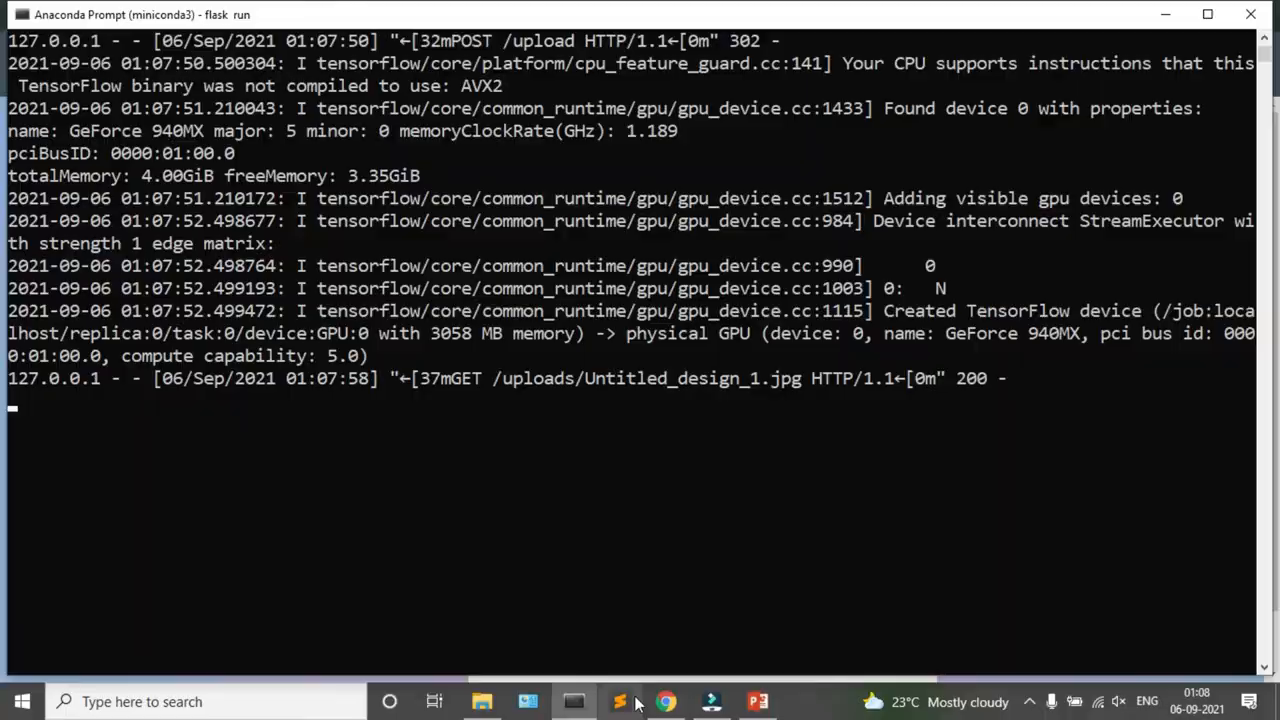
Run the Untitled design (9) sample through the detector and return to the upload page
{"action": "left_click", "coordinate": [664, 700]}
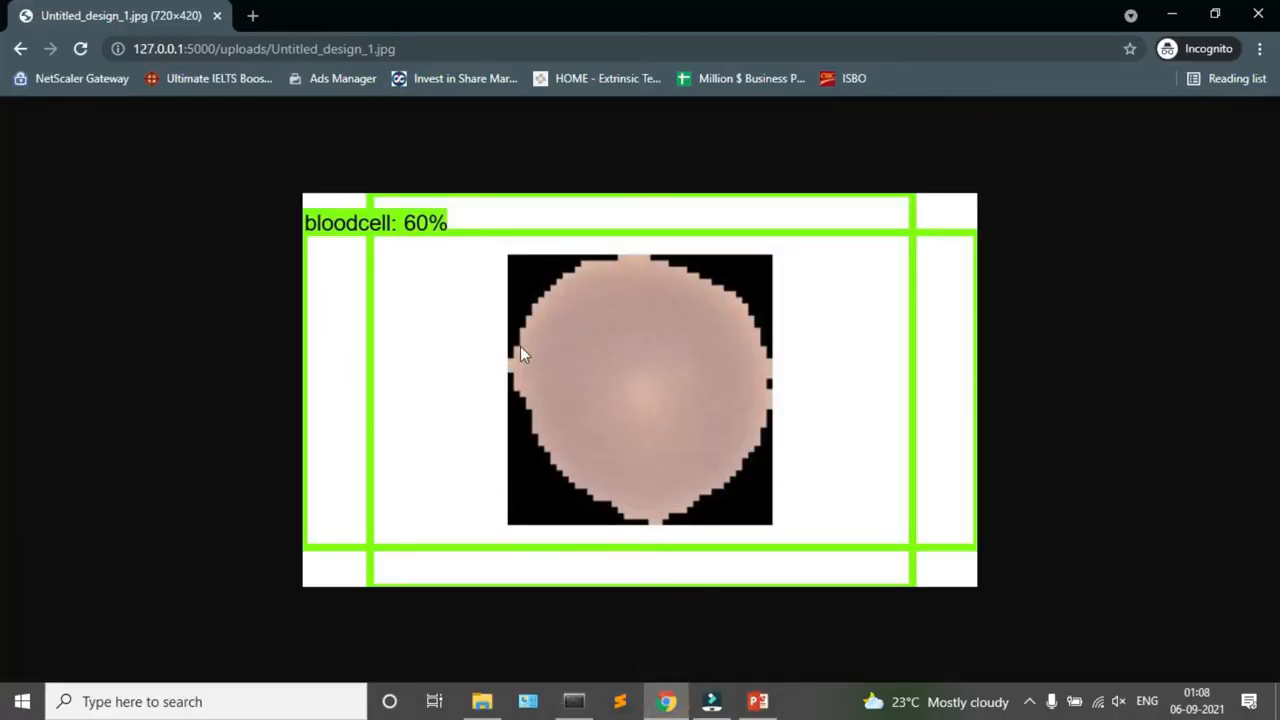
{"action": "mouse_move", "coordinate": [784, 392]}
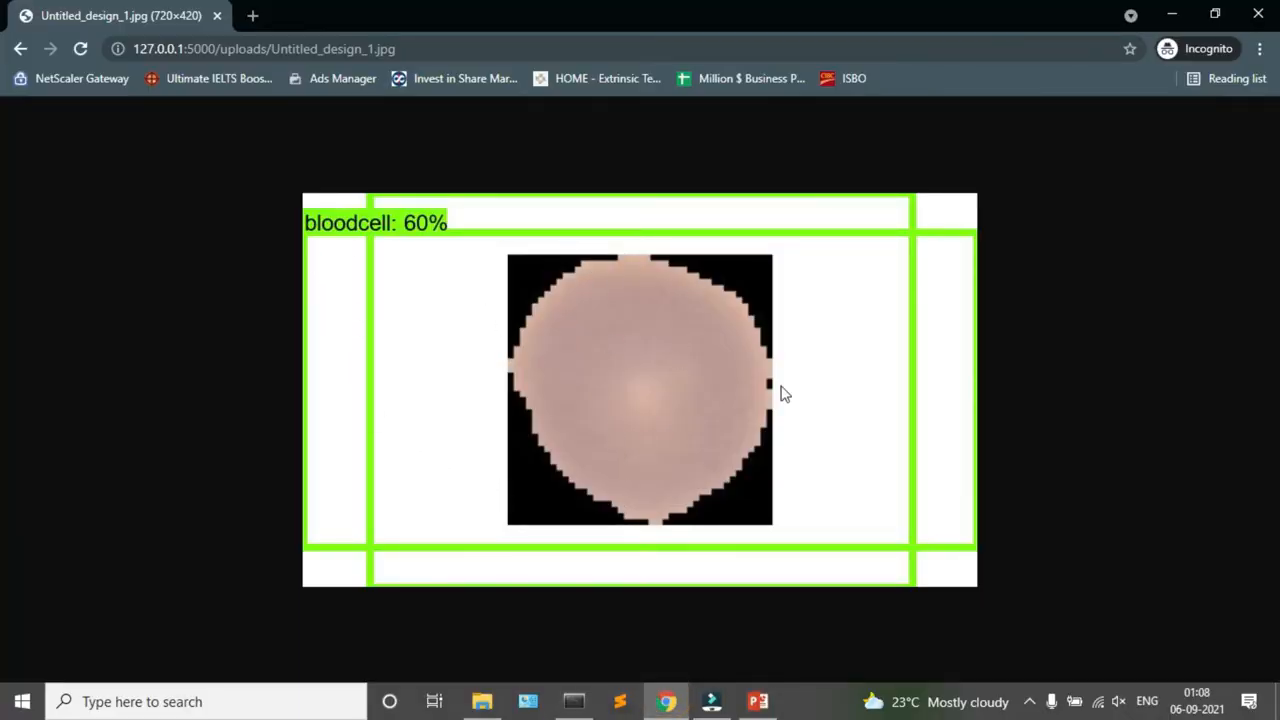
{"action": "mouse_move", "coordinate": [4, 192]}
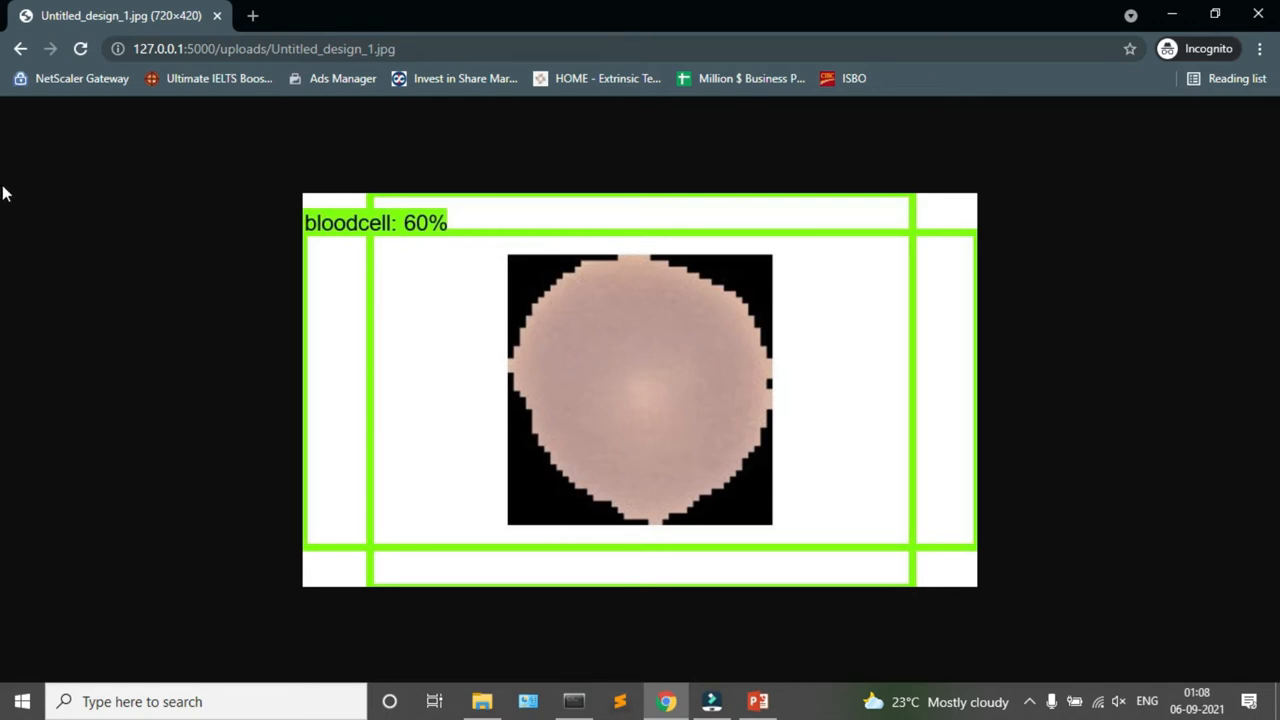
{"action": "left_click", "coordinate": [20, 48]}
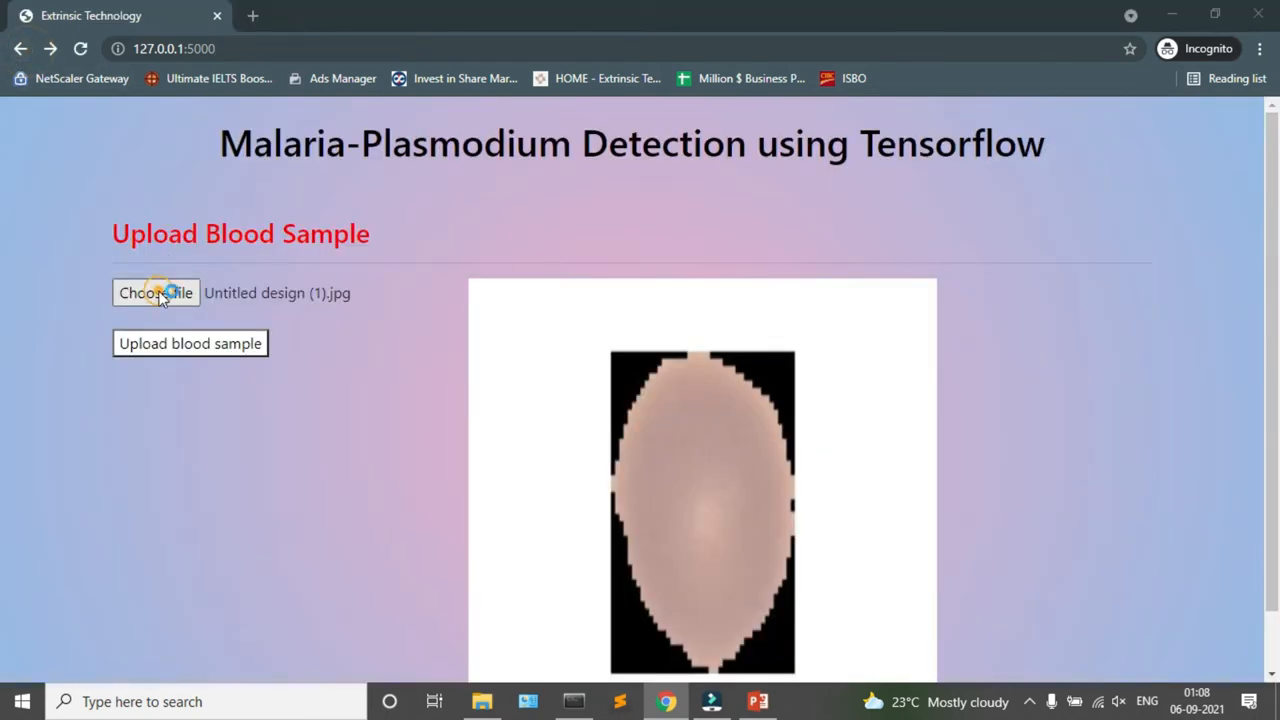
{"action": "left_click", "coordinate": [156, 292]}
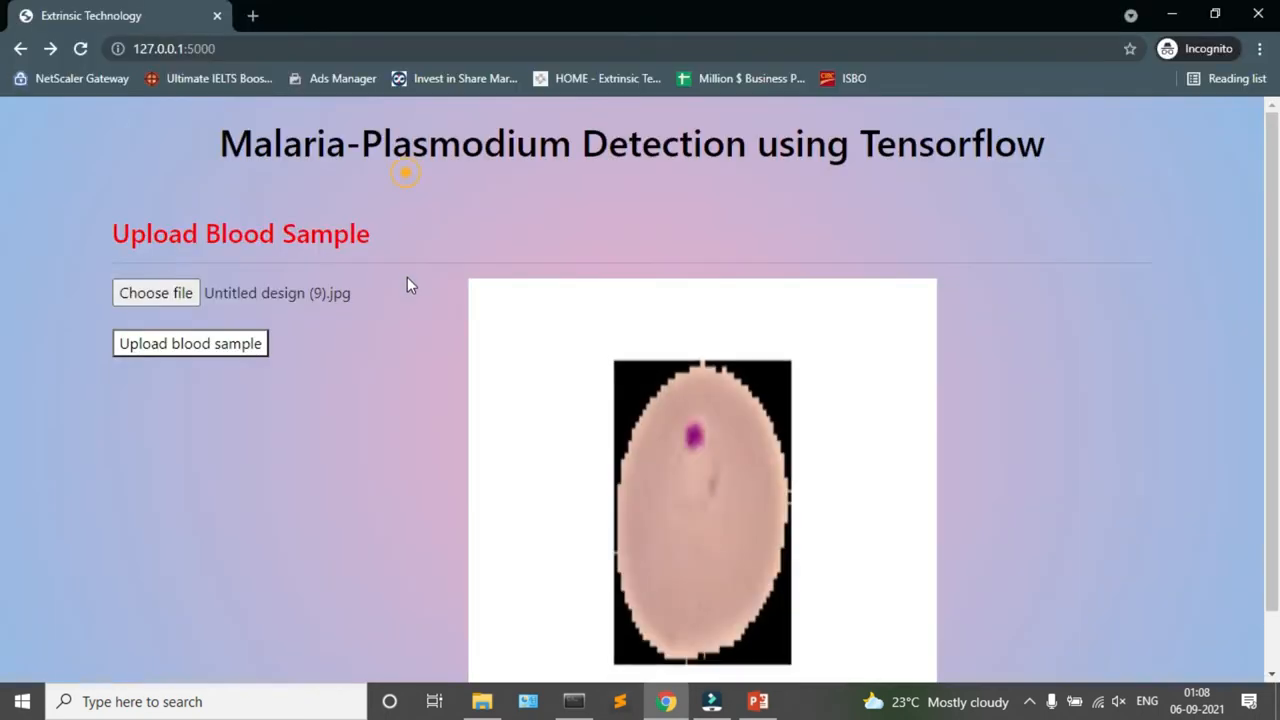
{"action": "left_click", "coordinate": [190, 344]}
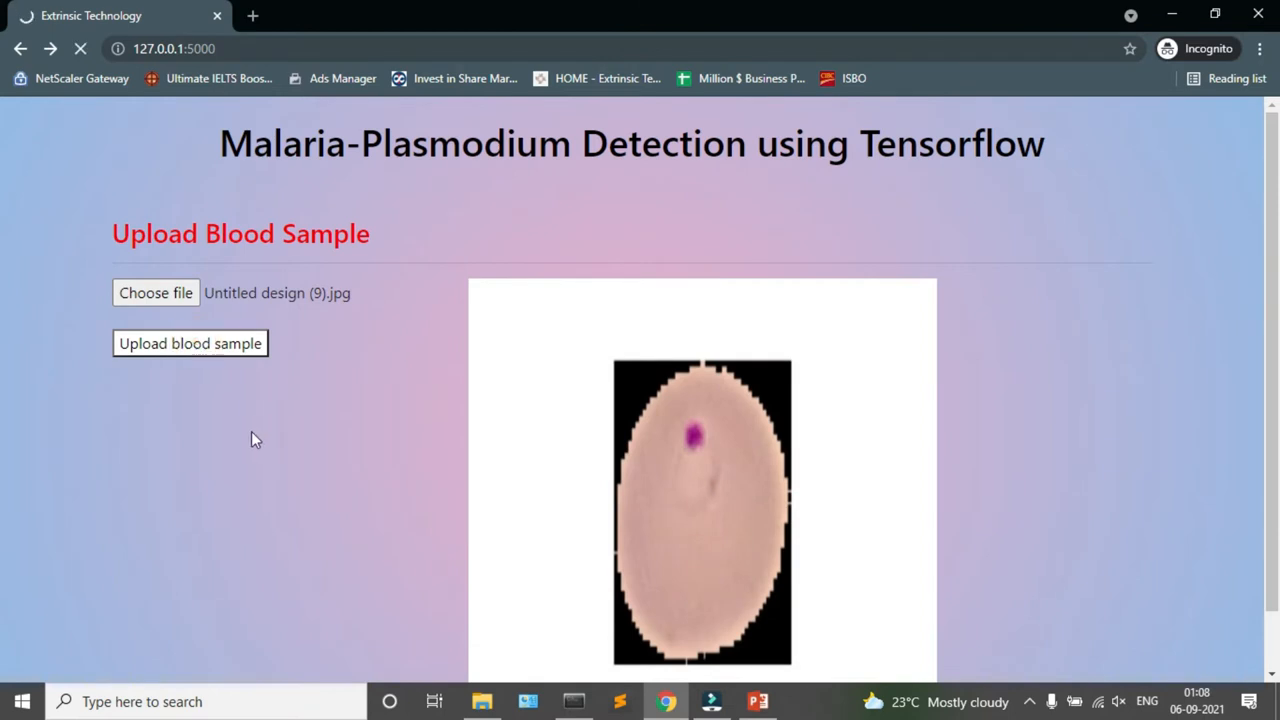
{"action": "left_click", "coordinate": [190, 344]}
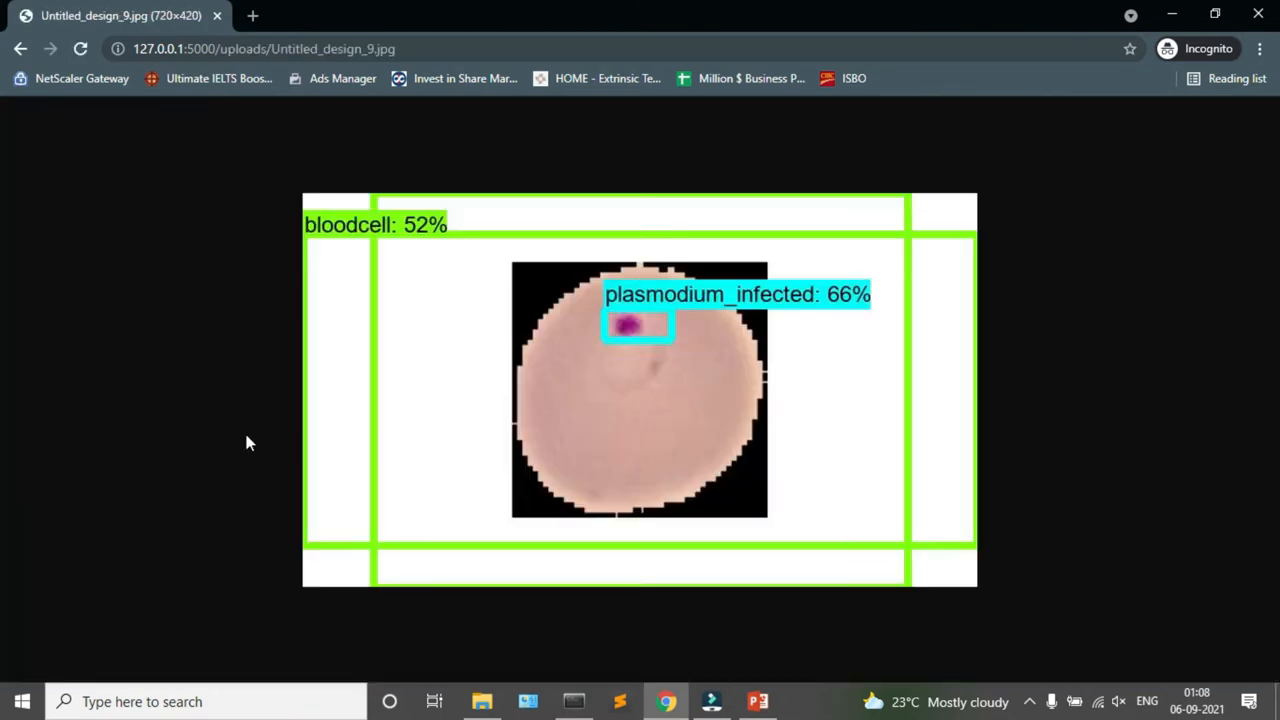
{"action": "mouse_move", "coordinate": [636, 288]}
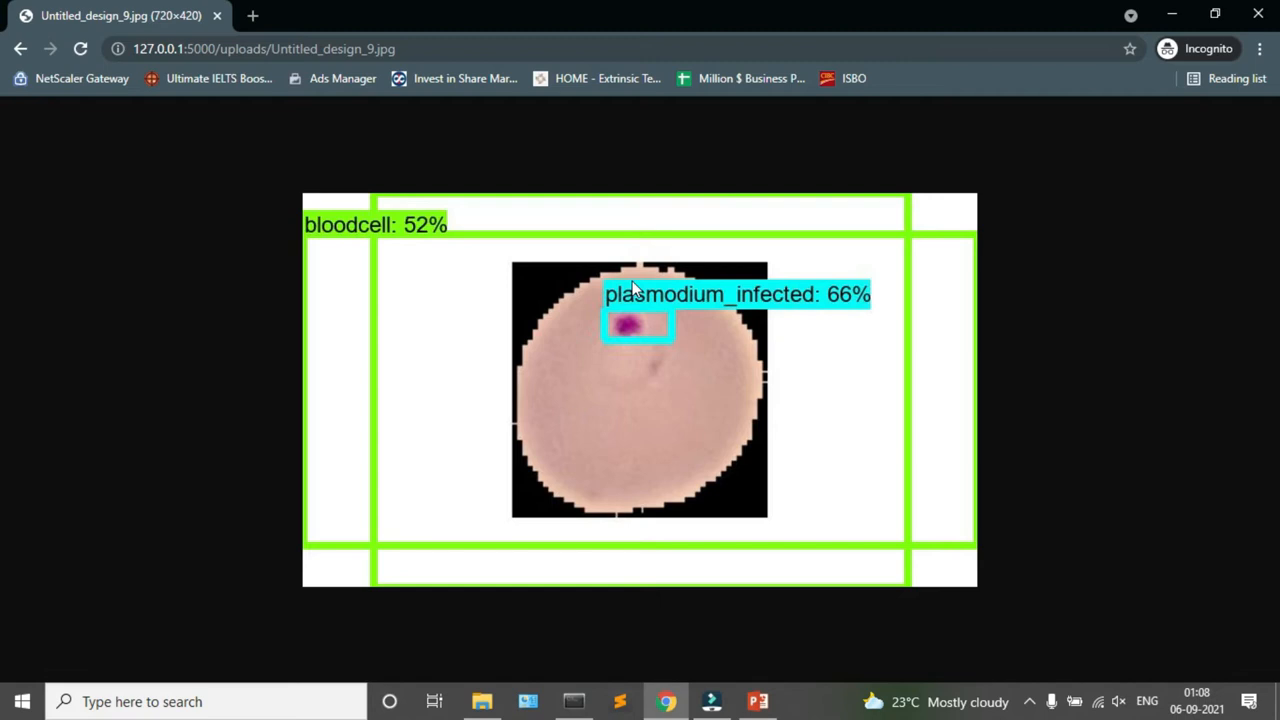
{"action": "mouse_move", "coordinate": [696, 342]}
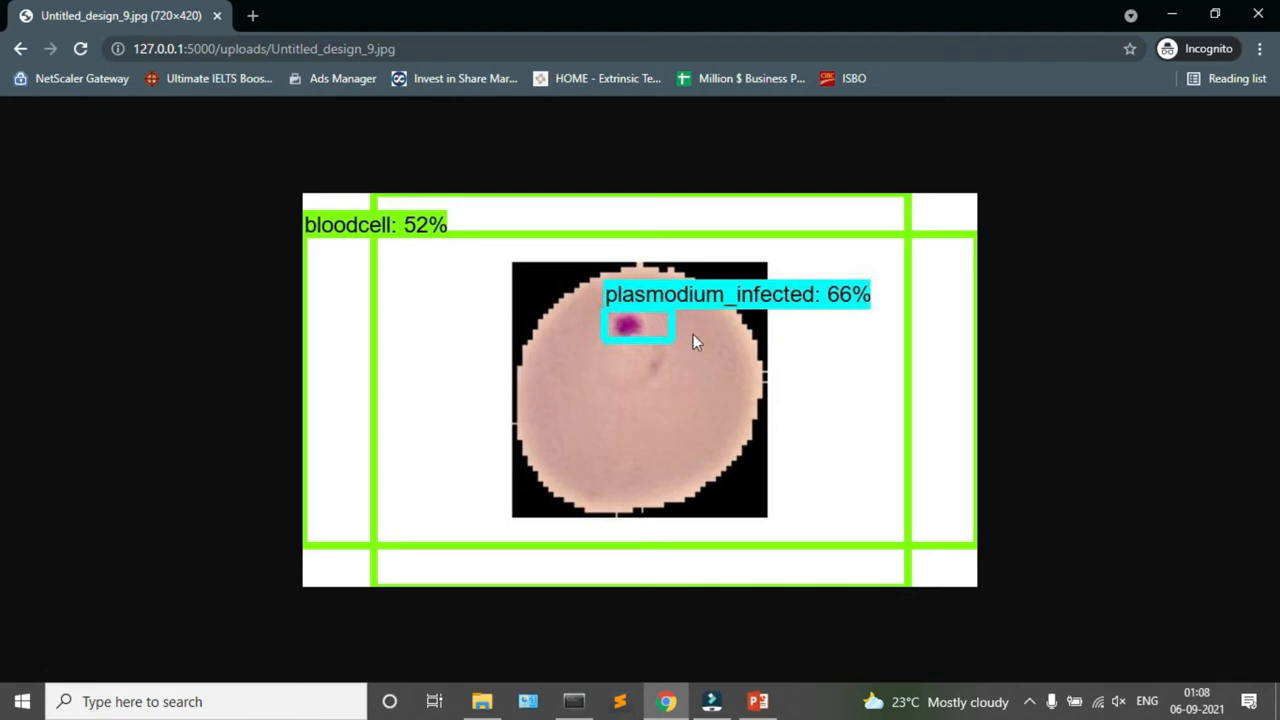
{"action": "mouse_move", "coordinate": [628, 492]}
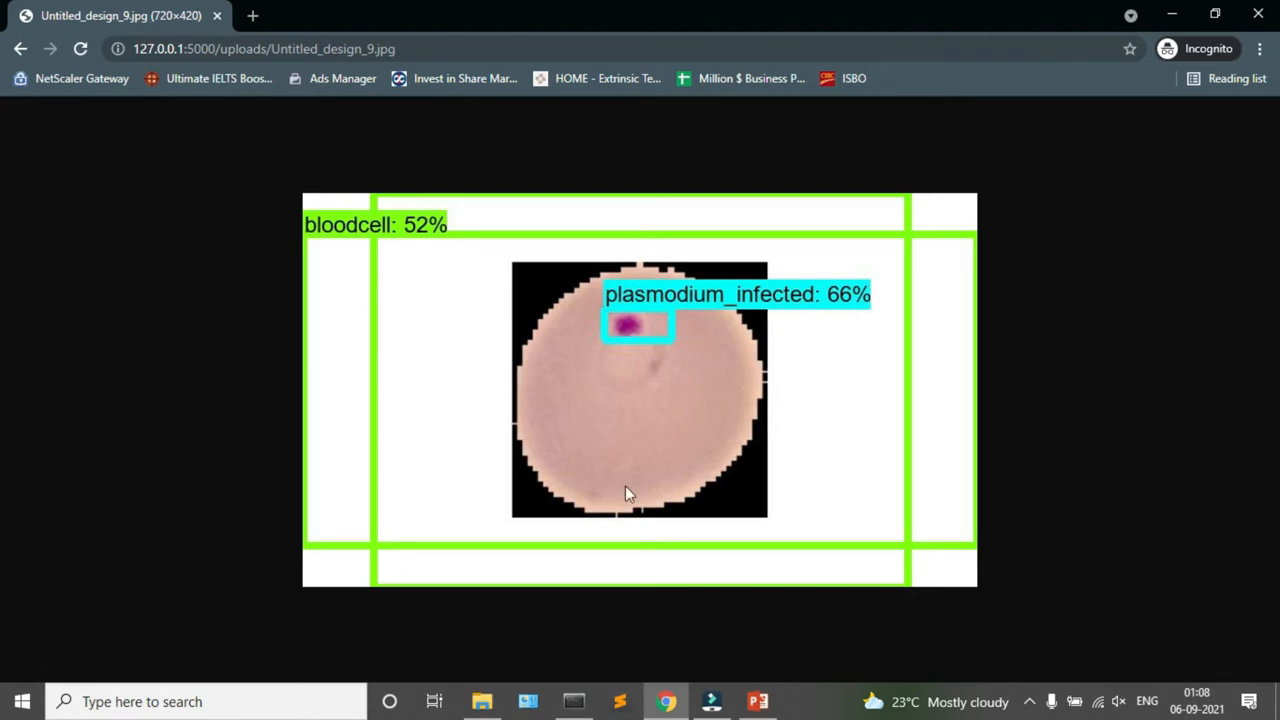
{"action": "mouse_move", "coordinate": [748, 390]}
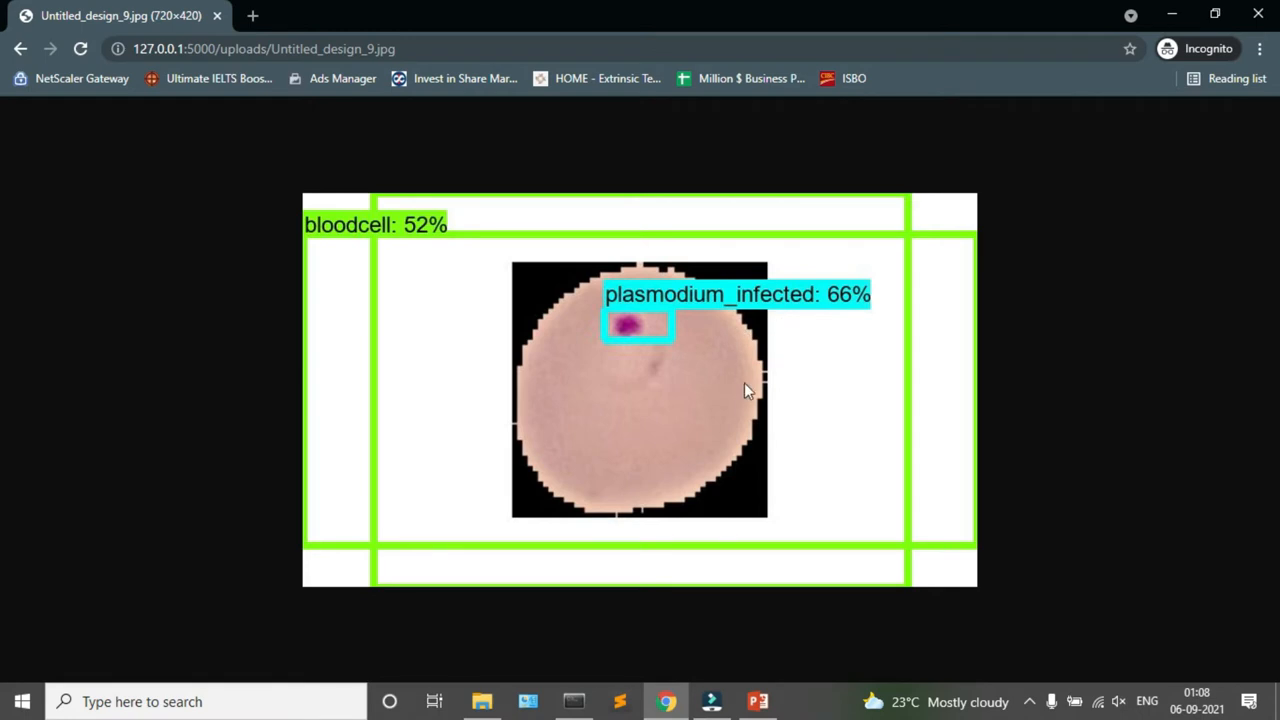
{"action": "left_click", "coordinate": [22, 48]}
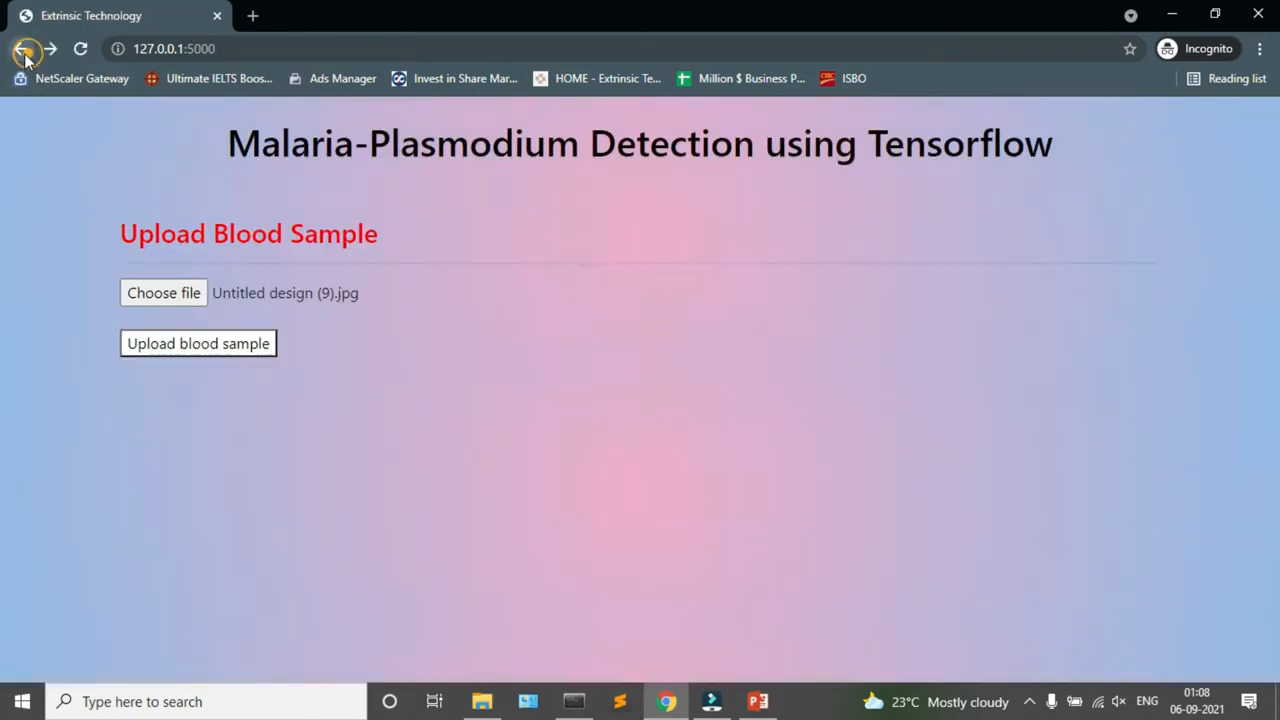
Run the Untitled design (10) sample through the detector and return to the upload page
{"action": "left_click", "coordinate": [164, 292]}
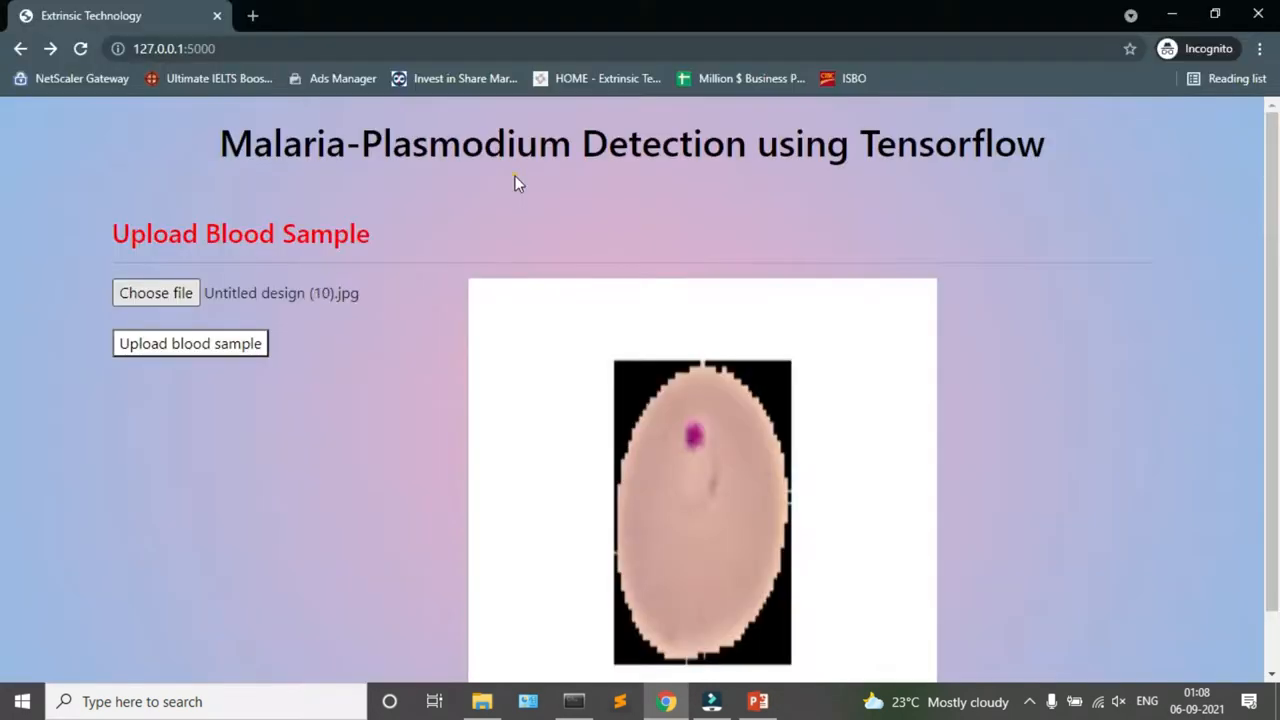
{"action": "left_click", "coordinate": [190, 344]}
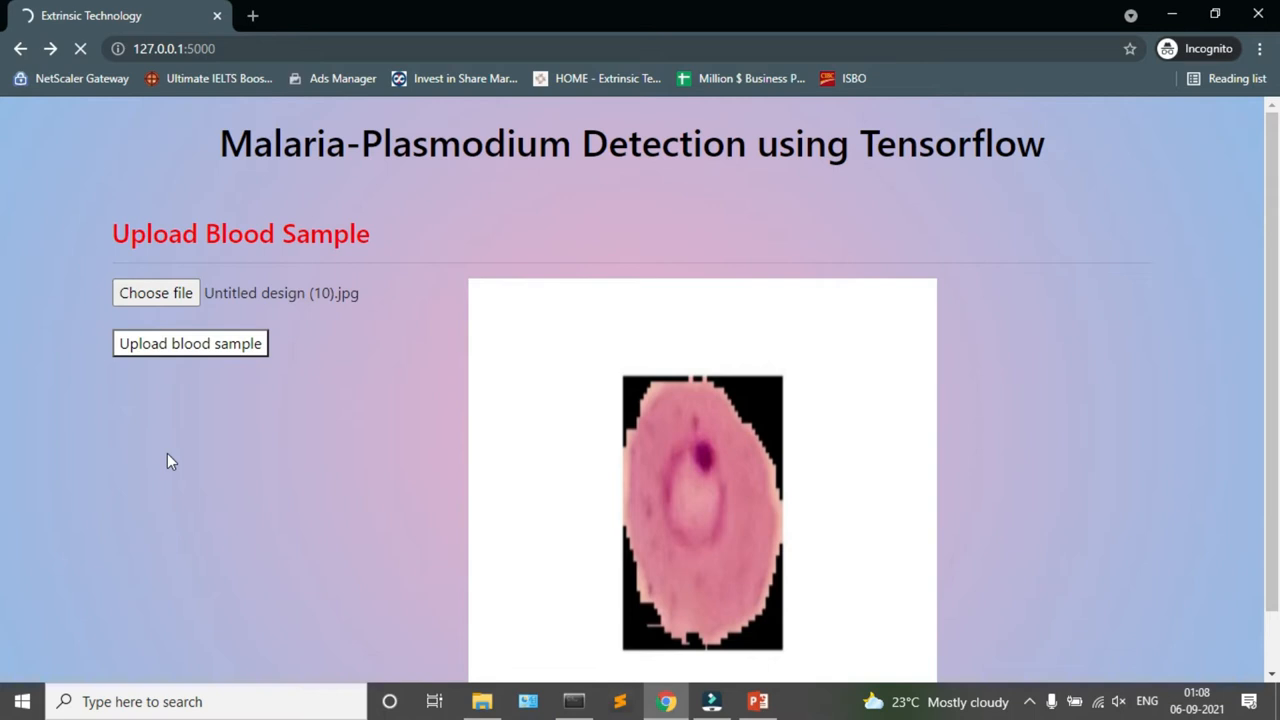
{"action": "left_click", "coordinate": [190, 344]}
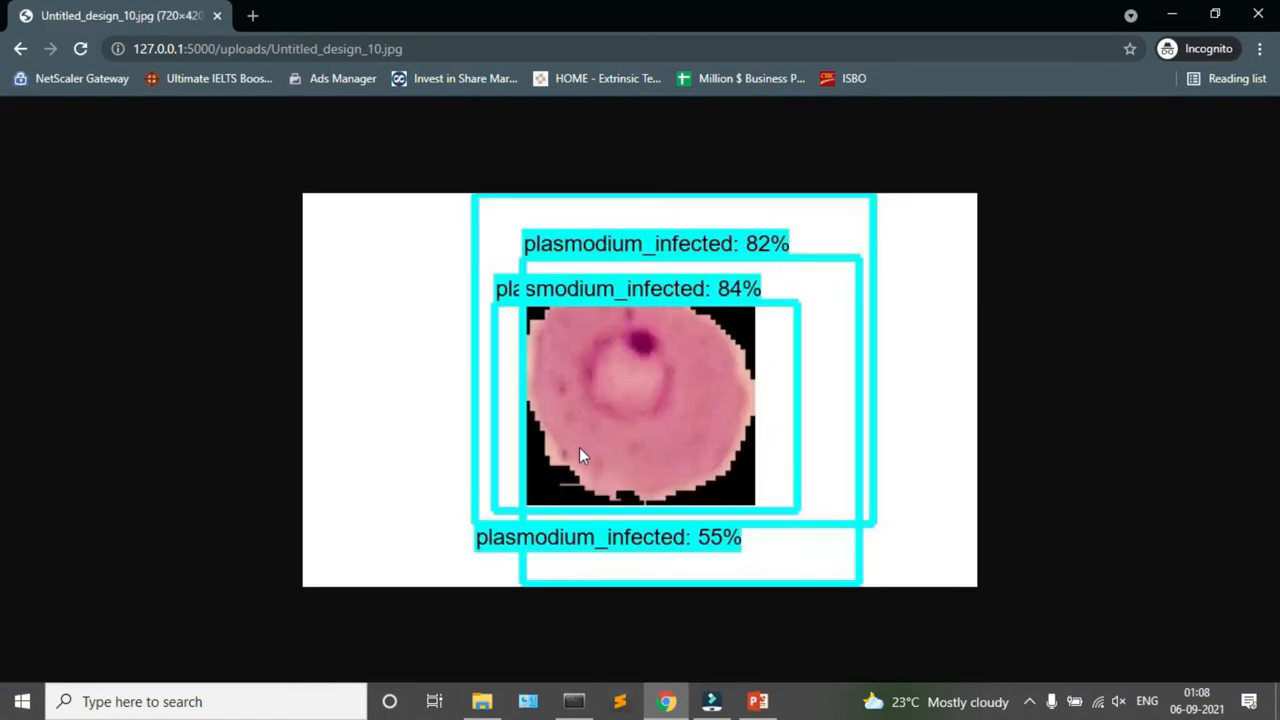
{"action": "mouse_move", "coordinate": [668, 402]}
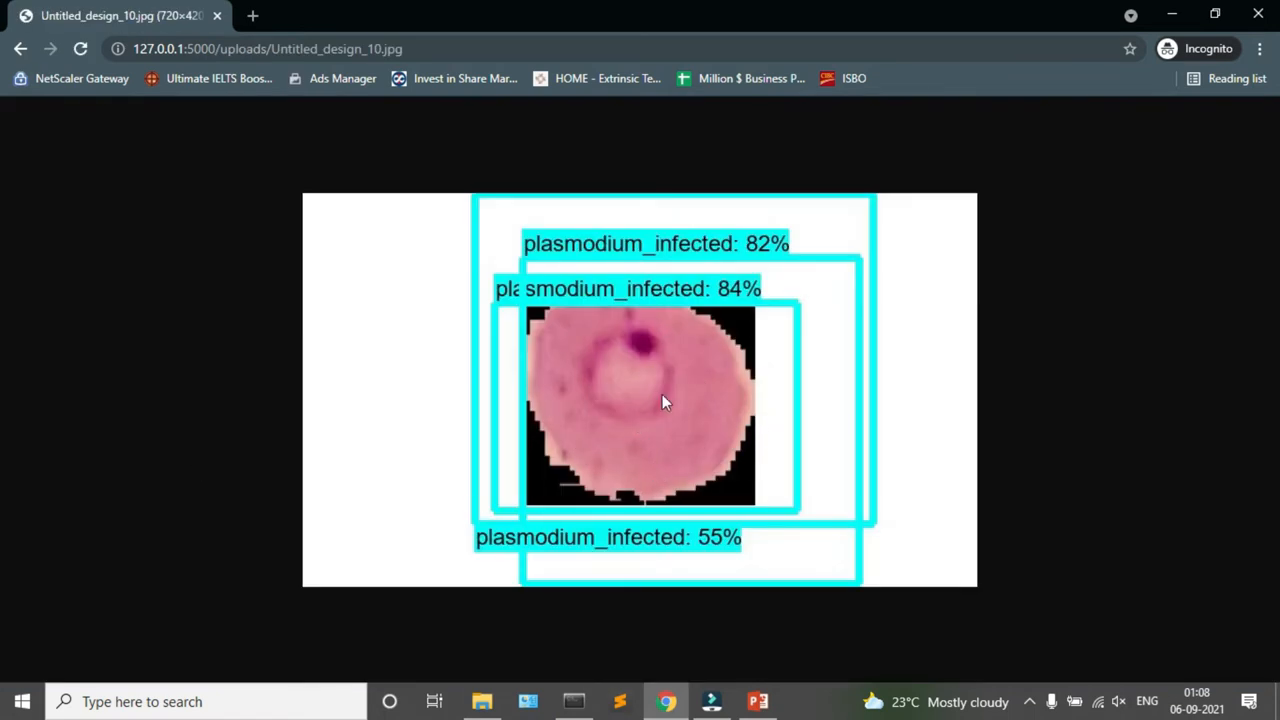
{"action": "mouse_move", "coordinate": [748, 340]}
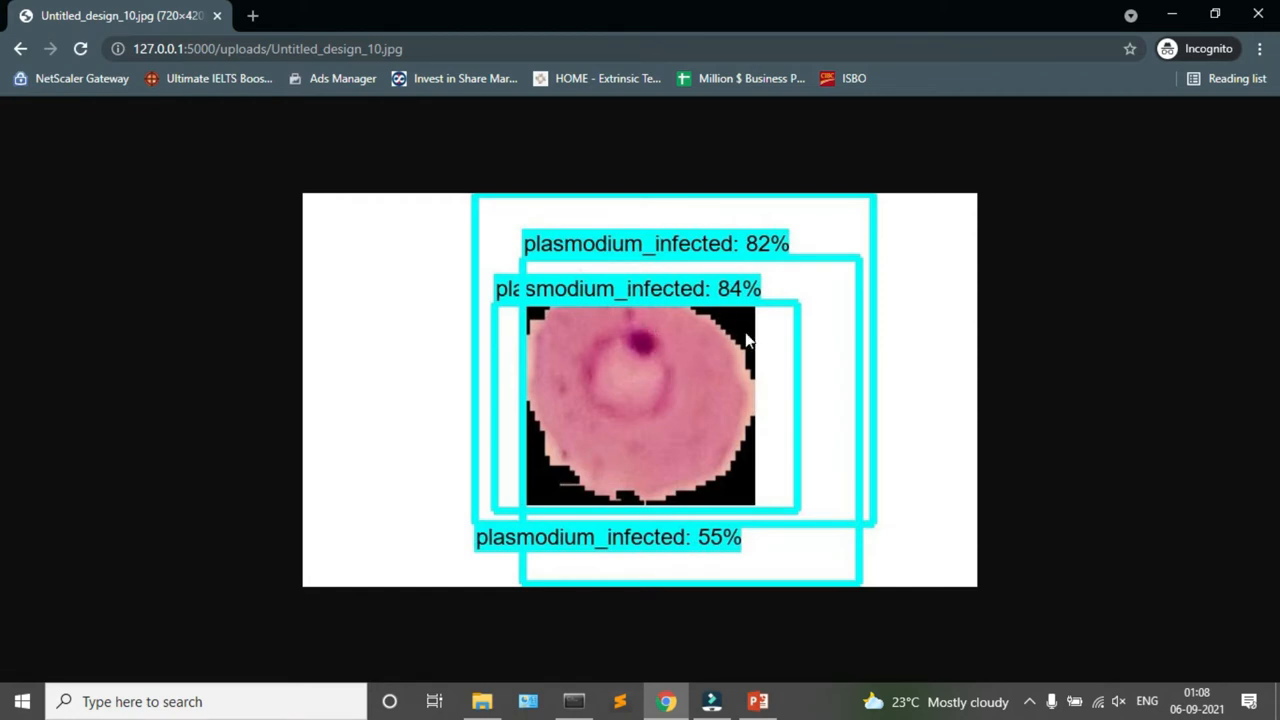
{"action": "left_click", "coordinate": [22, 48]}
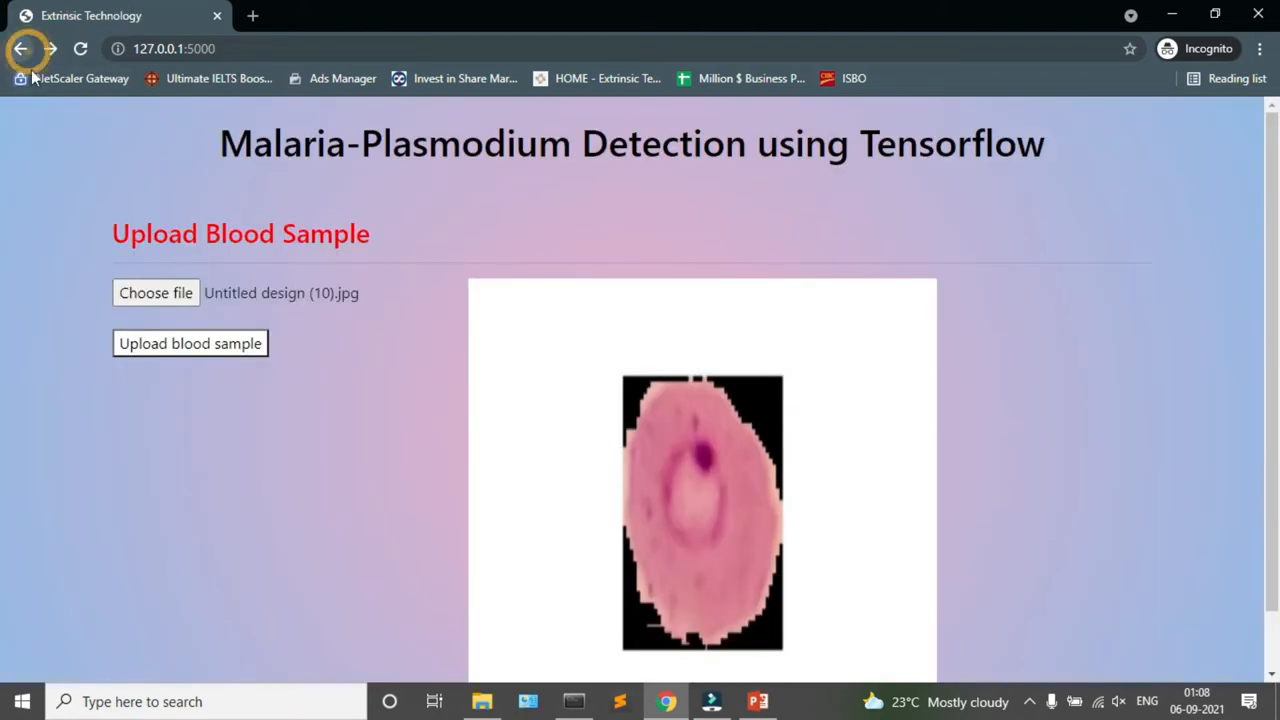
Test two further blood samples, including design (16) labelled bloodcell 59%
{"action": "left_click", "coordinate": [156, 292]}
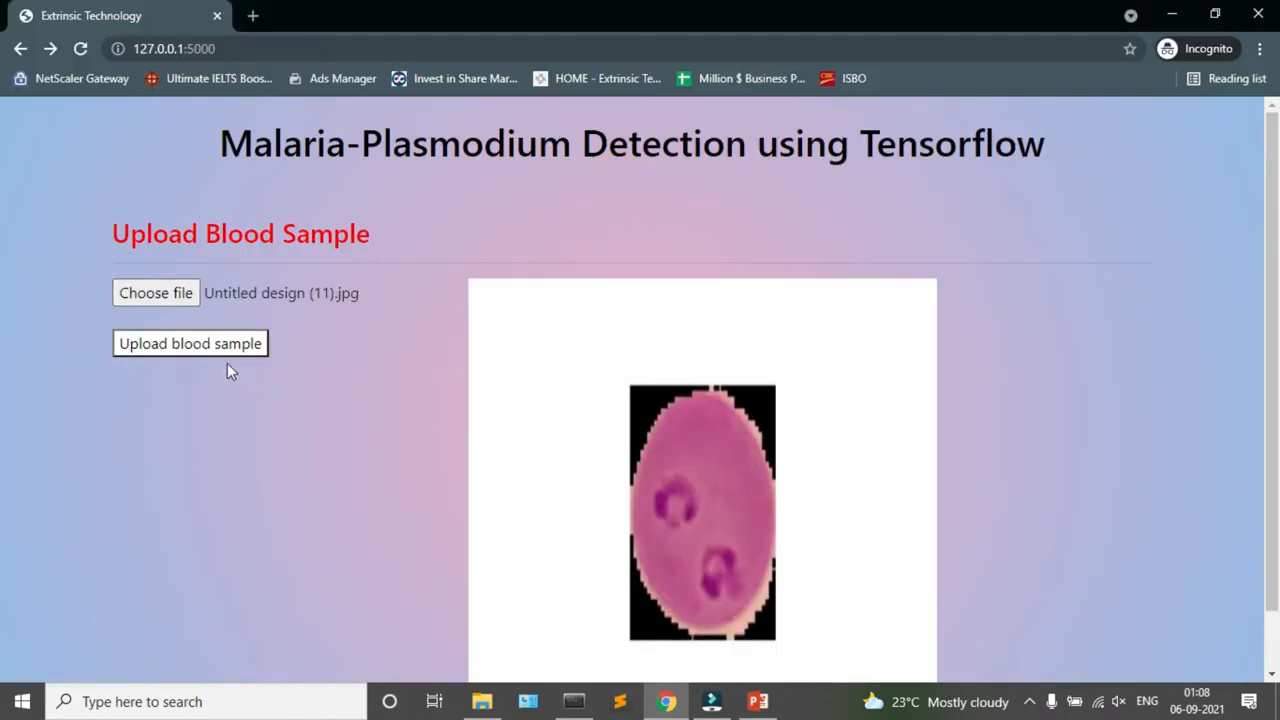
{"action": "left_click", "coordinate": [190, 344]}
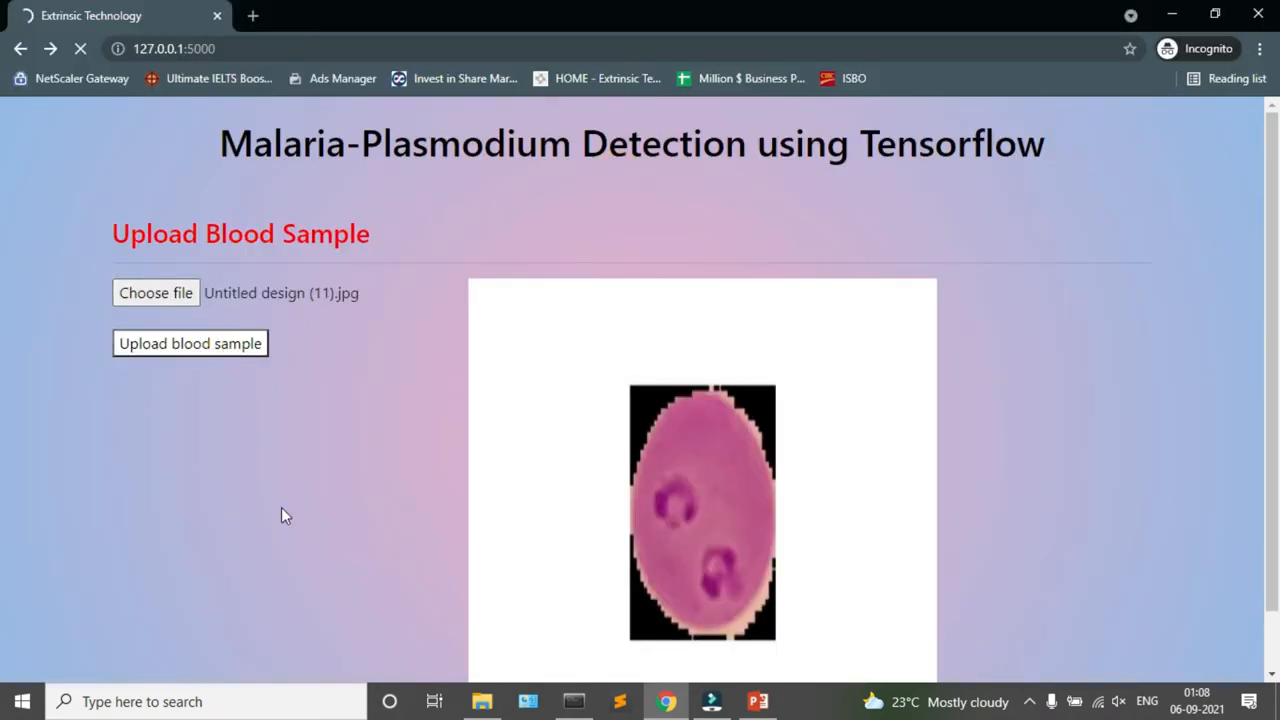
{"action": "left_click", "coordinate": [190, 344]}
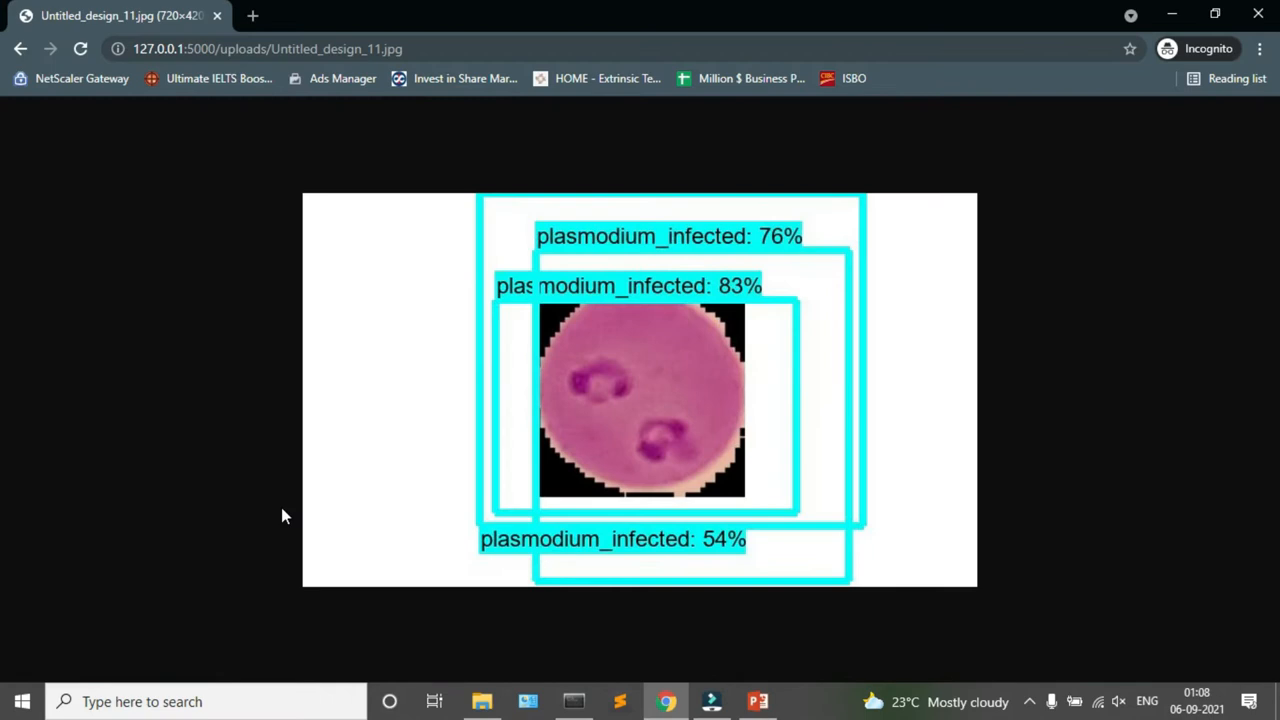
{"action": "left_click", "coordinate": [22, 48]}
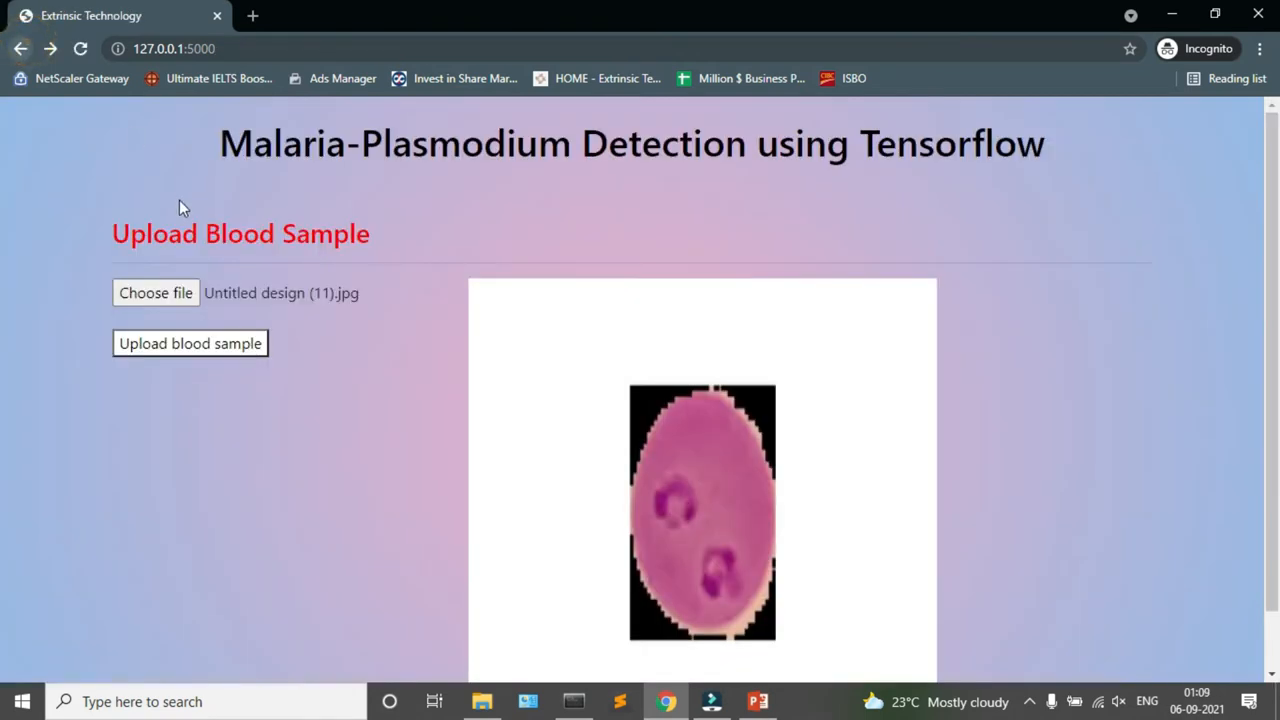
{"action": "left_click", "coordinate": [156, 292]}
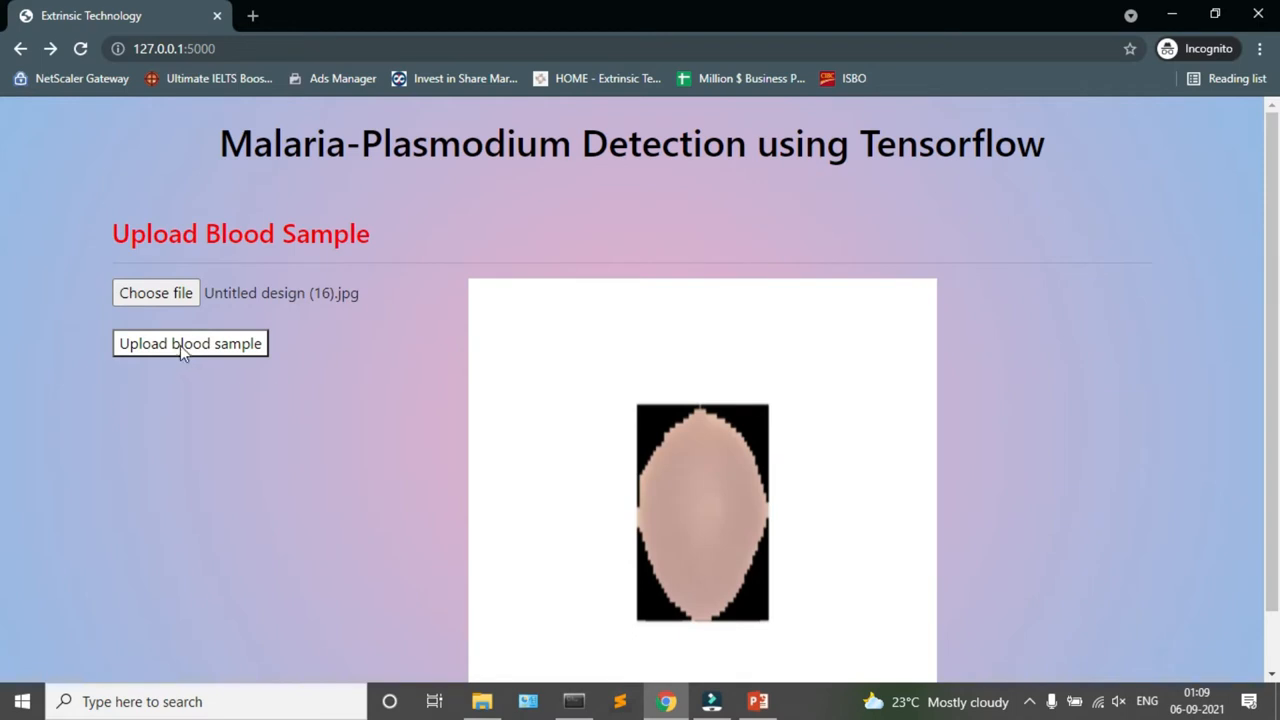
{"action": "left_click", "coordinate": [190, 344]}
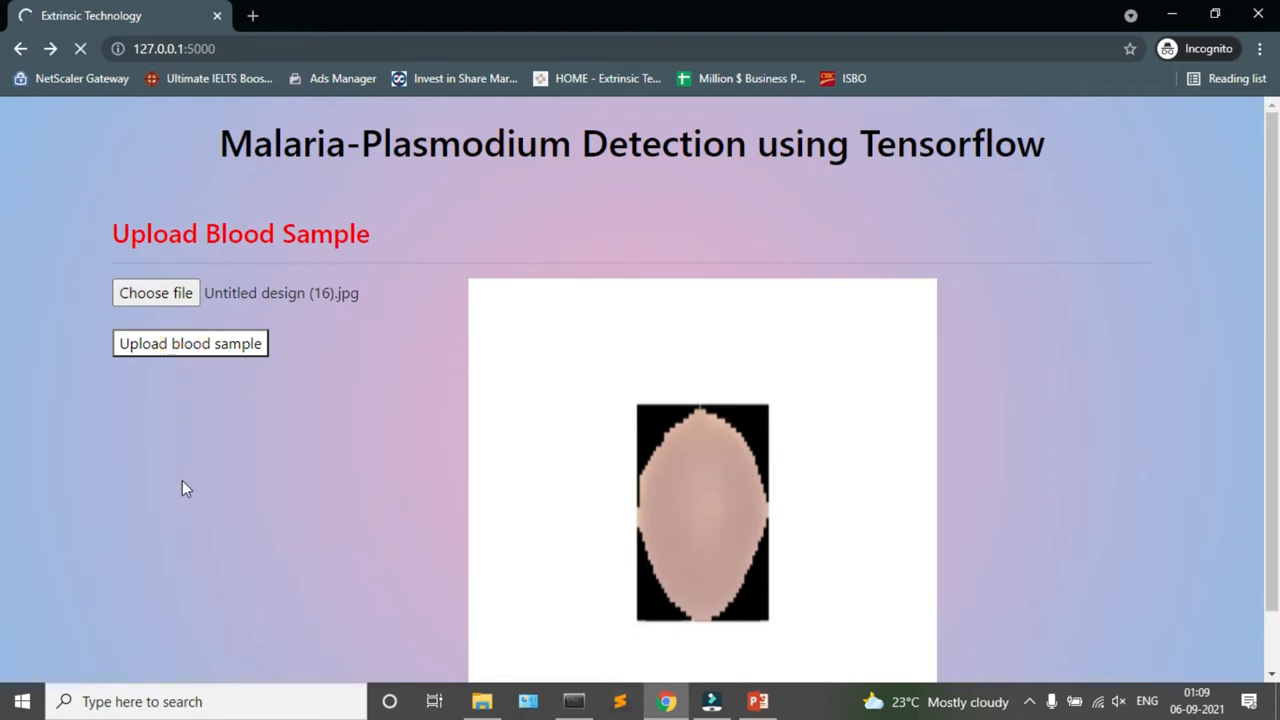
{"action": "left_click", "coordinate": [190, 344]}
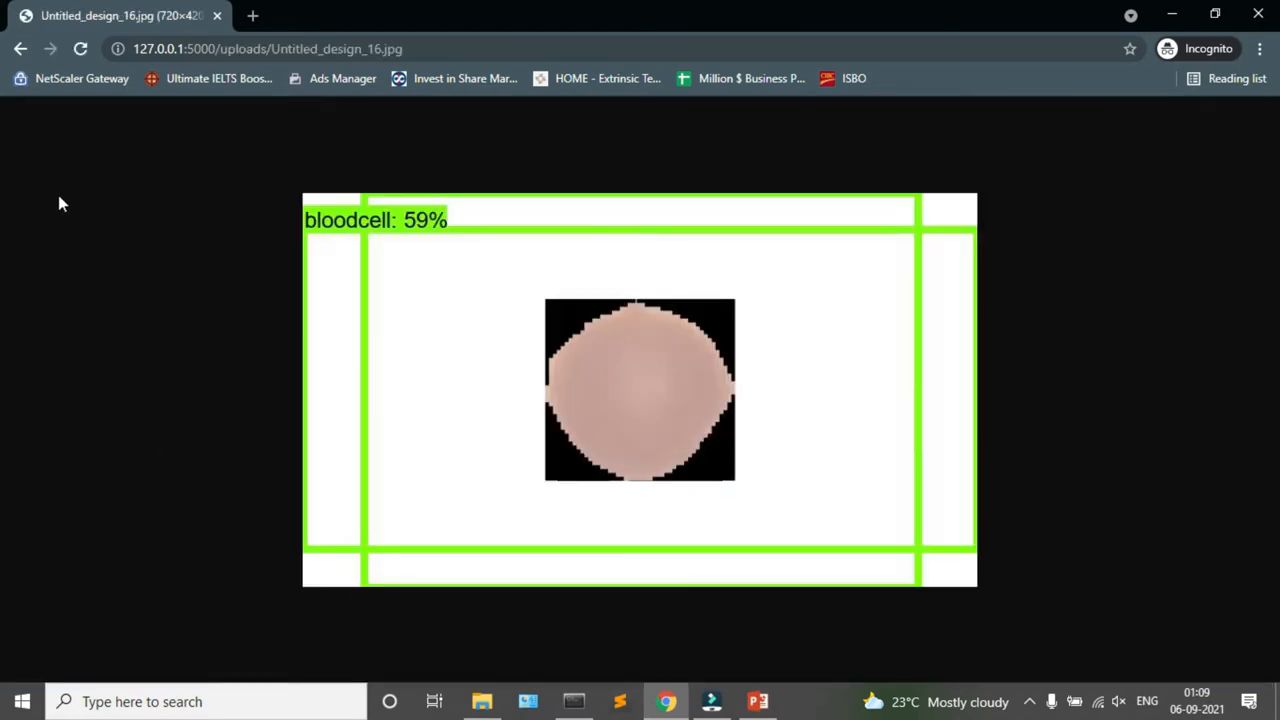
{"action": "left_click", "coordinate": [20, 48]}
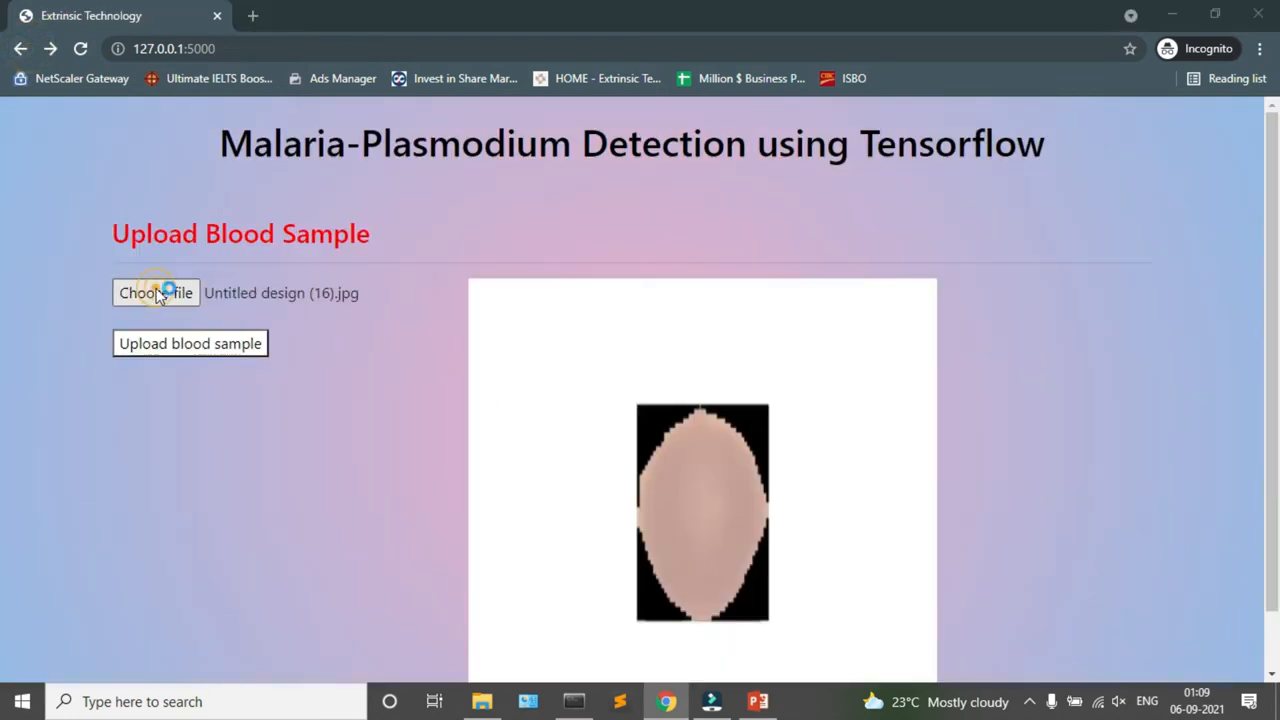
Test the design (29) sample, labelled plasmodium_infected 68%, and return to the upload page
{"action": "left_click", "coordinate": [156, 292]}
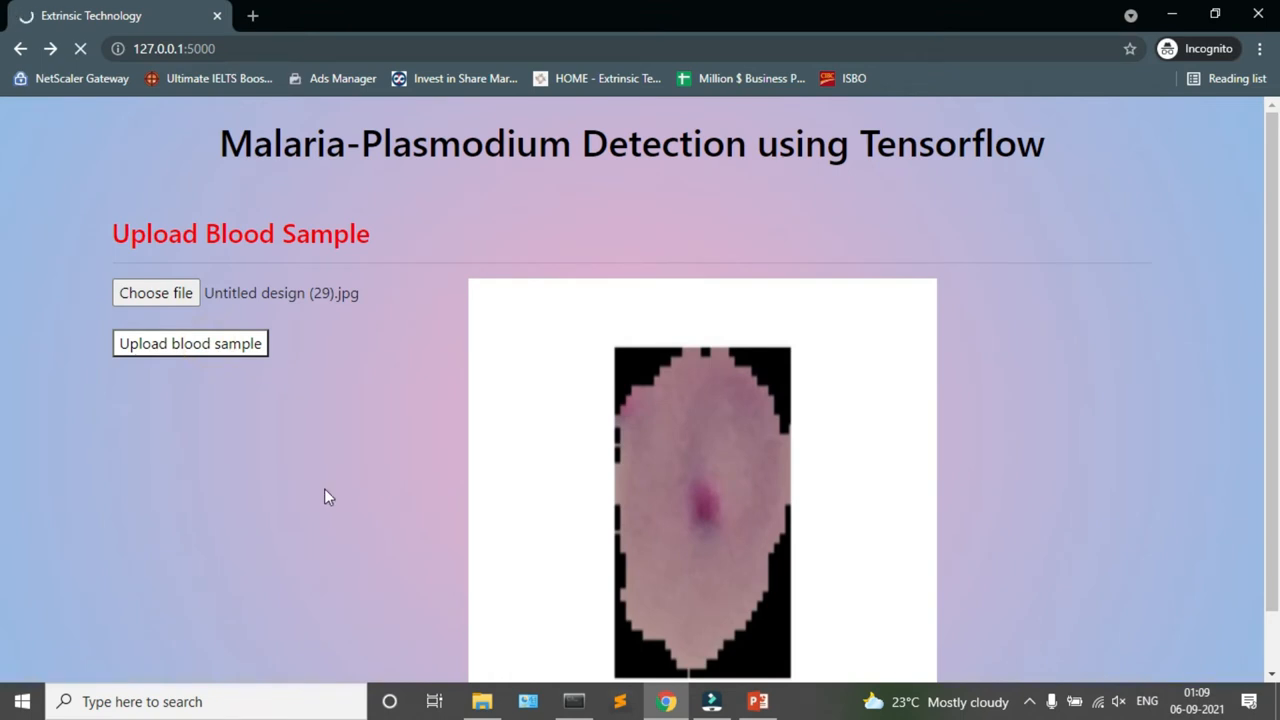
{"action": "left_click", "coordinate": [190, 344]}
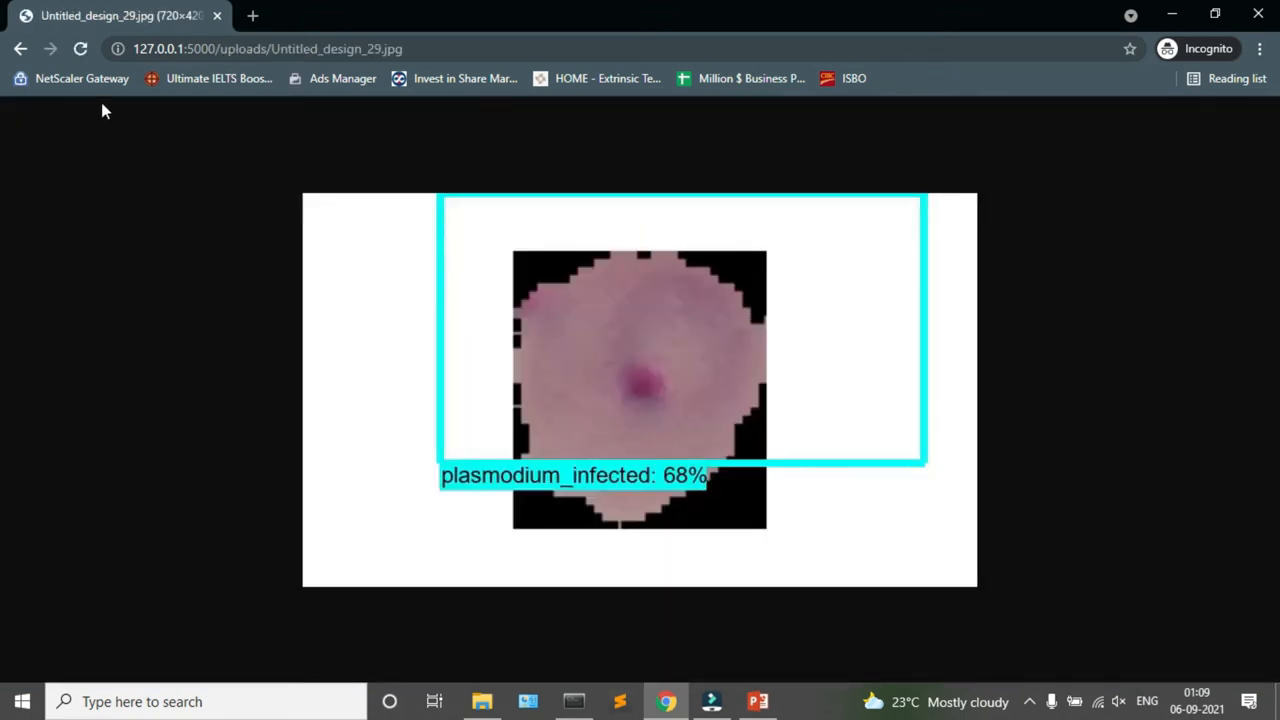
{"action": "left_click", "coordinate": [22, 48]}
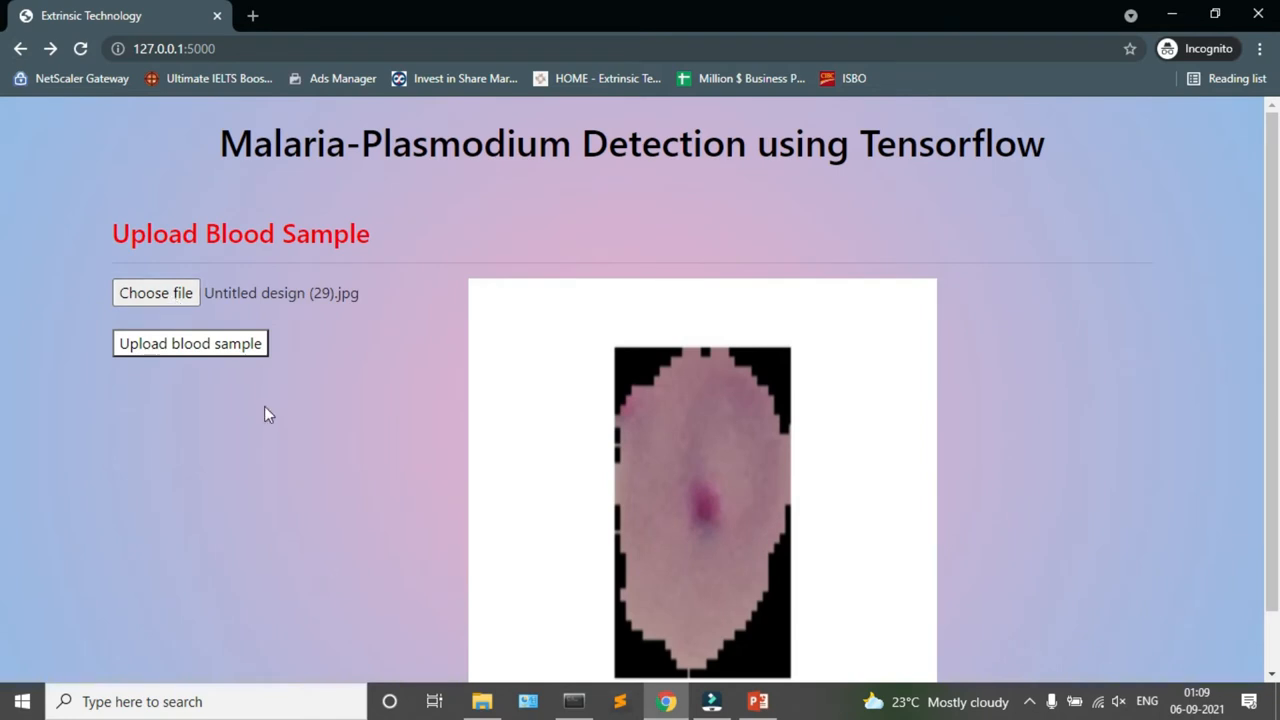
{"action": "mouse_move", "coordinate": [484, 408]}
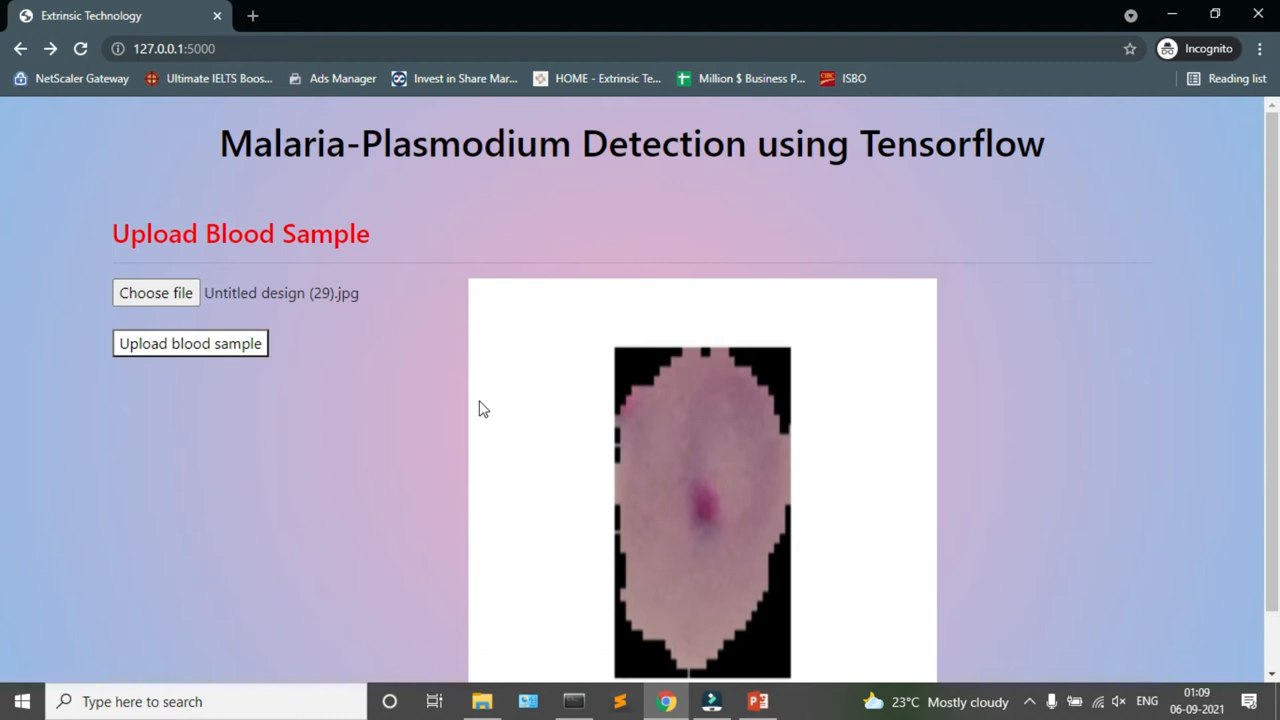
{"action": "mouse_move", "coordinate": [622, 442]}
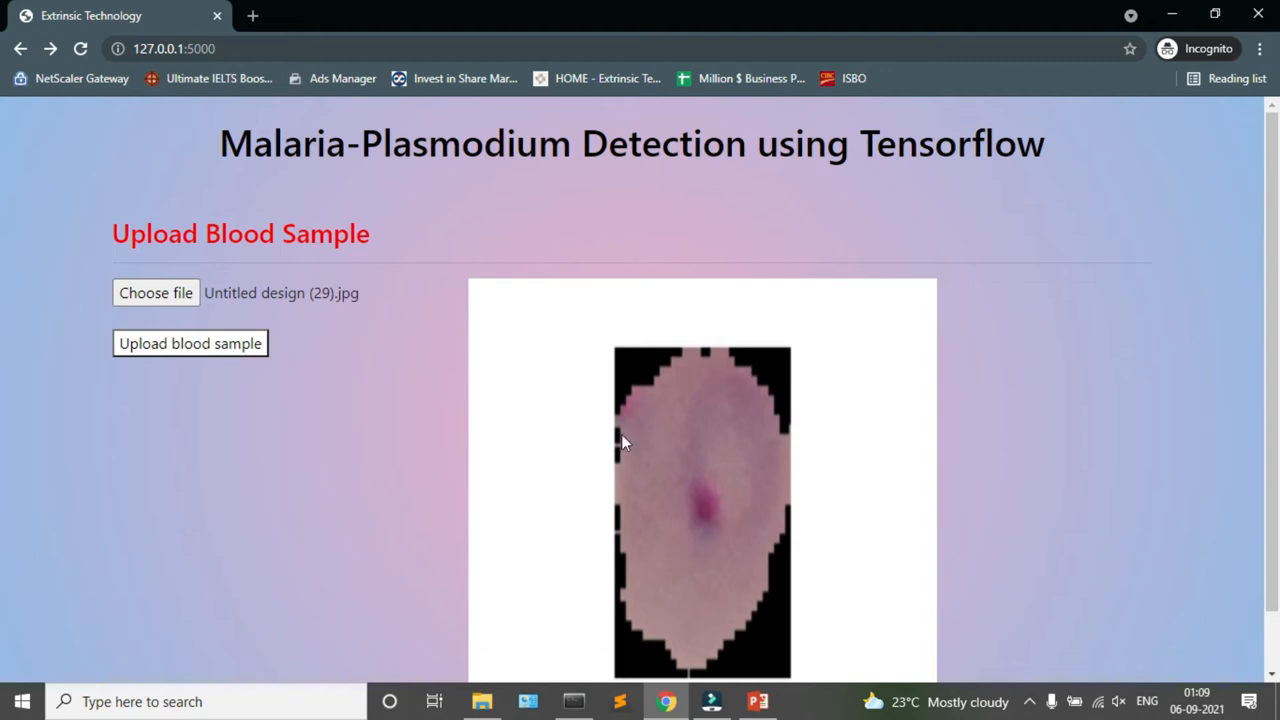
{"action": "mouse_move", "coordinate": [424, 342]}
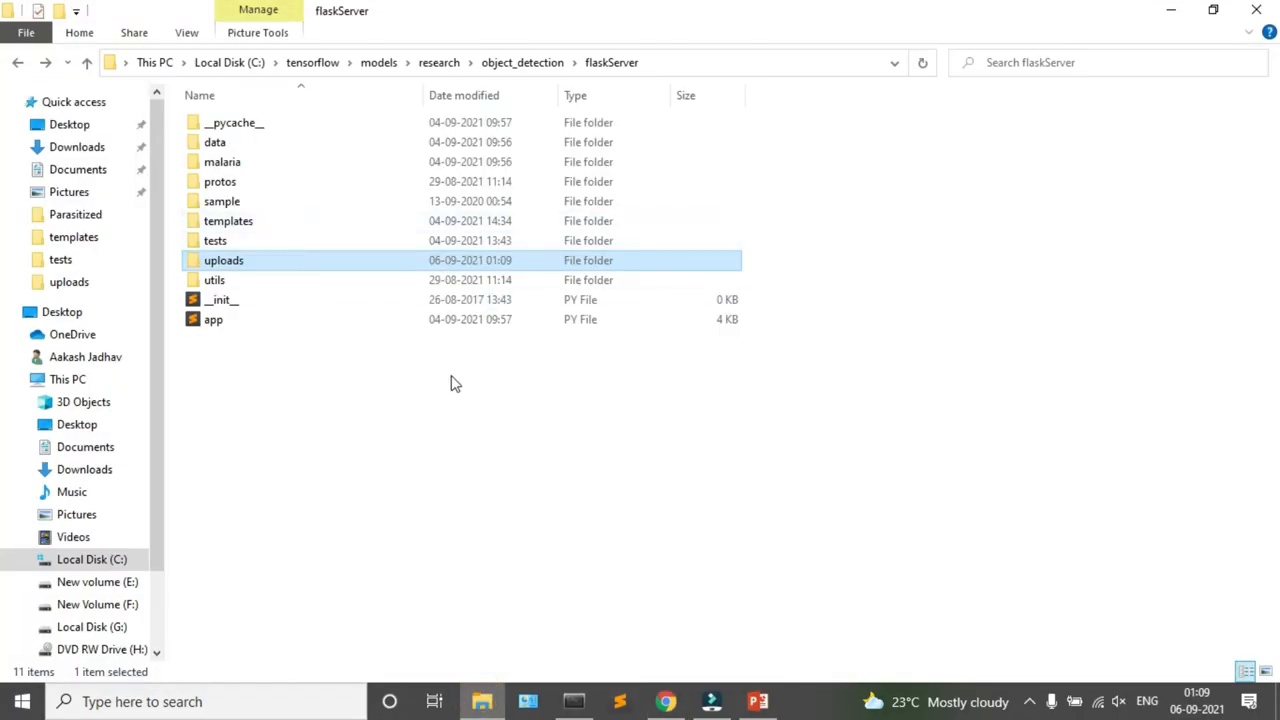
{"action": "mouse_move", "coordinate": [320, 280]}
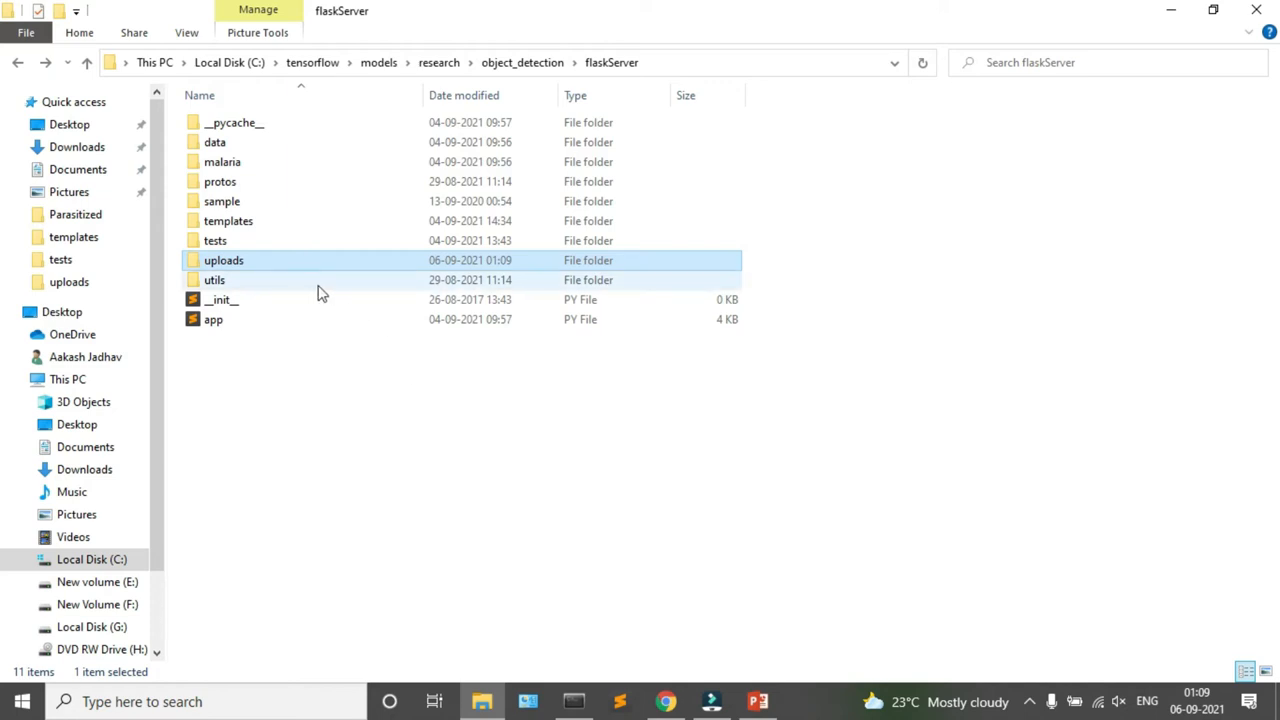
Open the flaskServer uploads folder holding the six annotated result images
{"action": "double_click", "coordinate": [224, 260]}
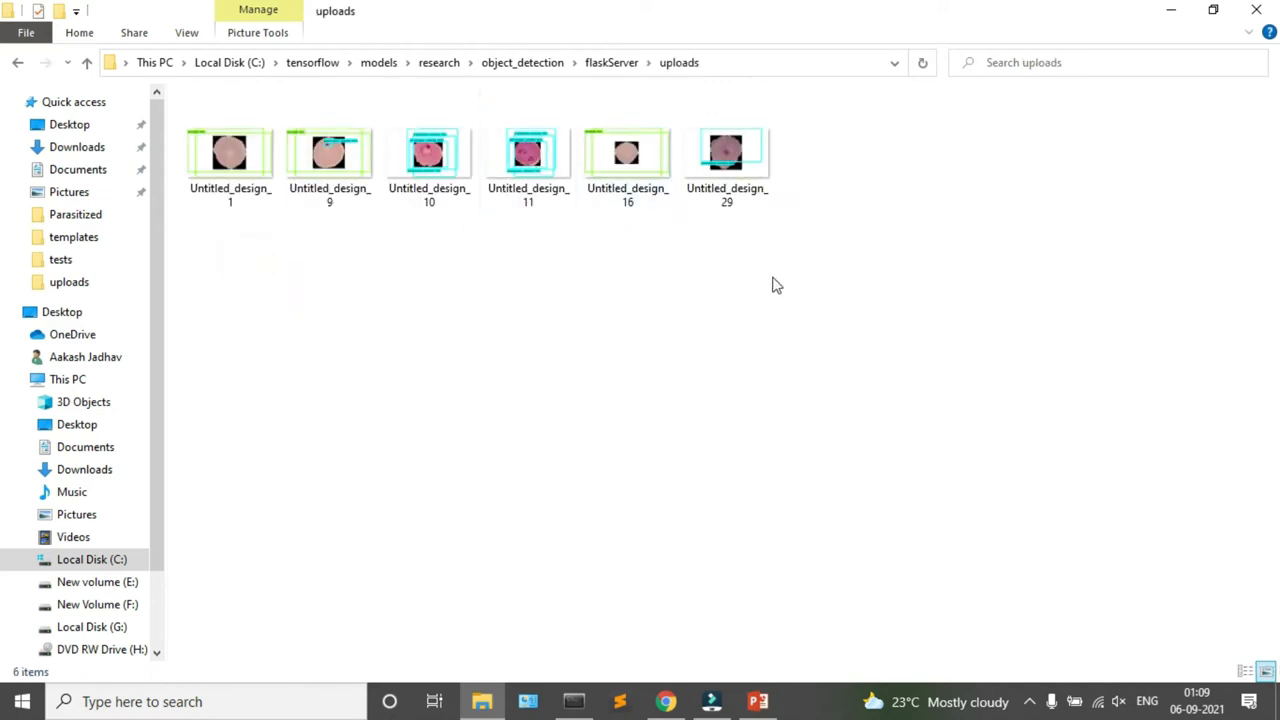
{"action": "mouse_move", "coordinate": [462, 374]}
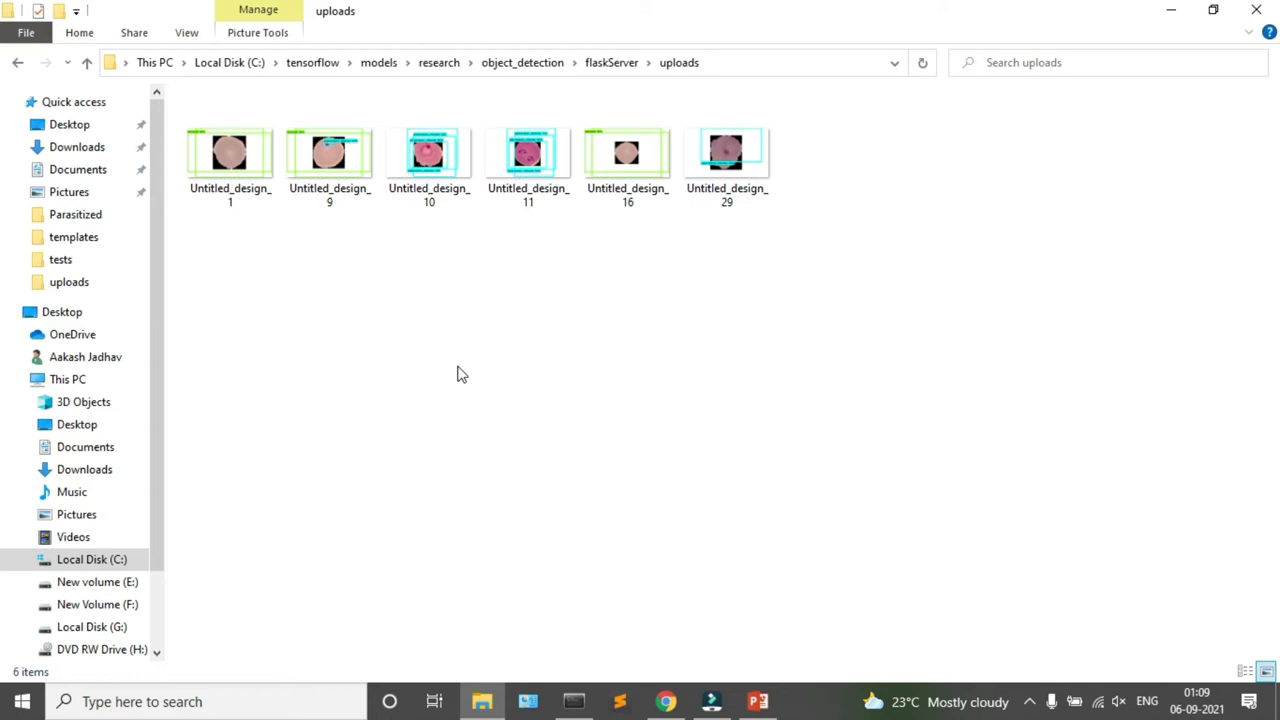
{"action": "mouse_move", "coordinate": [800, 324]}
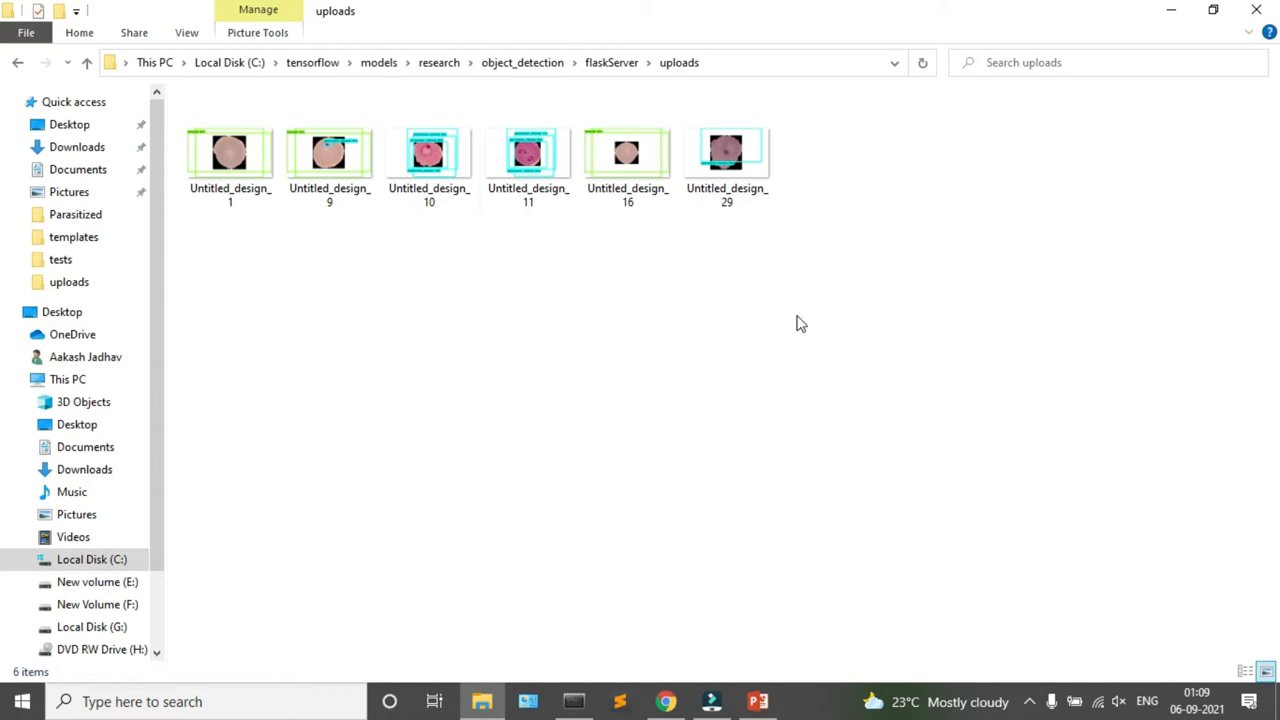
{"action": "mouse_move", "coordinate": [596, 312]}
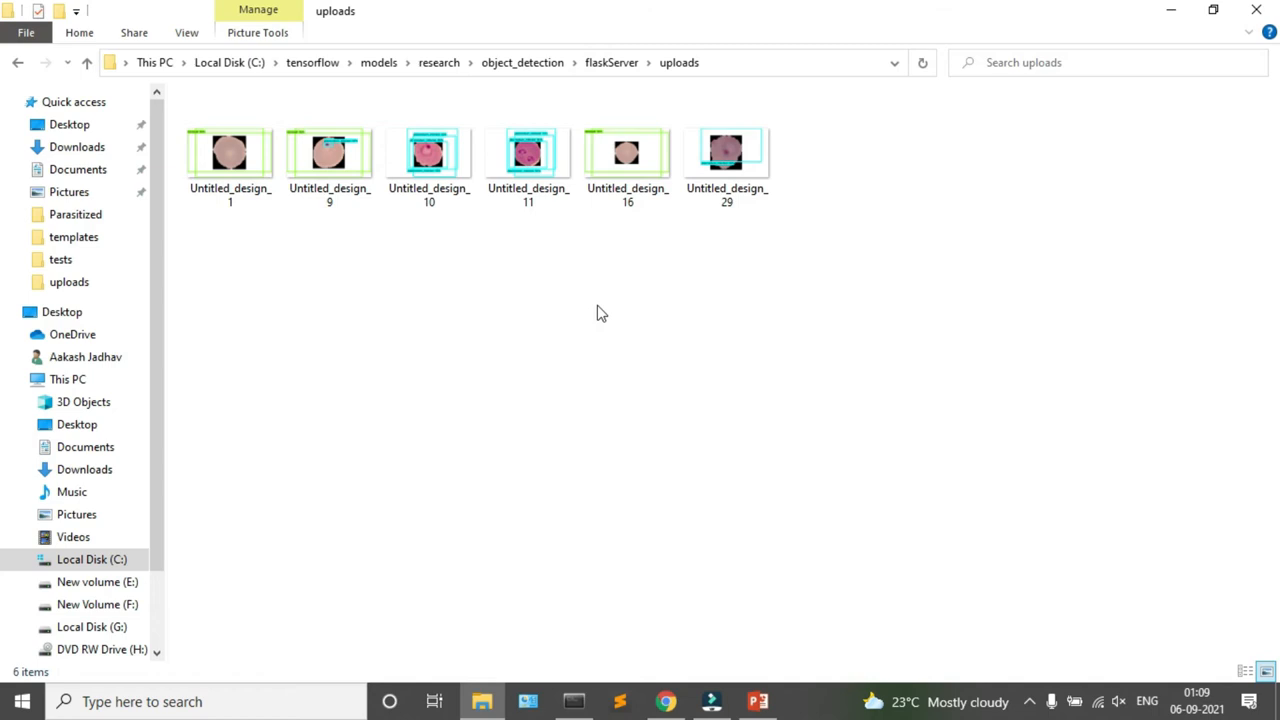
{"action": "mouse_move", "coordinate": [680, 520]}
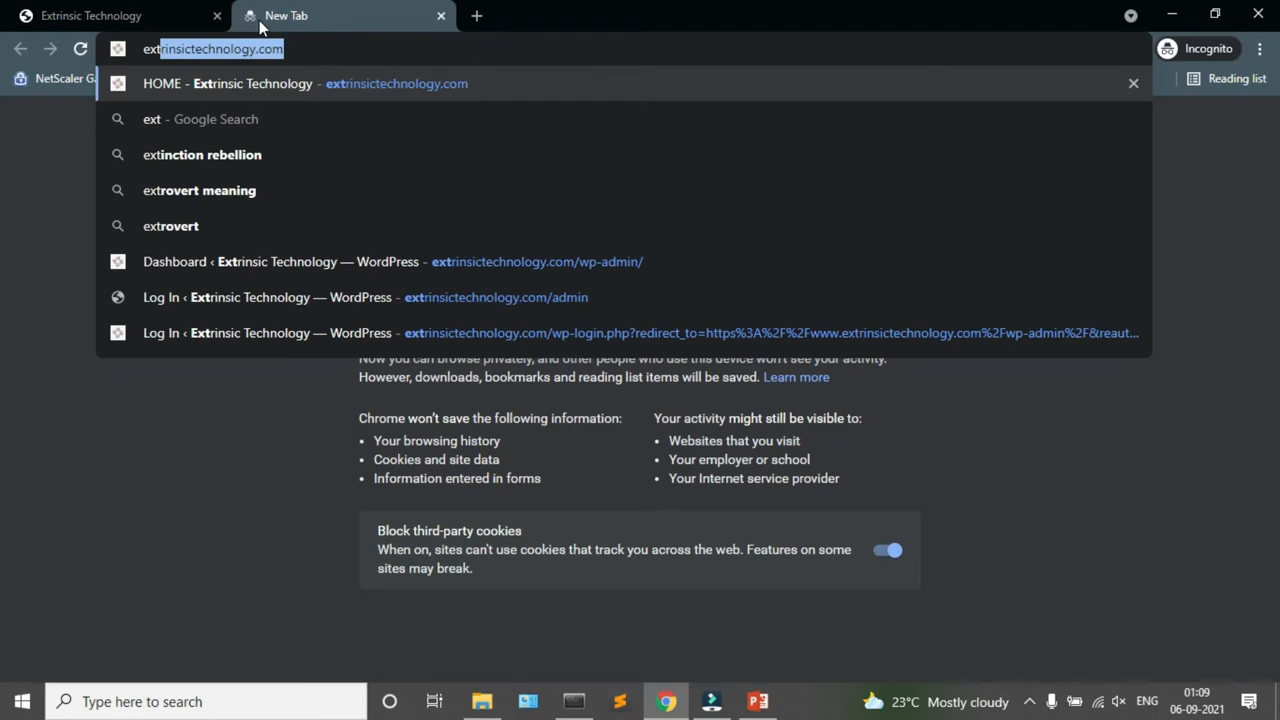
Load extrinsictechnology.com's software projects page and scroll to the Malaria Cell Detection card at INR 9,999
{"action": "key", "text": "Return"}
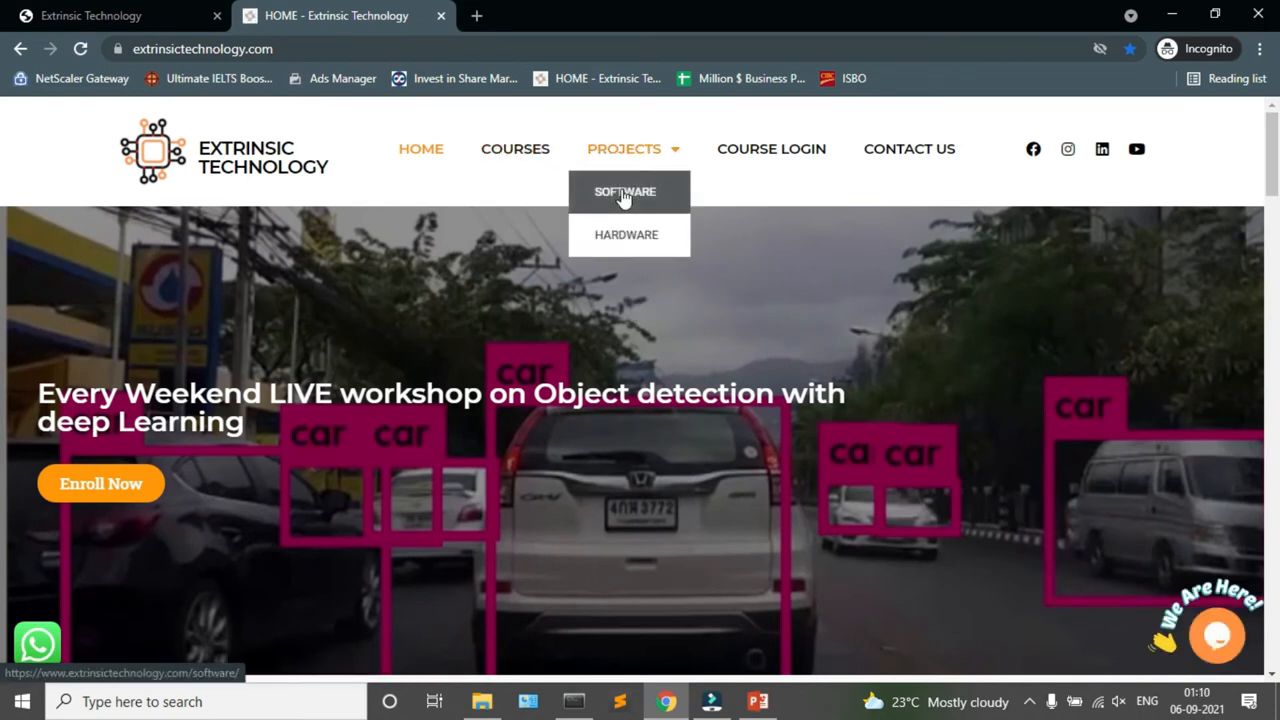
{"action": "left_click", "coordinate": [624, 192]}
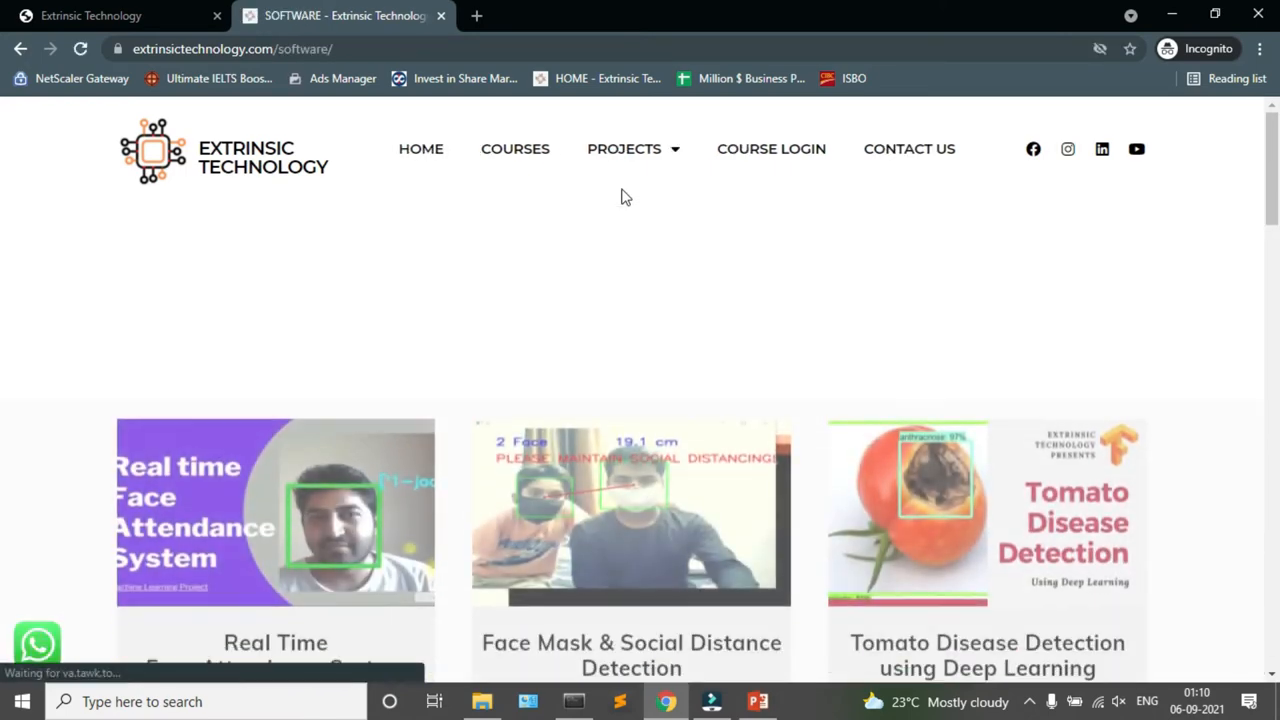
{"action": "scroll", "scroll_direction": "down", "scroll_amount": 3}
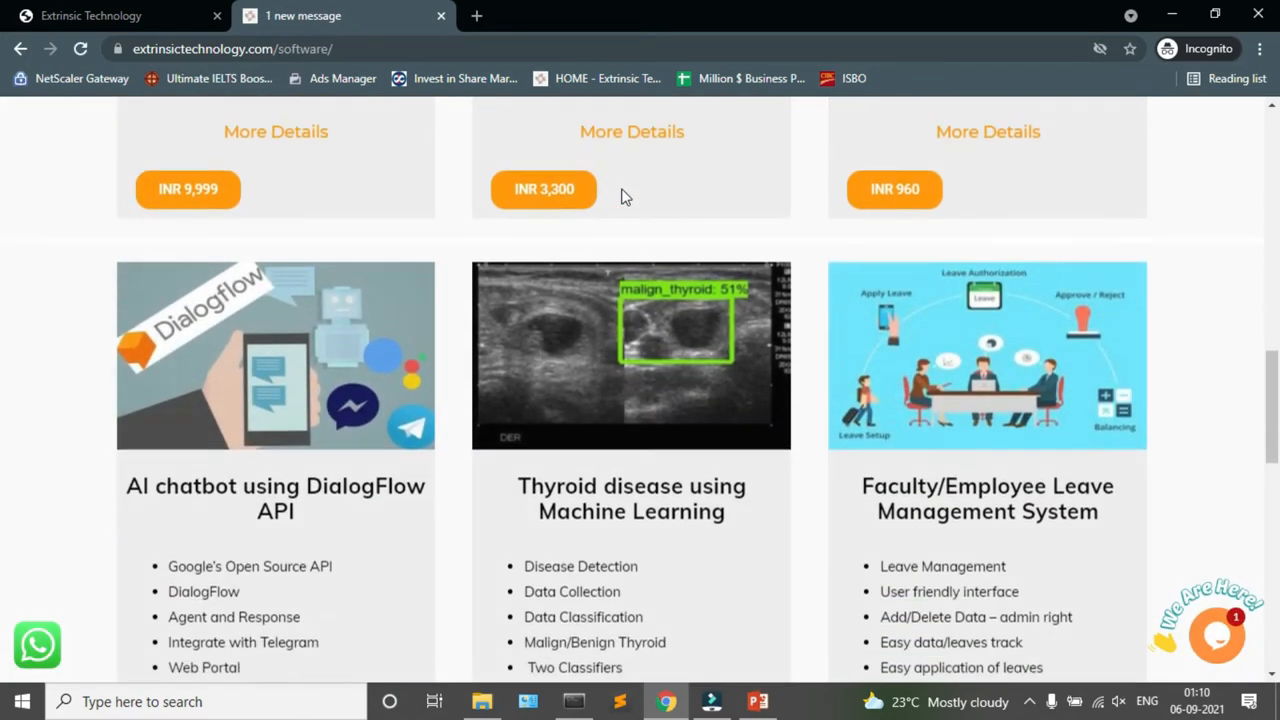
{"action": "scroll", "scroll_direction": "down", "scroll_amount": 3}
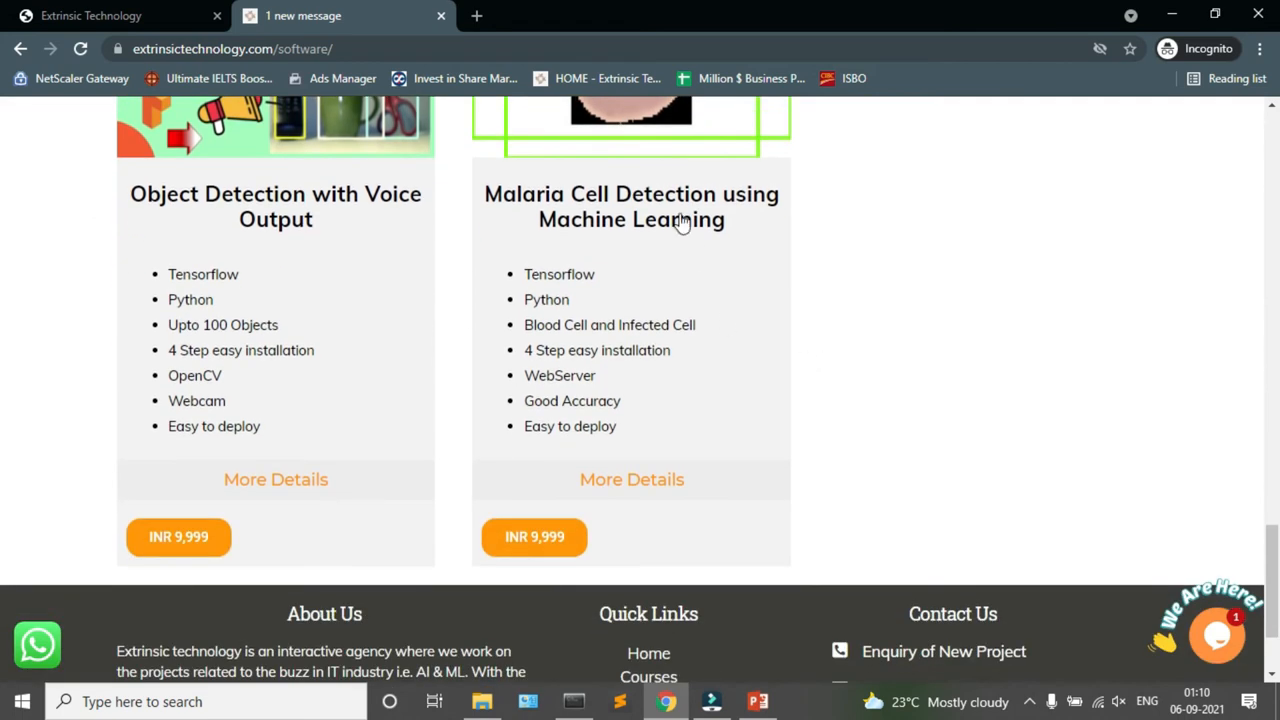
{"action": "mouse_move", "coordinate": [556, 242]}
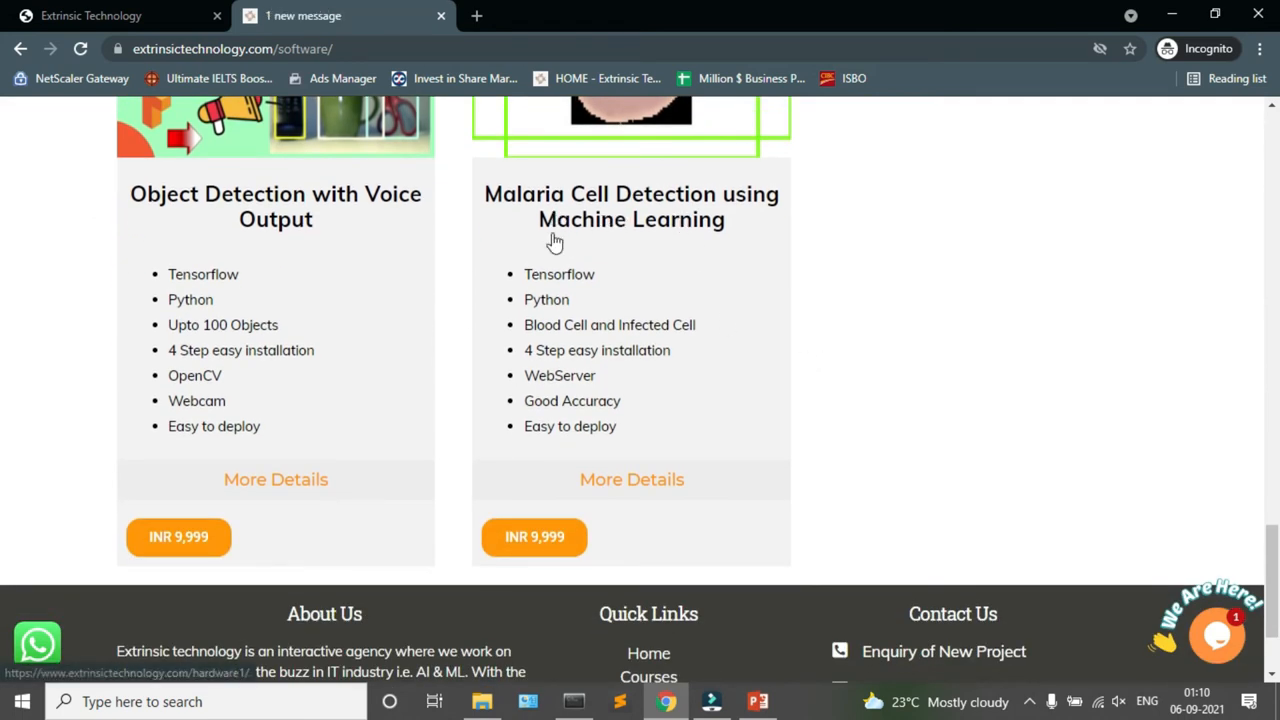
{"action": "scroll", "scroll_direction": "up", "scroll_amount": 3}
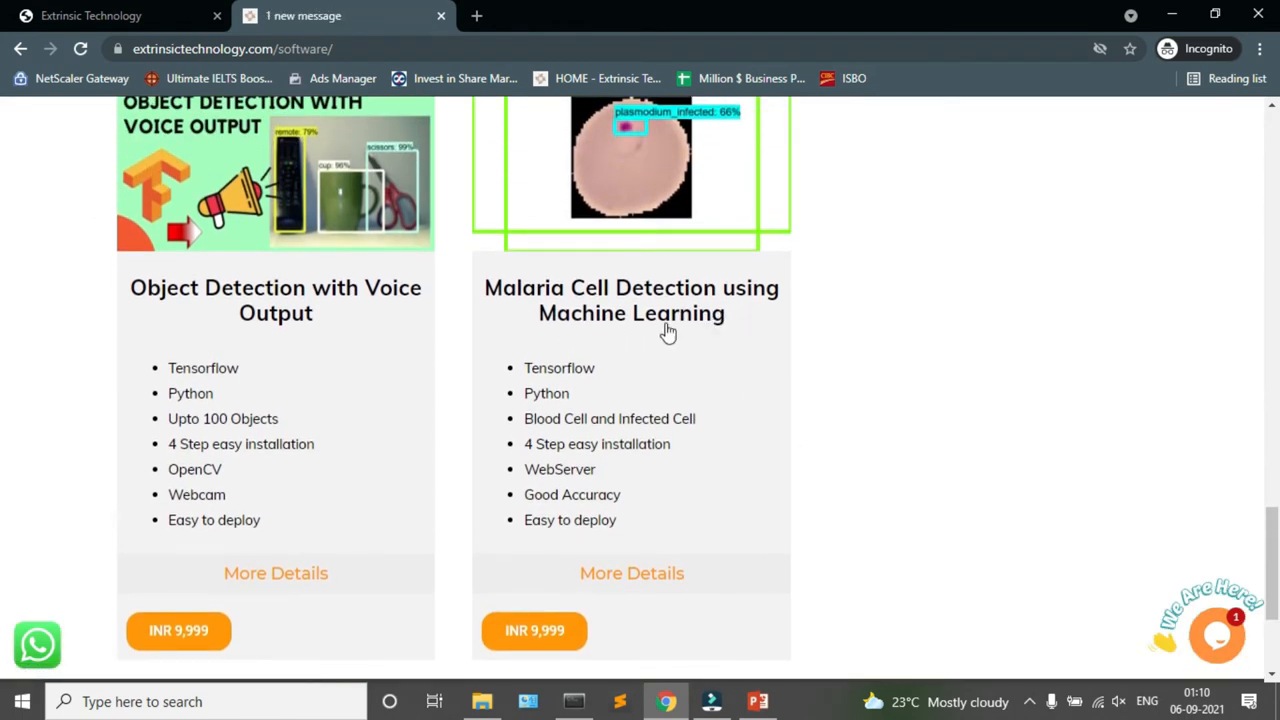
{"action": "scroll", "scroll_direction": "down", "scroll_amount": 3}
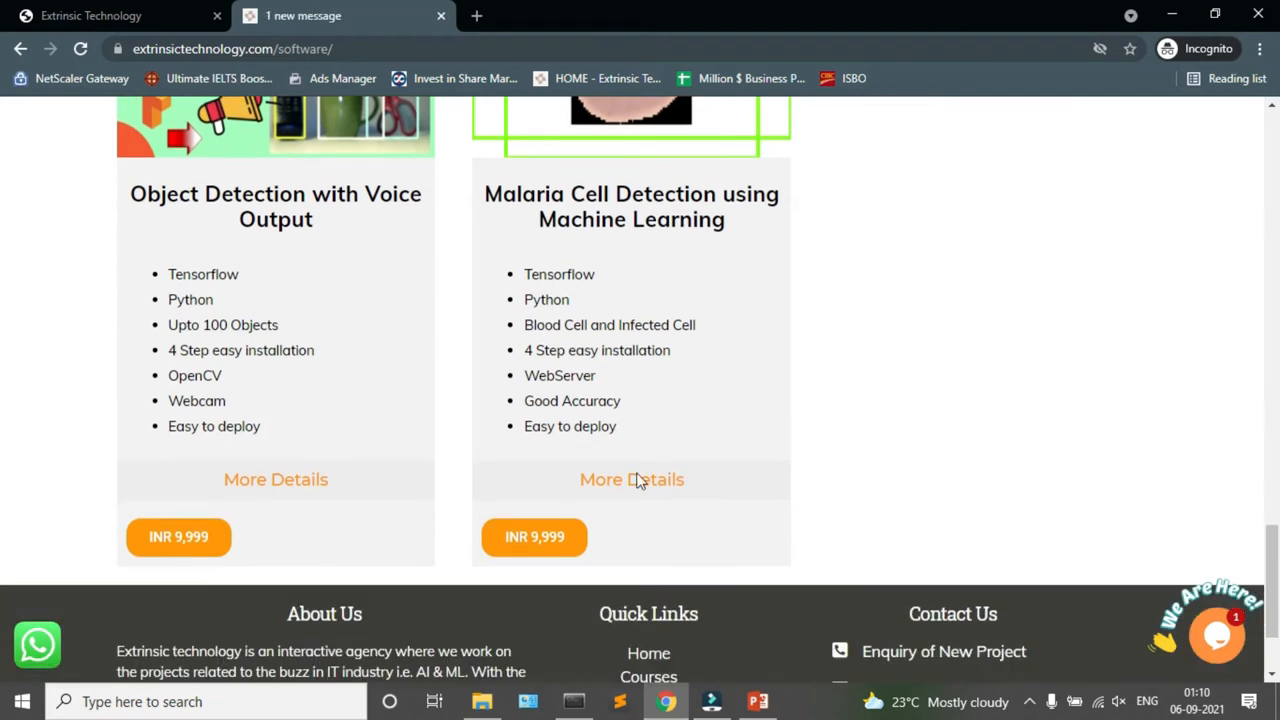
Open the Malaria-Plasmodium Detection project details and scroll through its rationale, methodology and result
{"action": "left_click", "coordinate": [534, 536]}
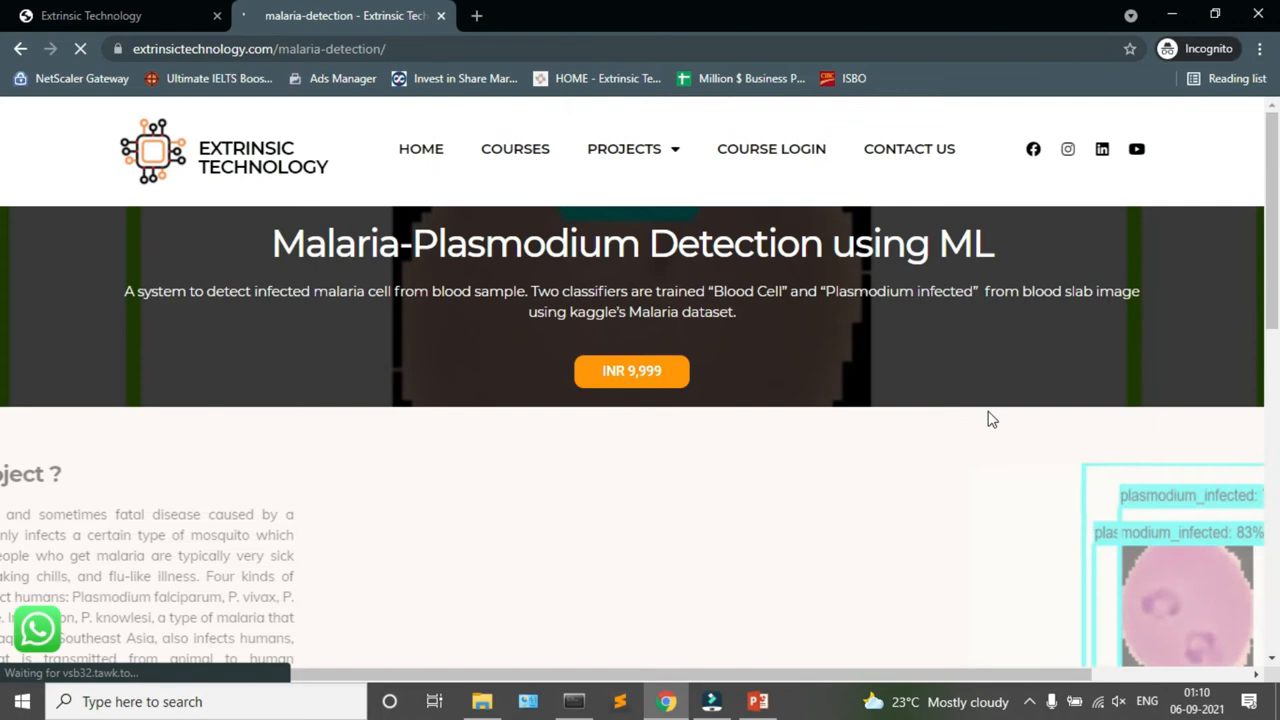
{"action": "scroll", "scroll_direction": "down", "scroll_amount": 3}
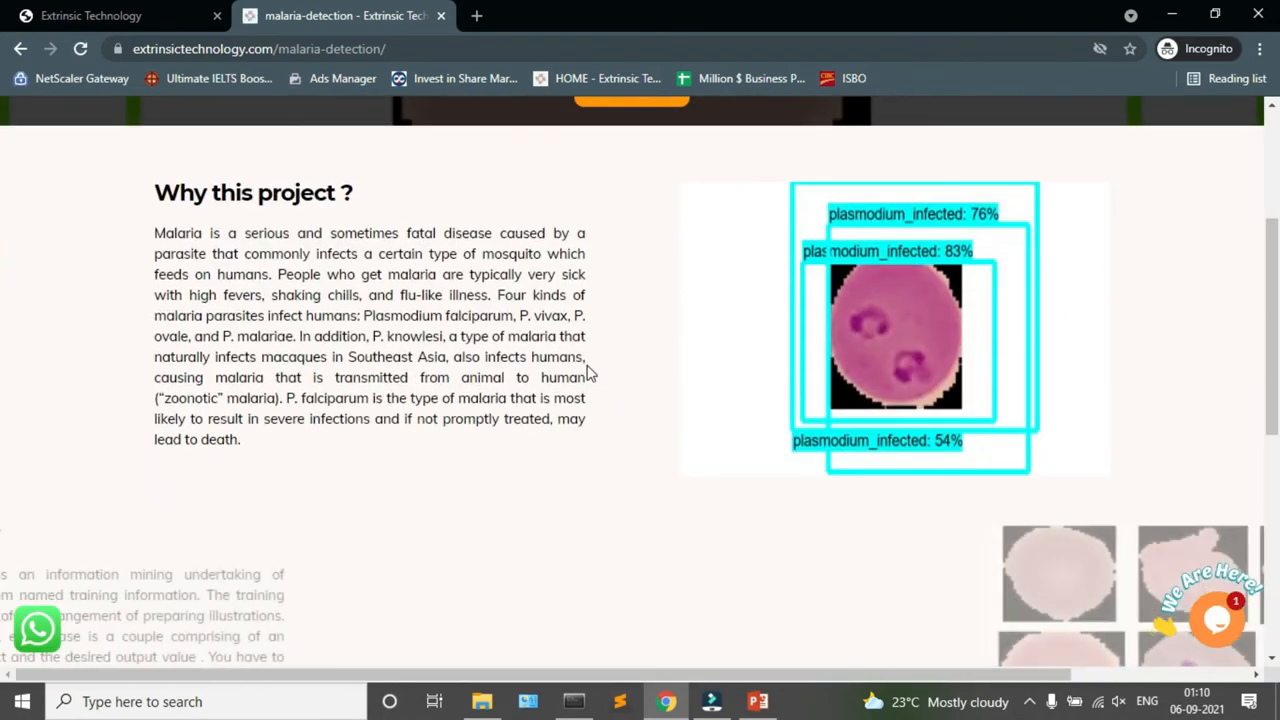
{"action": "scroll", "scroll_direction": "down", "scroll_amount": 3}
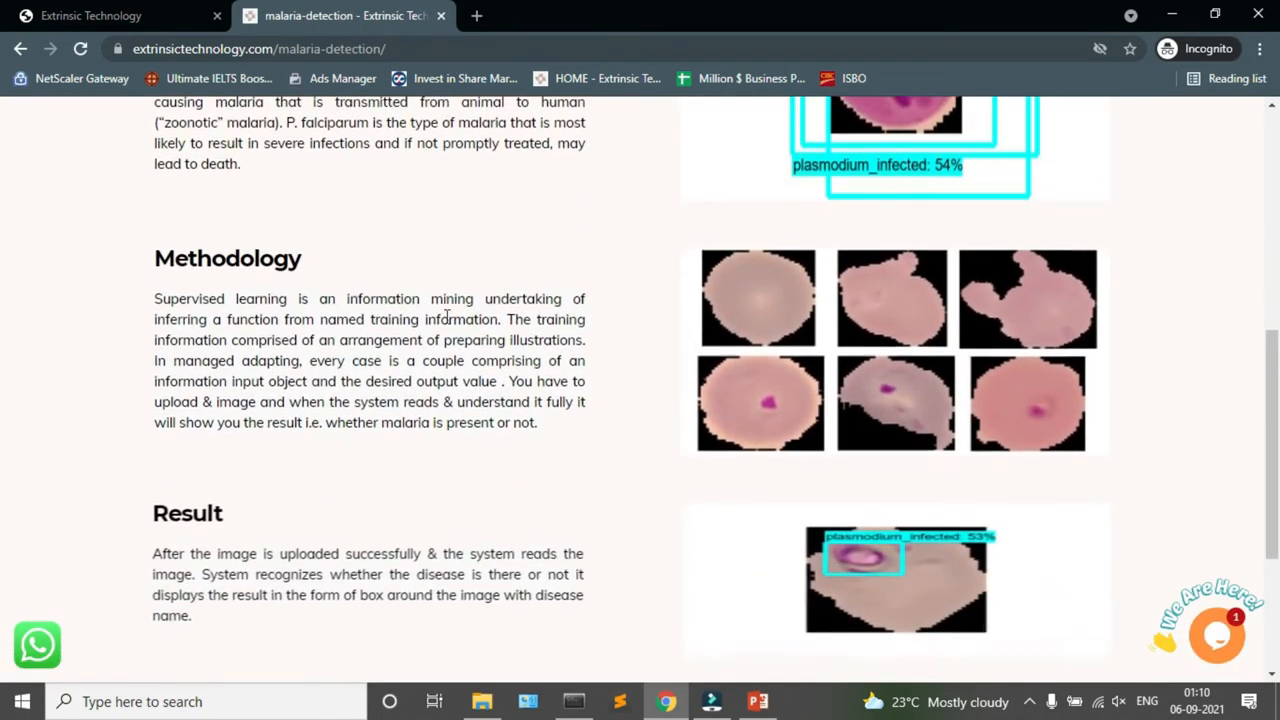
{"action": "scroll", "scroll_direction": "up", "scroll_amount": 3}
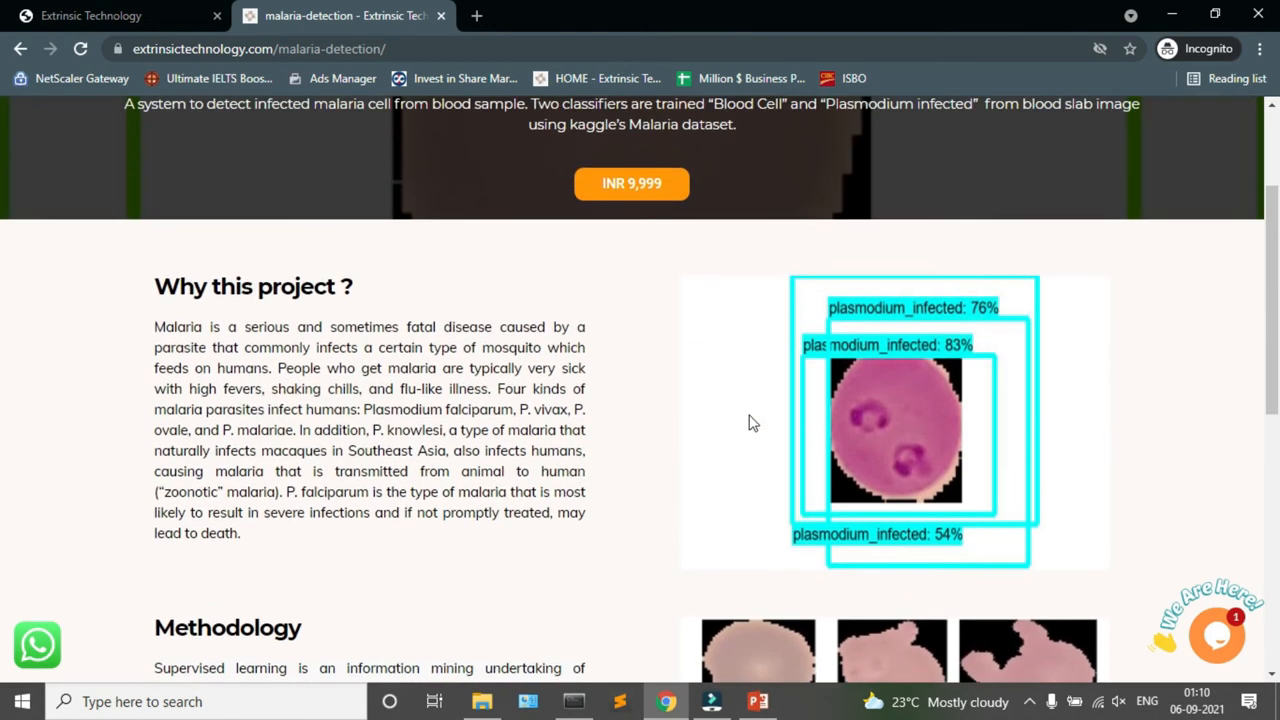
{"action": "scroll", "scroll_direction": "up", "scroll_amount": 3}
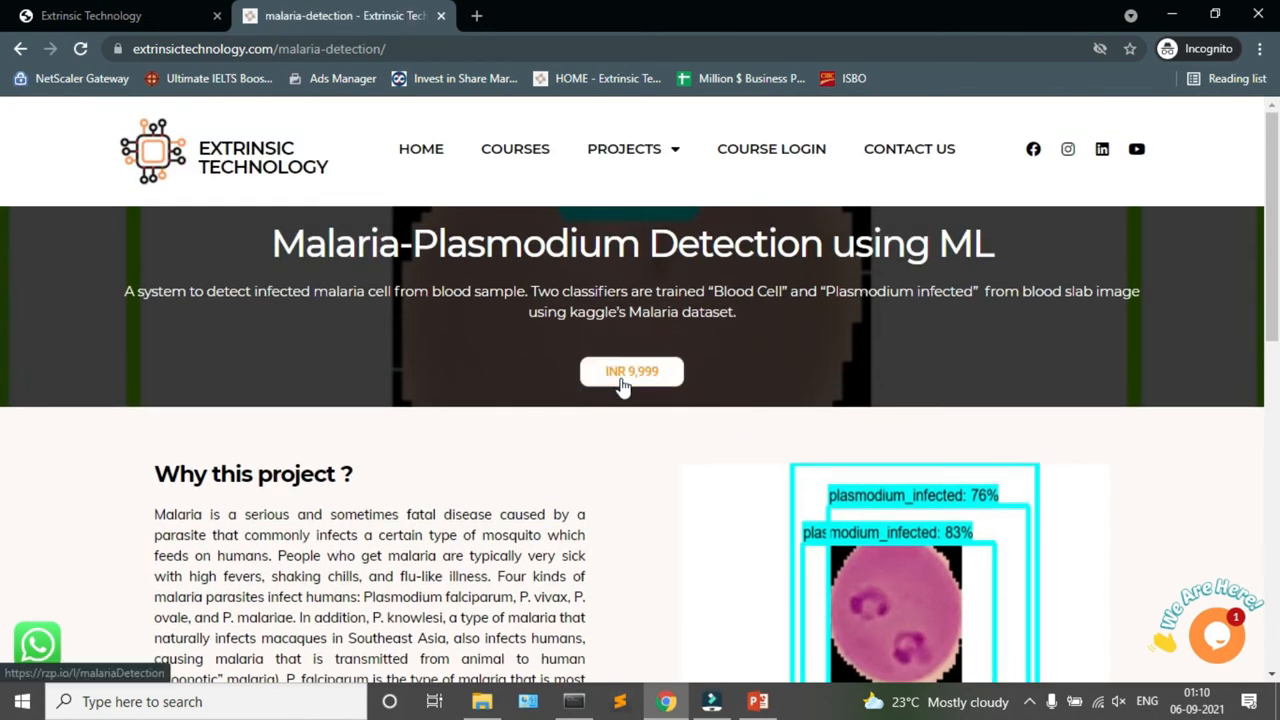
{"action": "mouse_move", "coordinate": [290, 356]}
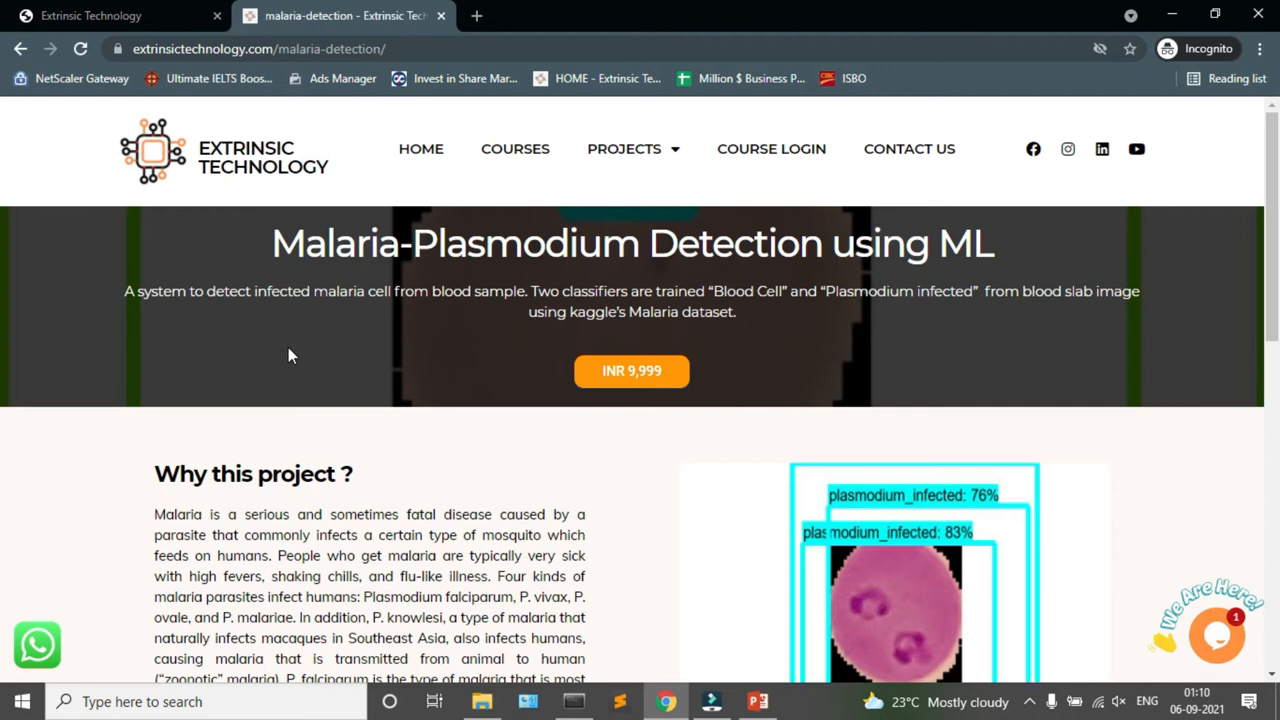
{"action": "mouse_move", "coordinate": [388, 324]}
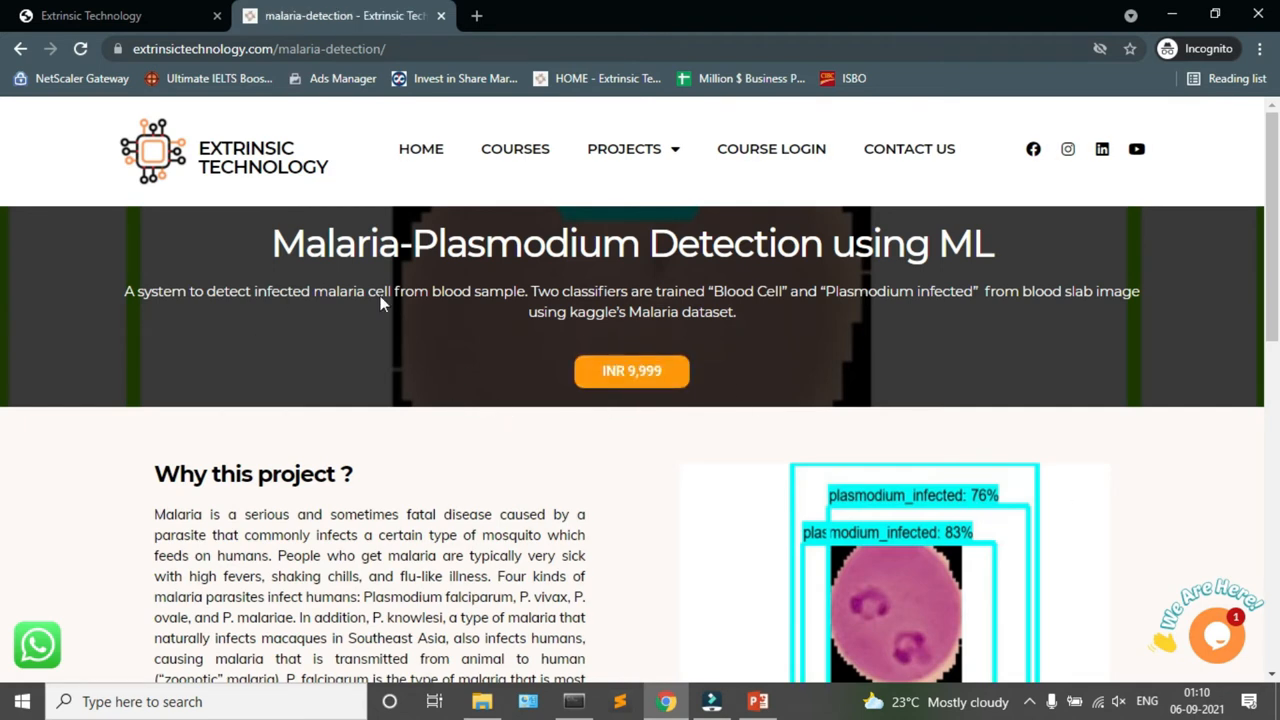
{"action": "mouse_move", "coordinate": [324, 338]}
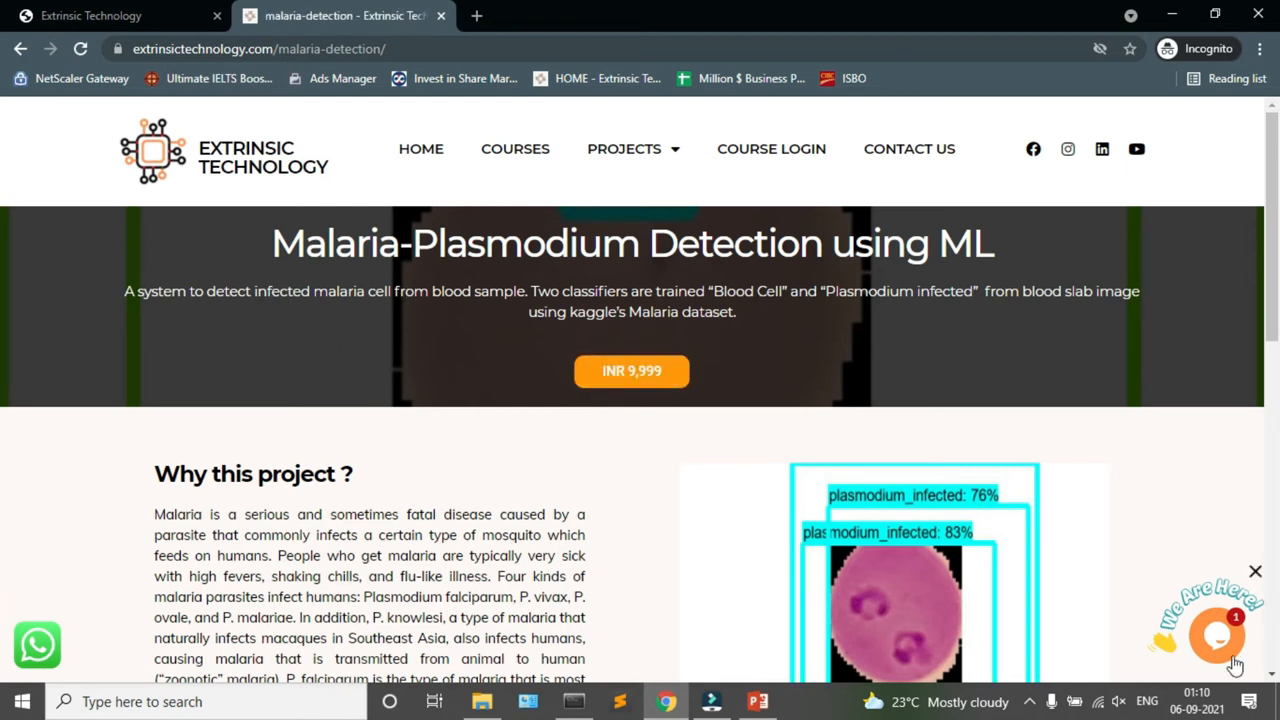
{"action": "left_click", "coordinate": [1216, 632]}
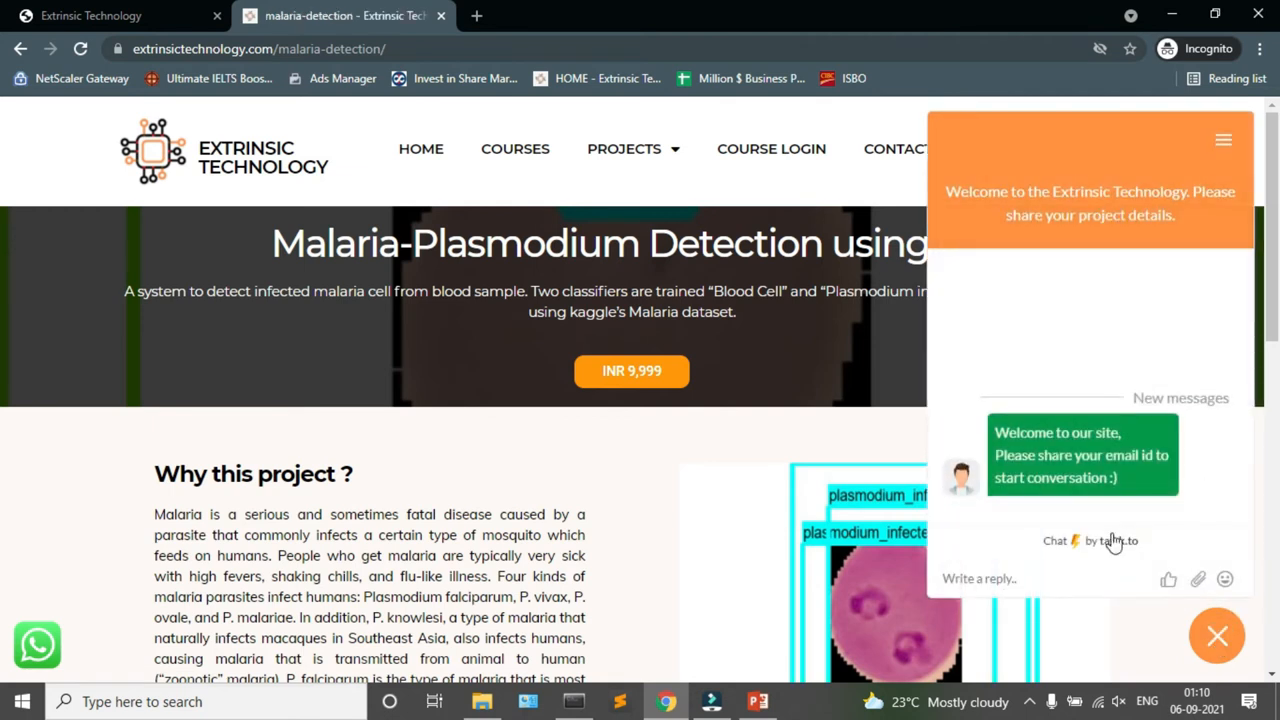
{"action": "left_click", "coordinate": [1010, 578]}
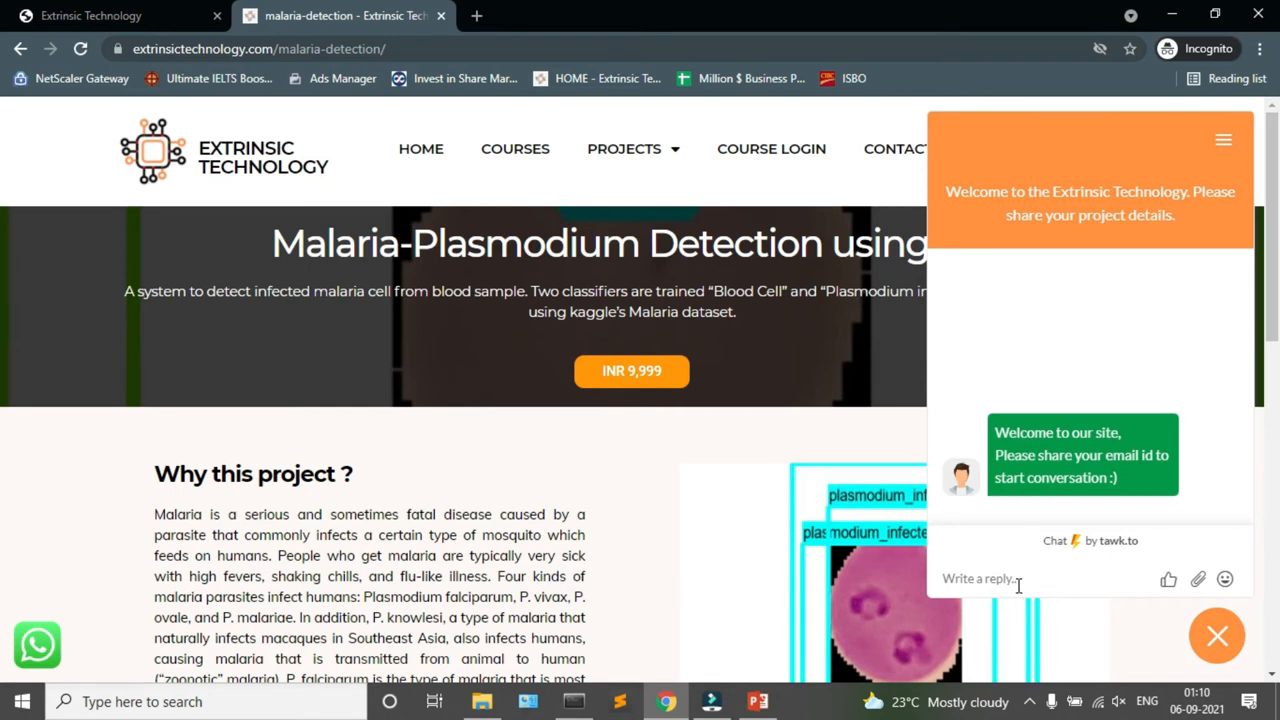
{"action": "mouse_move", "coordinate": [1040, 568]}
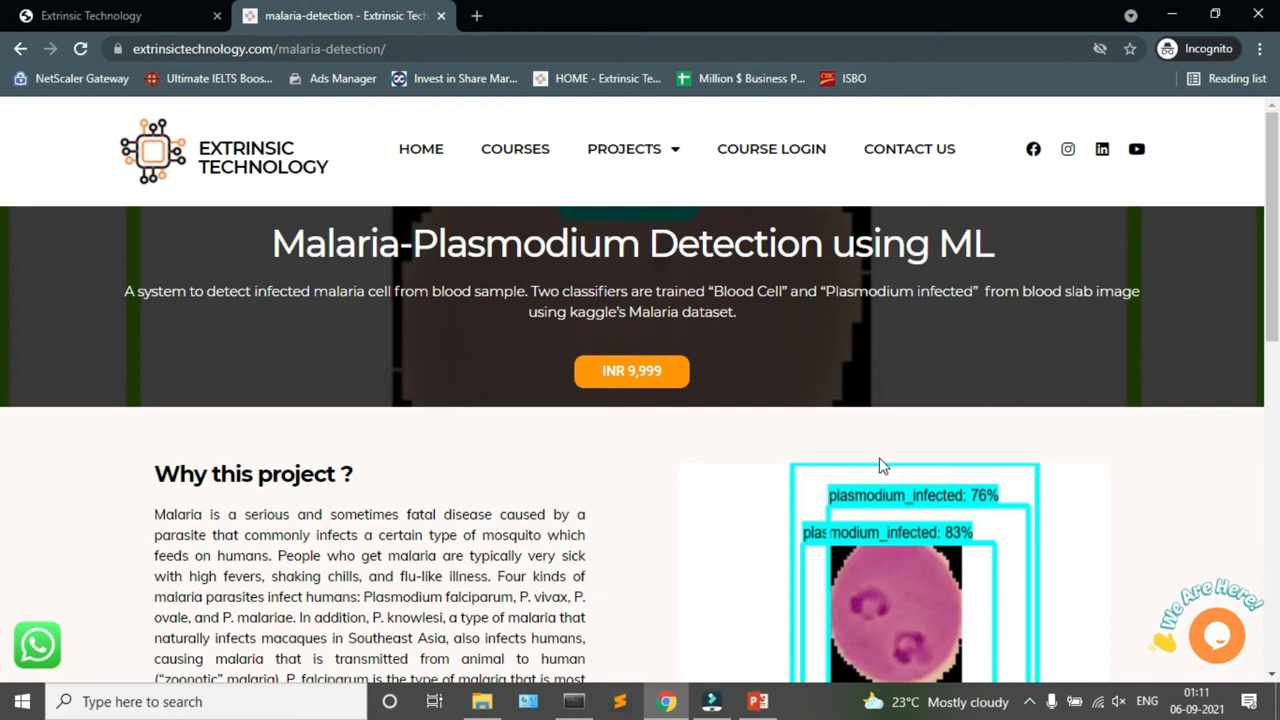
{"action": "mouse_move", "coordinate": [516, 148]}
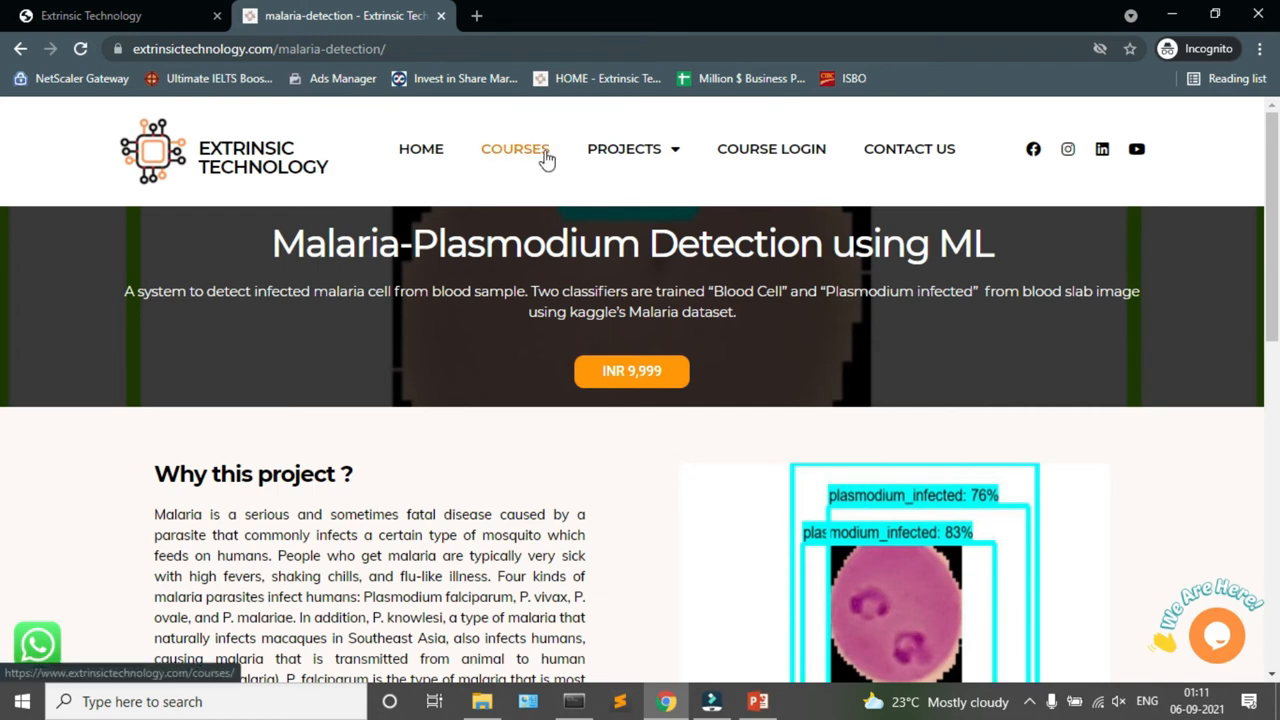
{"action": "left_click", "coordinate": [516, 148]}
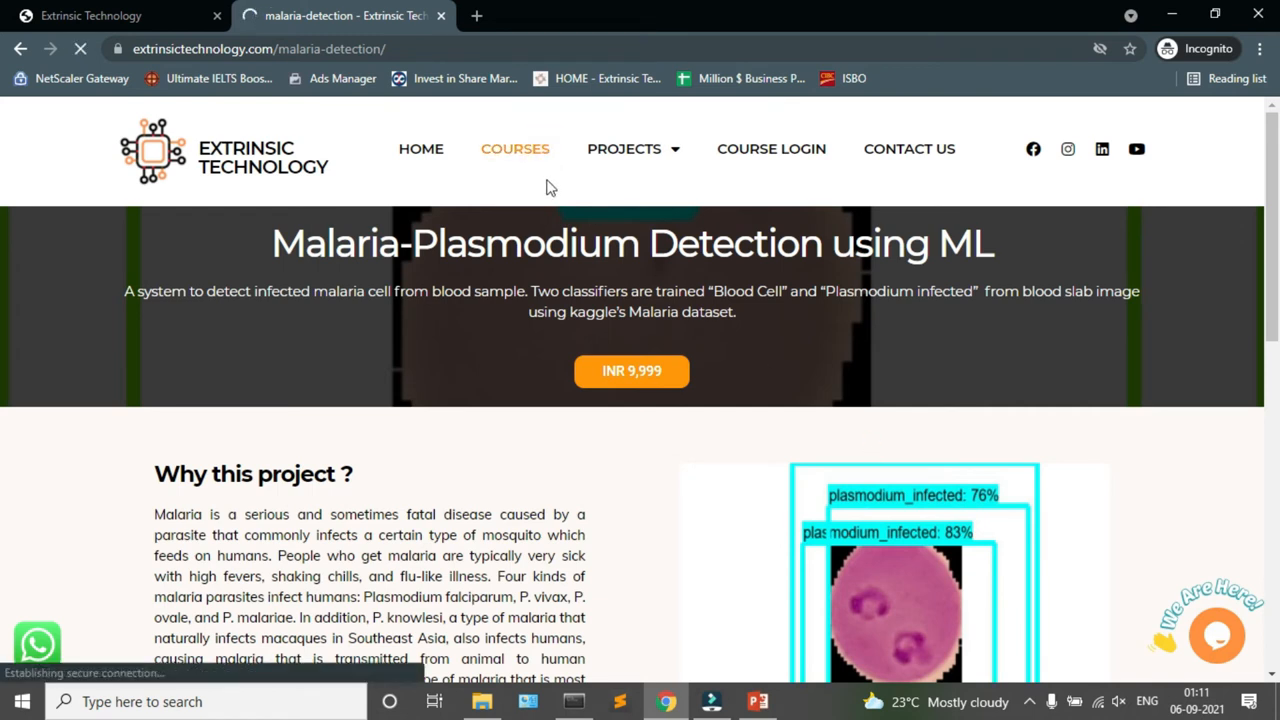
{"action": "left_click", "coordinate": [516, 148]}
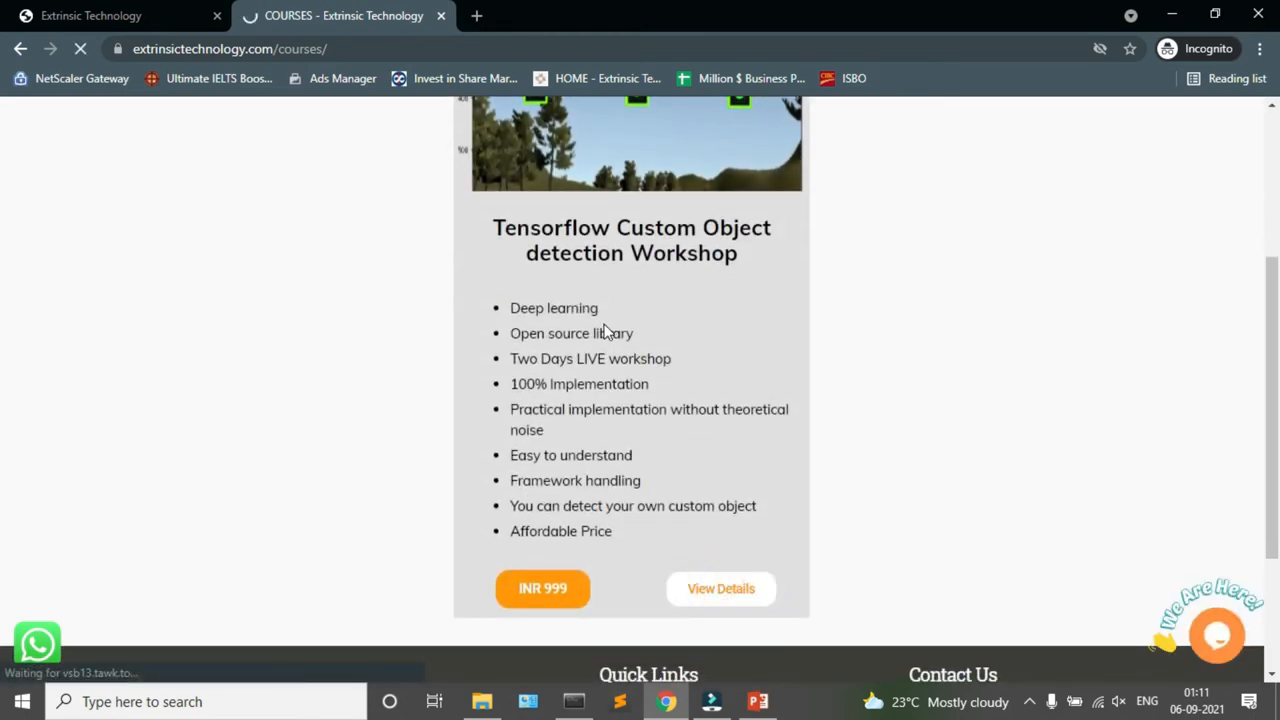
{"action": "left_click", "coordinate": [720, 588]}
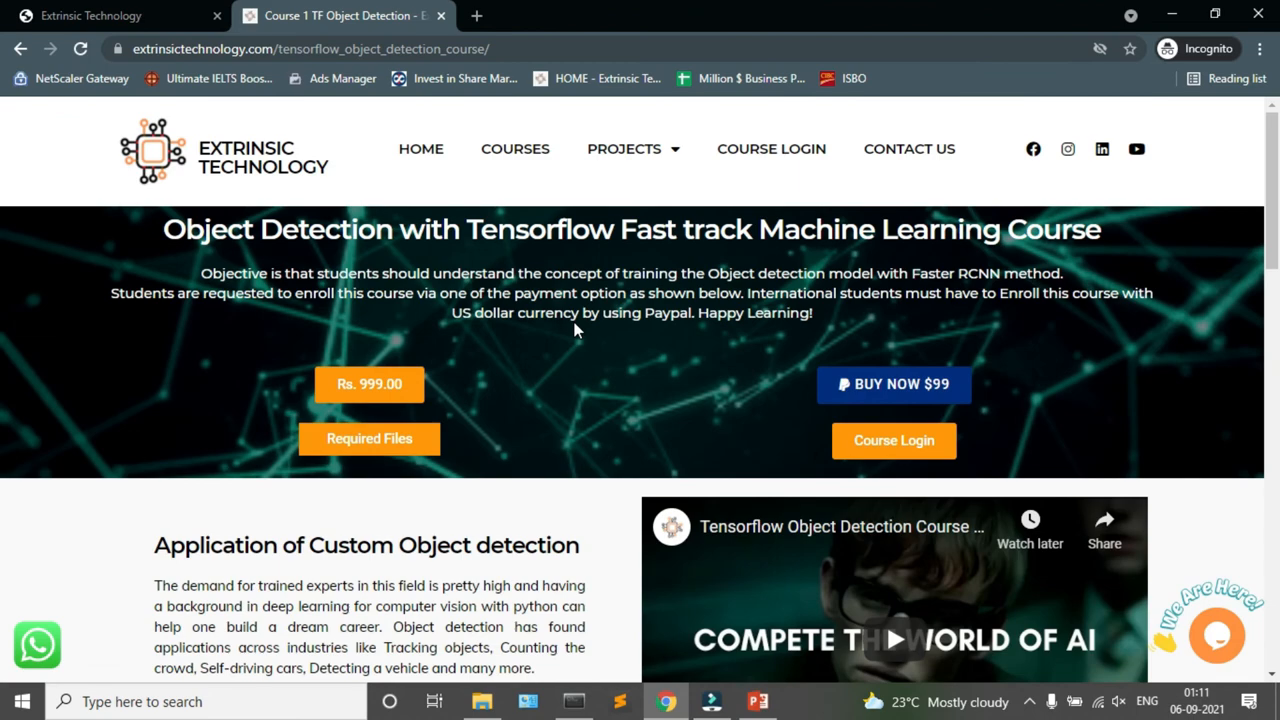
{"action": "scroll", "scroll_direction": "down", "scroll_amount": 3}
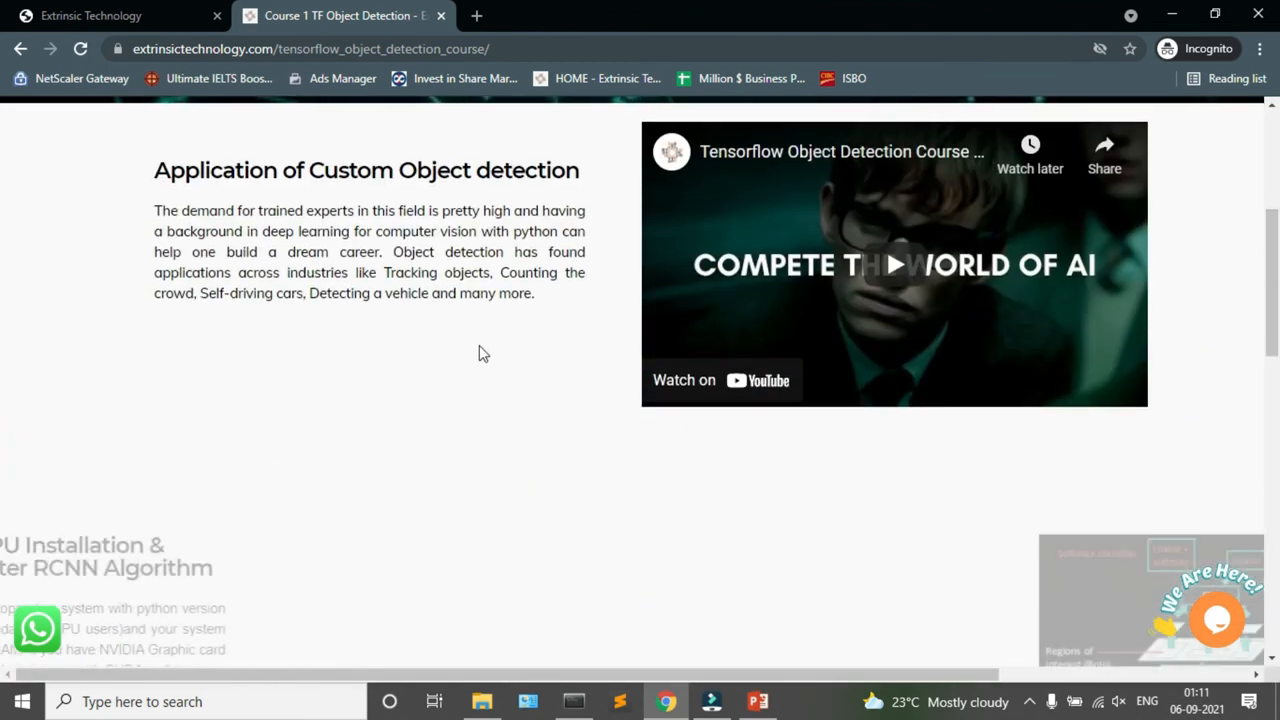
{"action": "scroll", "scroll_direction": "down", "scroll_amount": 3}
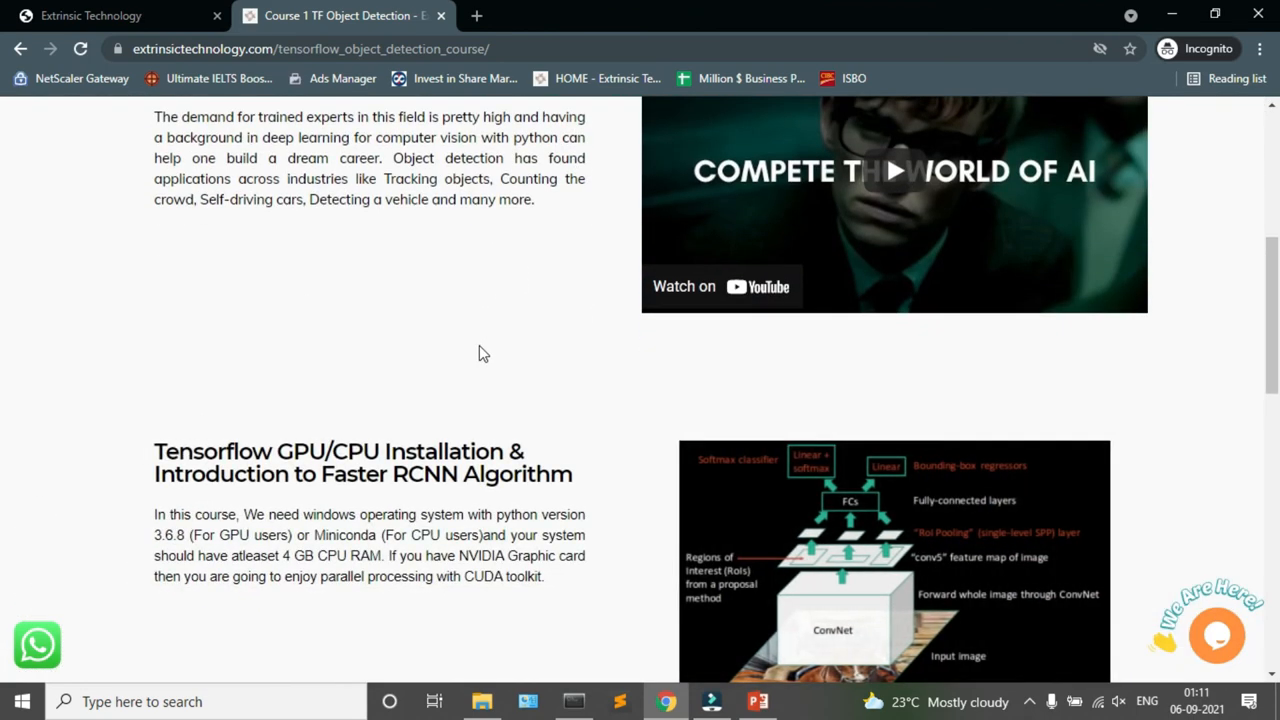
{"action": "scroll", "scroll_direction": "down", "scroll_amount": 3}
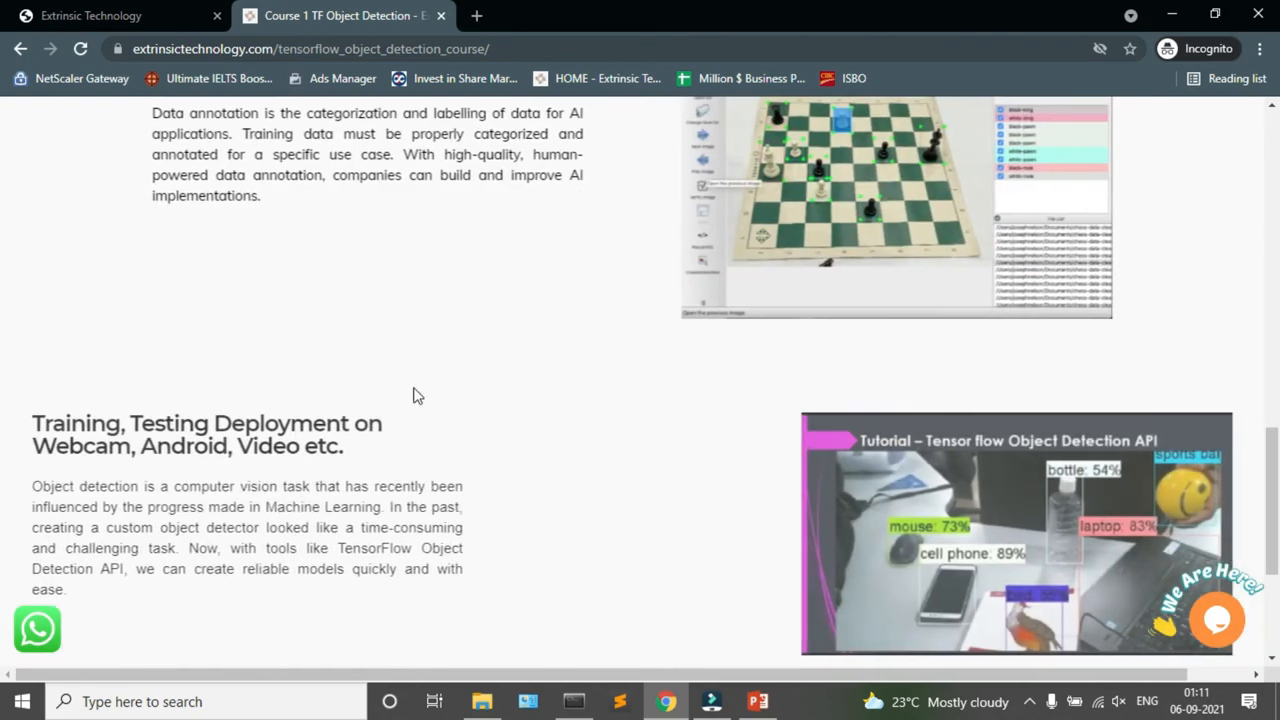
{"action": "scroll", "scroll_direction": "down", "scroll_amount": 3}
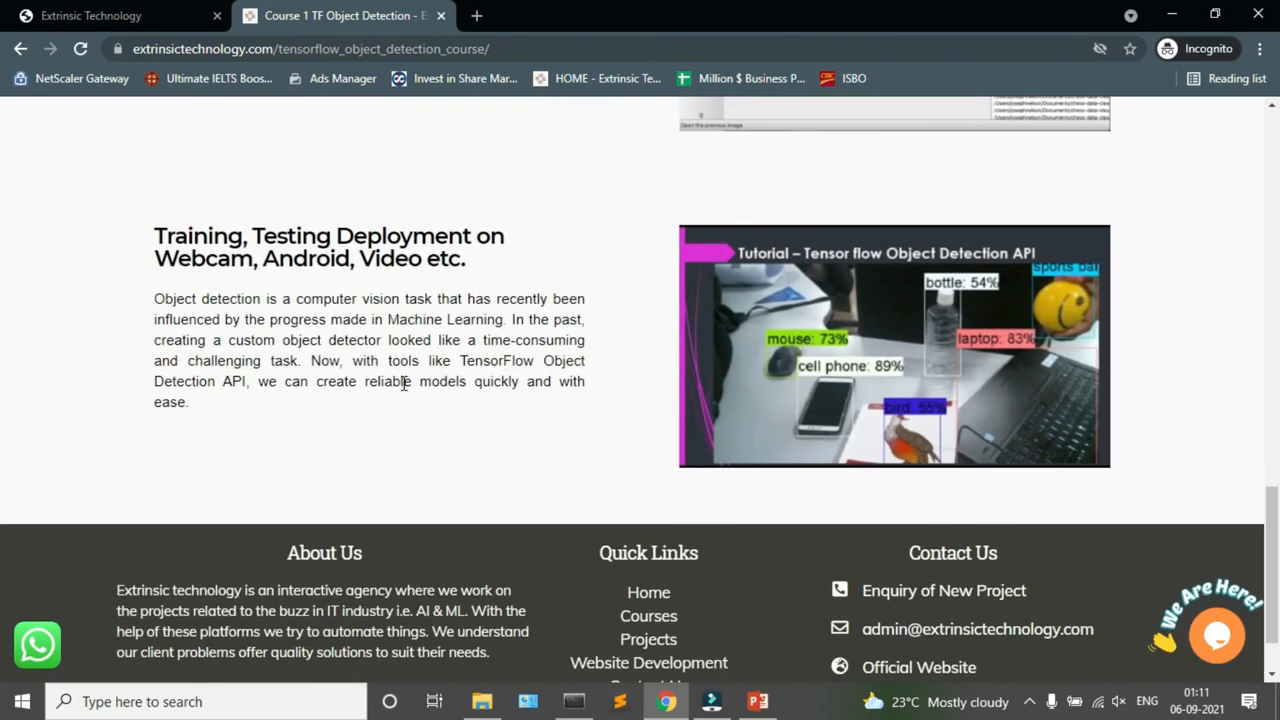
{"action": "scroll", "scroll_direction": "up", "scroll_amount": 3}
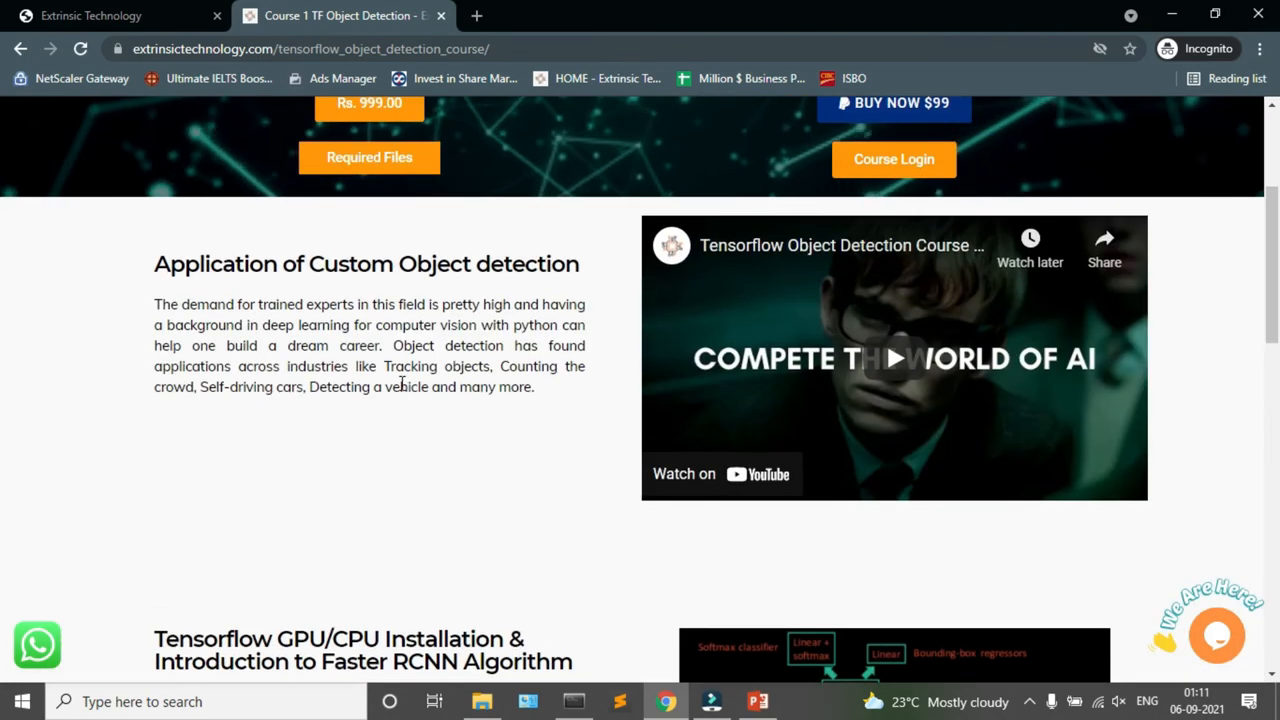
{"action": "scroll", "scroll_direction": "up", "scroll_amount": 3}
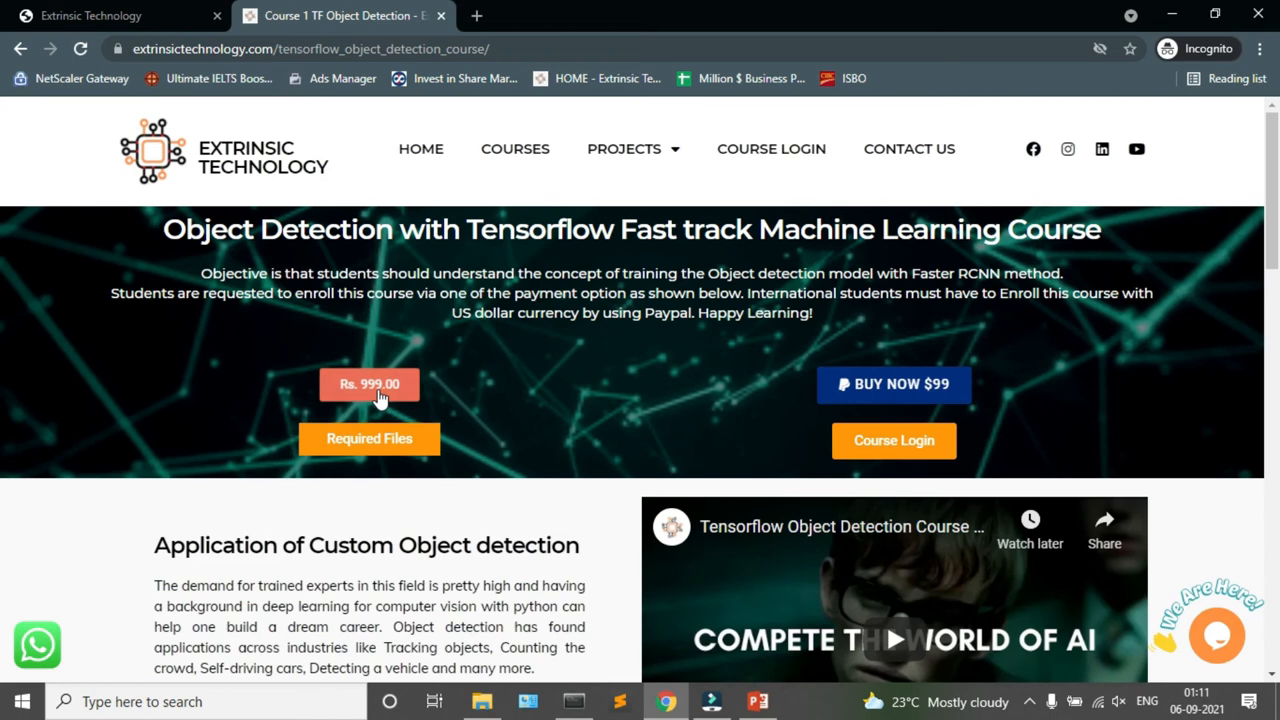
{"action": "mouse_move", "coordinate": [936, 364]}
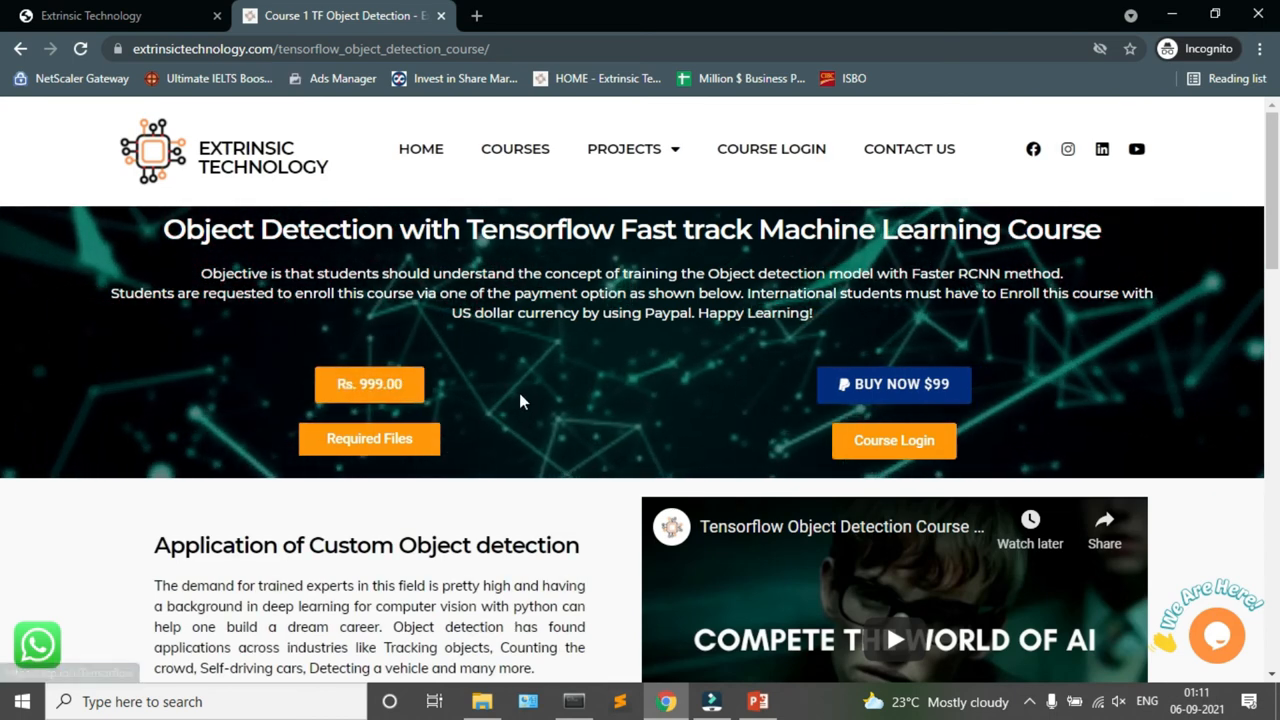
{"action": "mouse_move", "coordinate": [368, 384]}
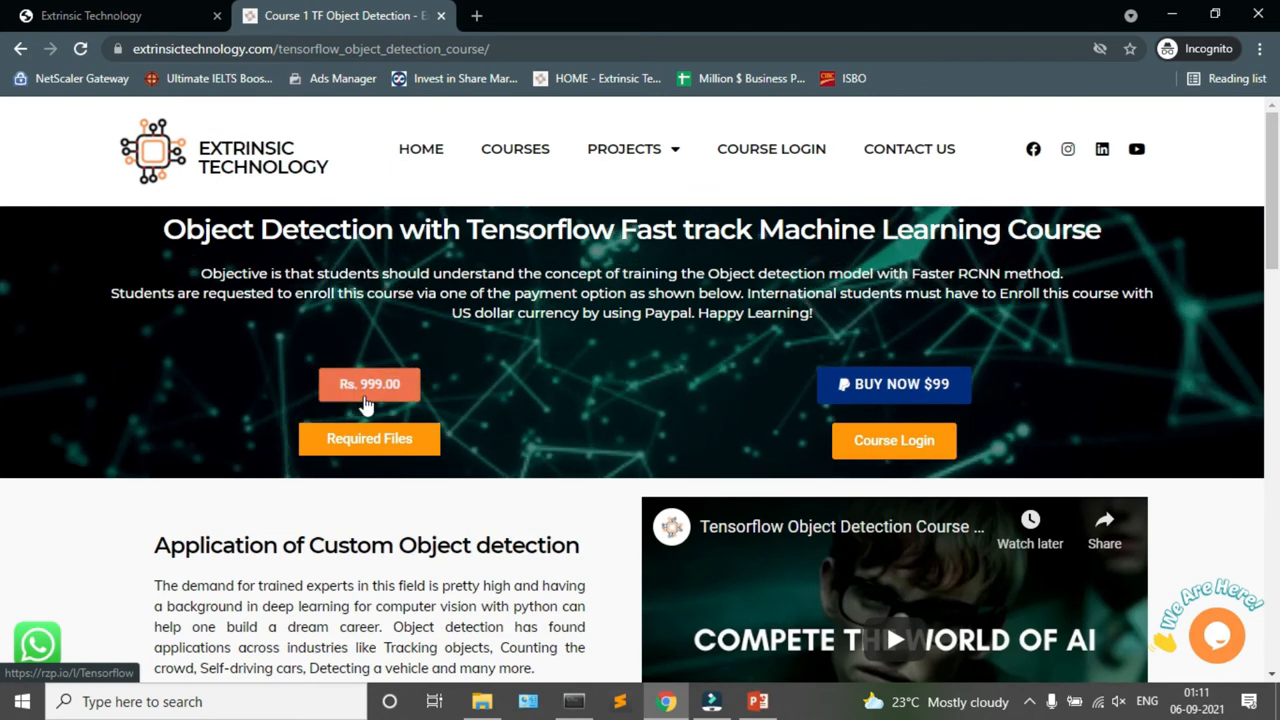
{"action": "mouse_move", "coordinate": [764, 400]}
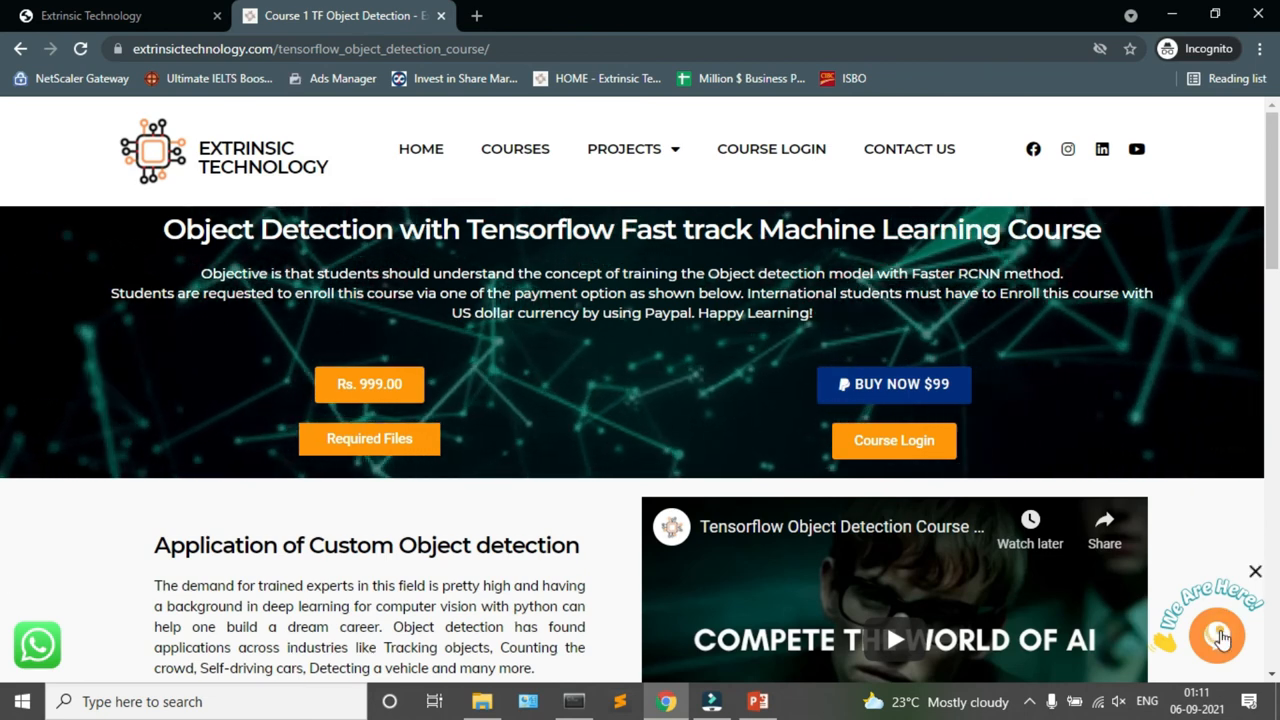
{"action": "left_click", "coordinate": [1216, 636]}
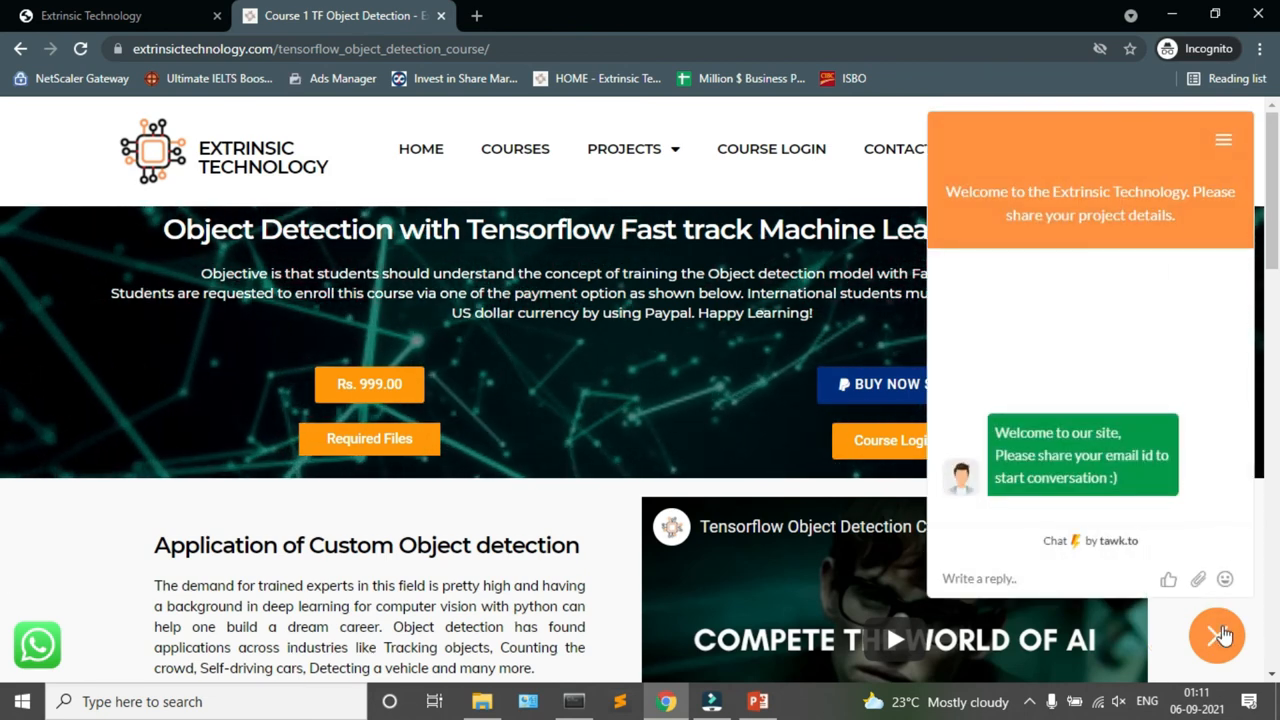
{"action": "left_click", "coordinate": [1216, 636]}
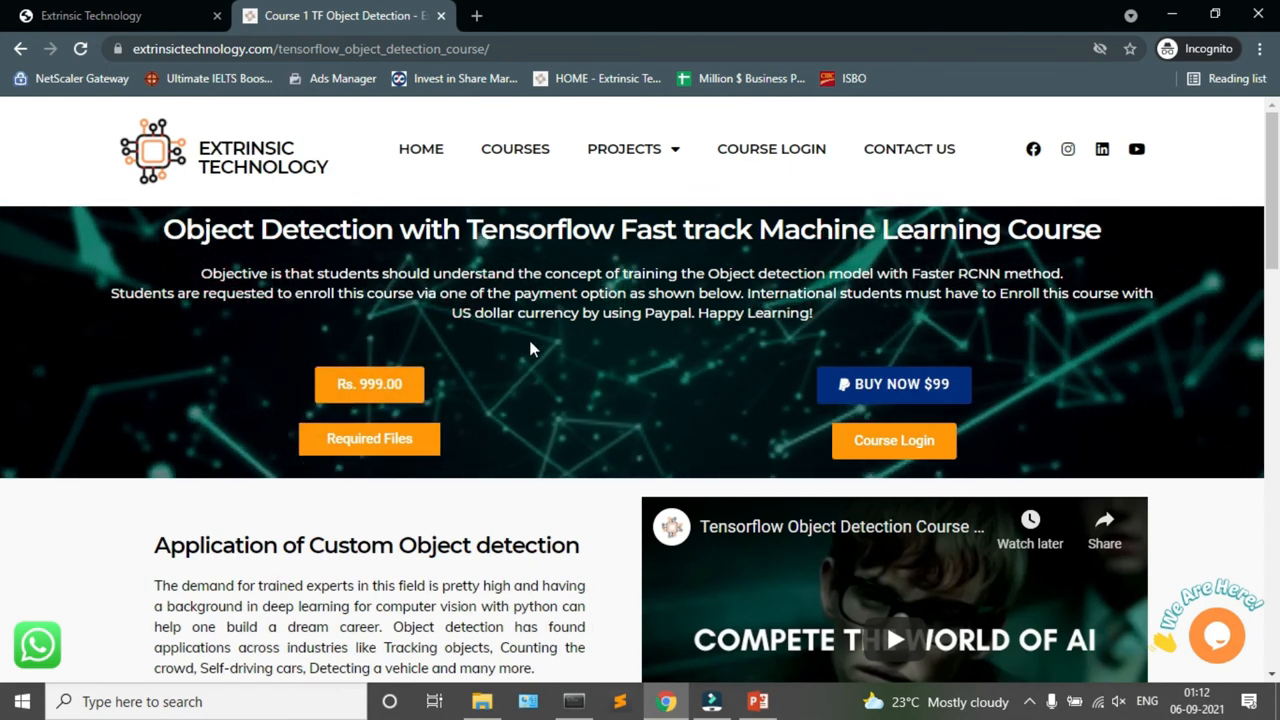
{"action": "mouse_move", "coordinate": [772, 148]}
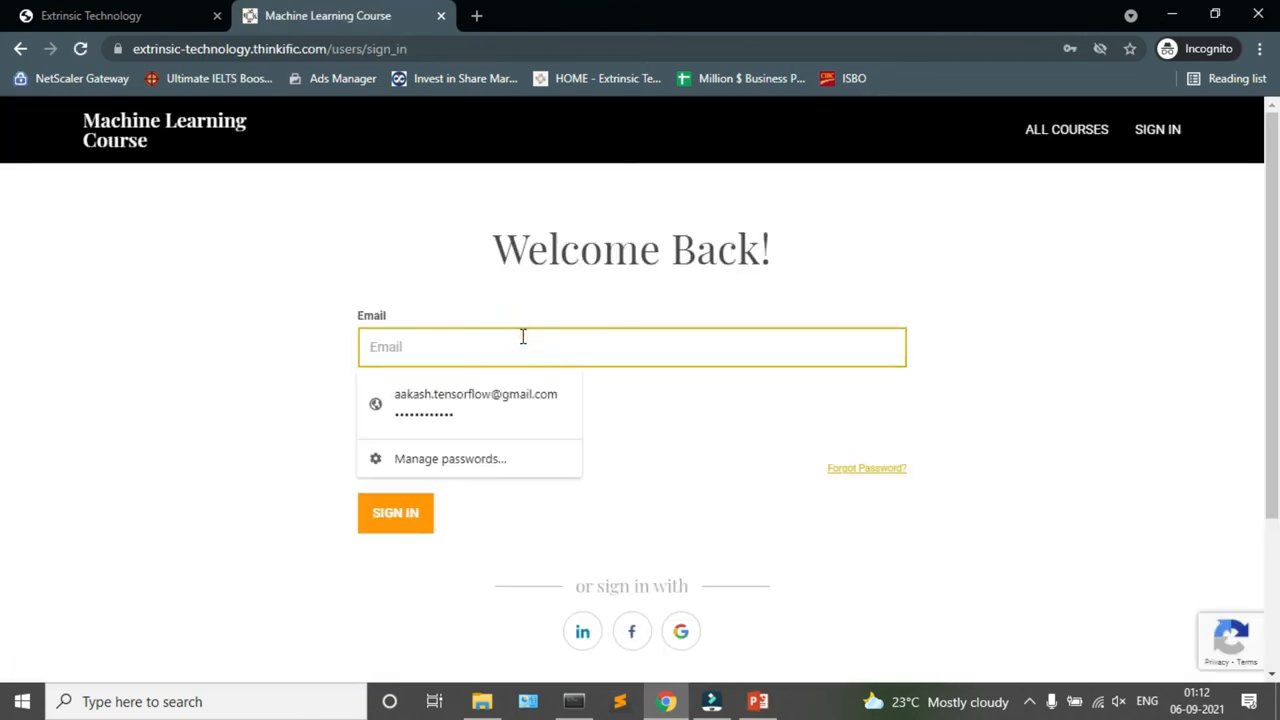
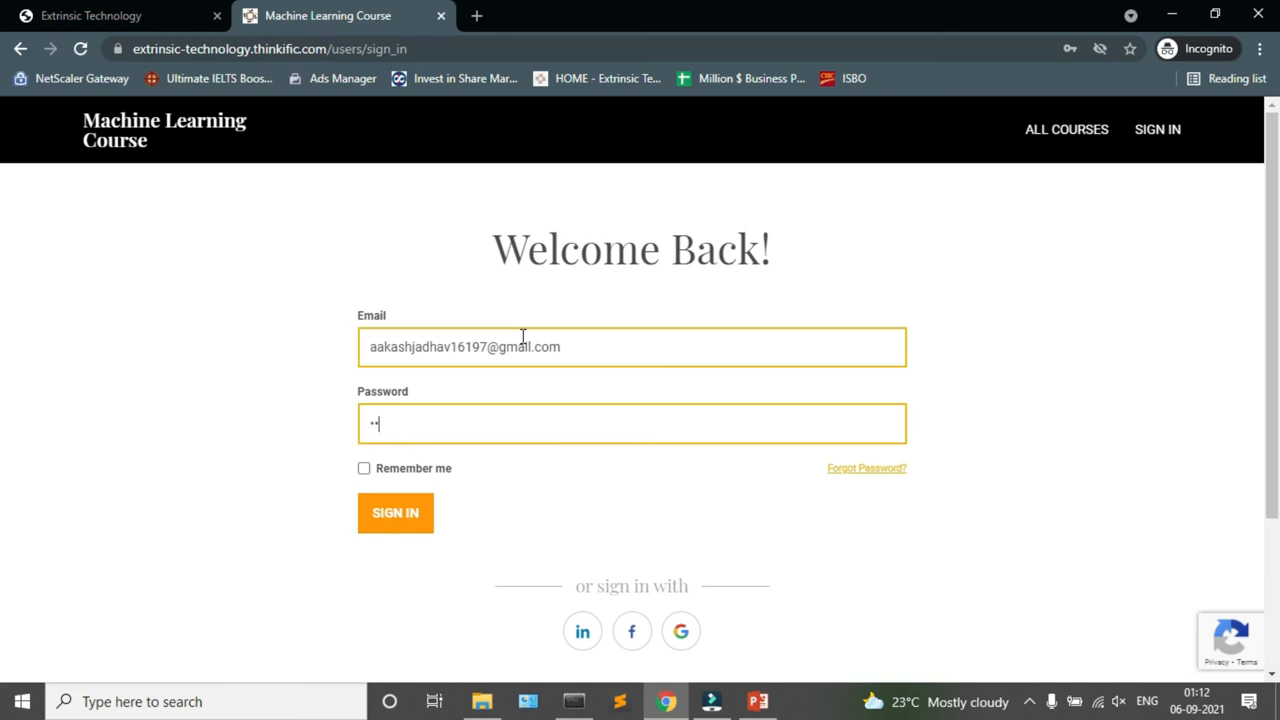
{"action": "type", "text": "password"}
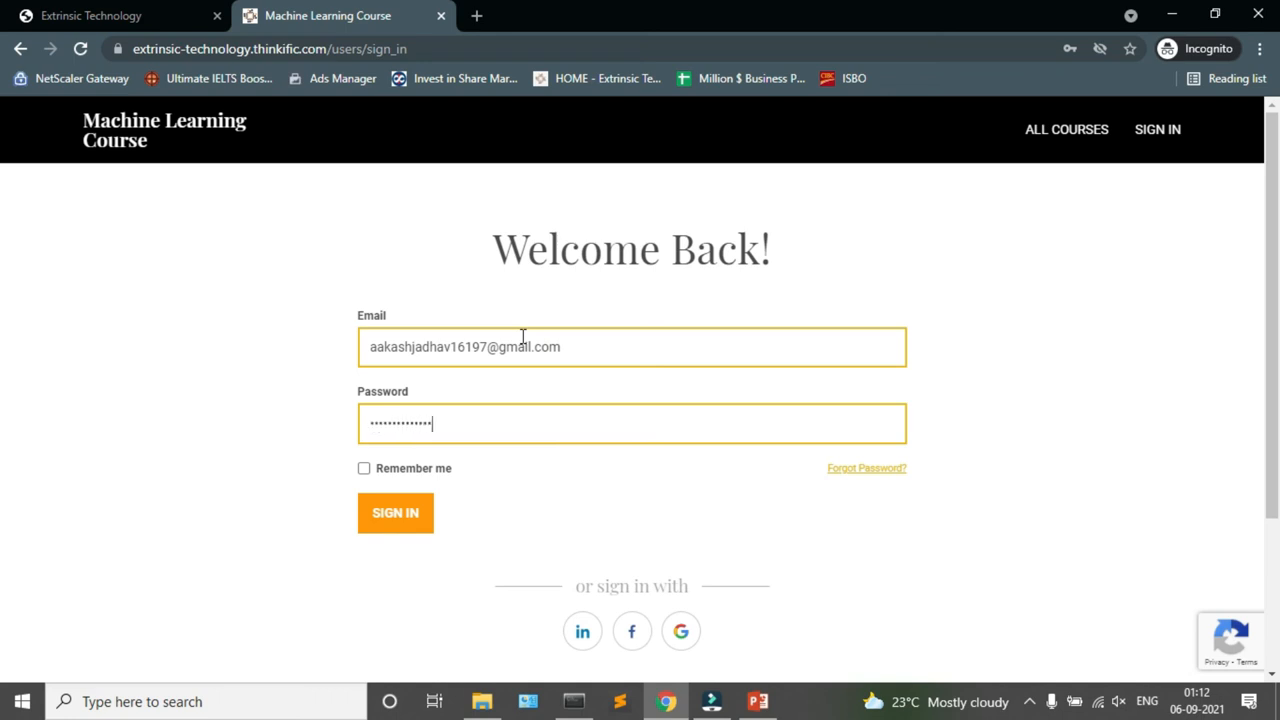
{"action": "left_click", "coordinate": [396, 512]}
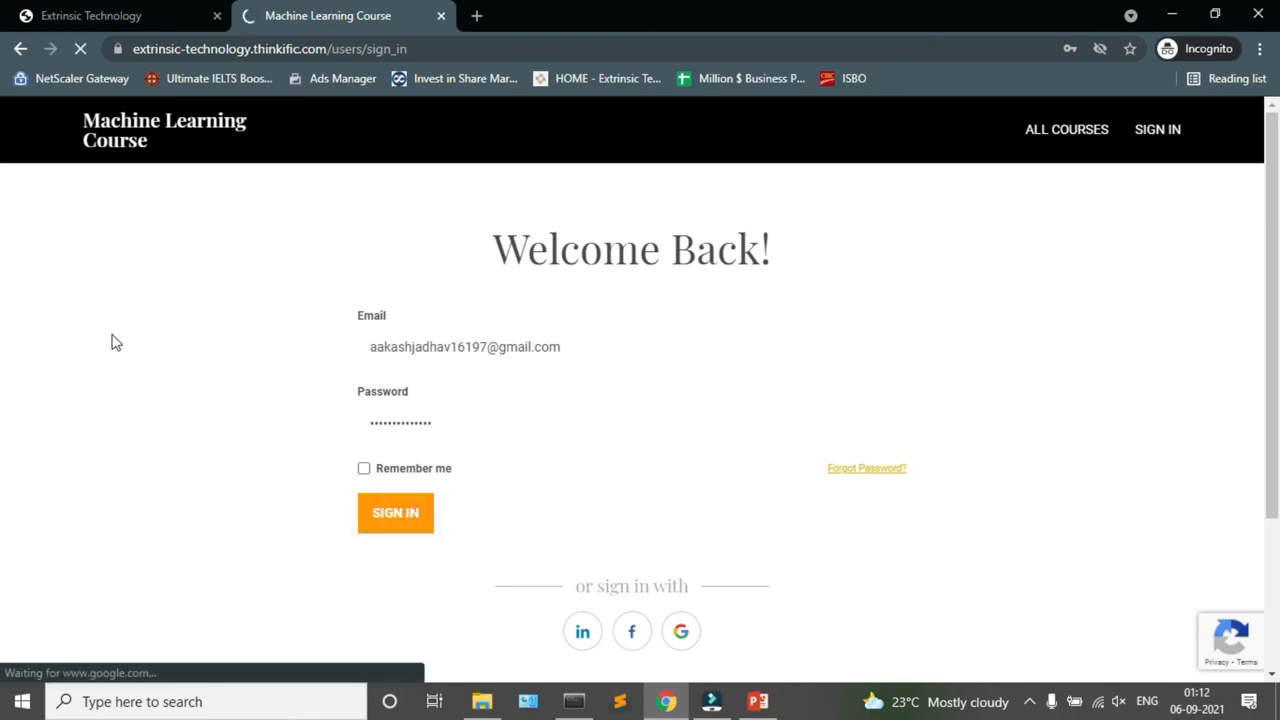
Start the Custom Object Detection Course from the My courses dashboard, landing on its Course Preview lesson
{"action": "left_click", "coordinate": [396, 512]}
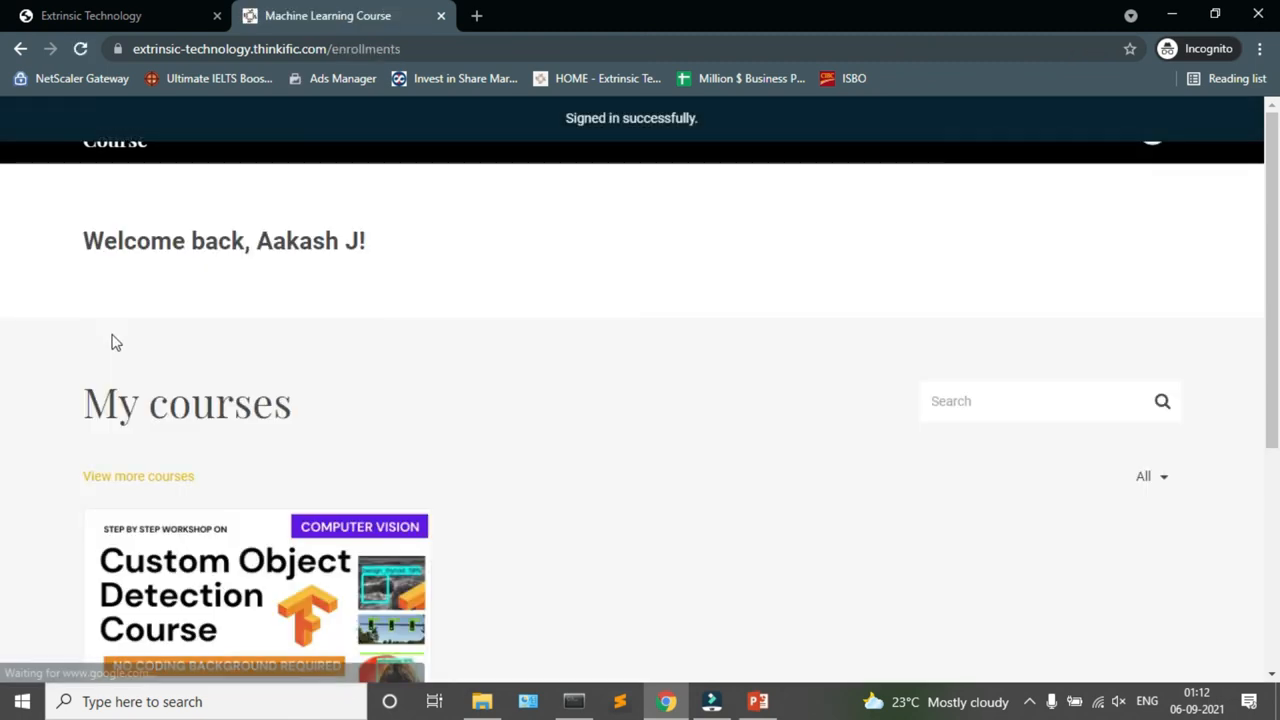
{"action": "scroll", "scroll_direction": "down", "scroll_amount": 3}
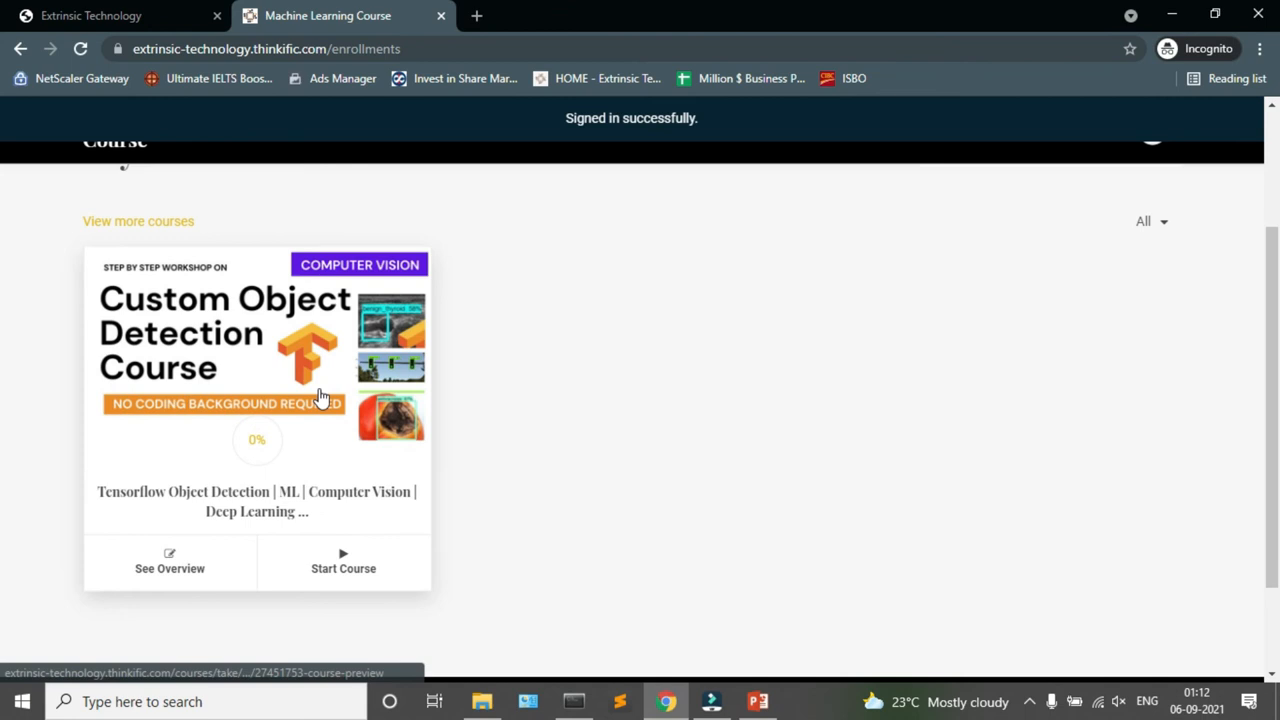
{"action": "left_click", "coordinate": [344, 560]}
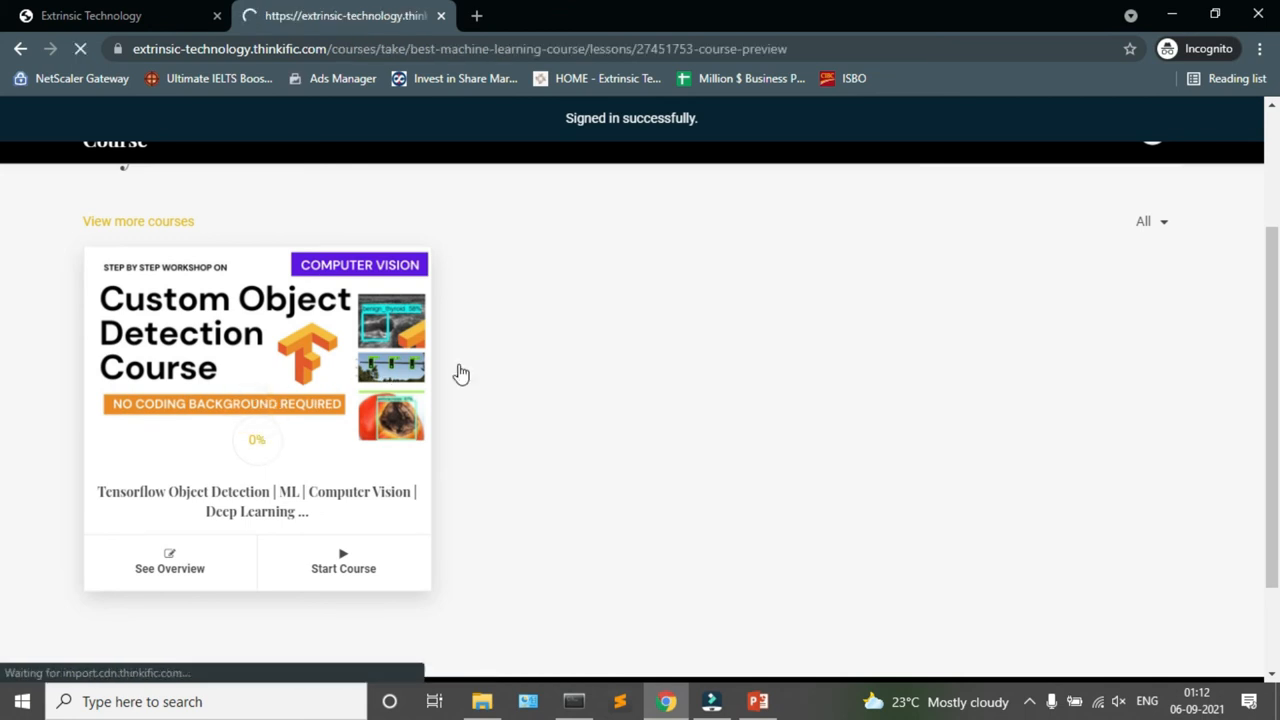
{"action": "left_click", "coordinate": [344, 568]}
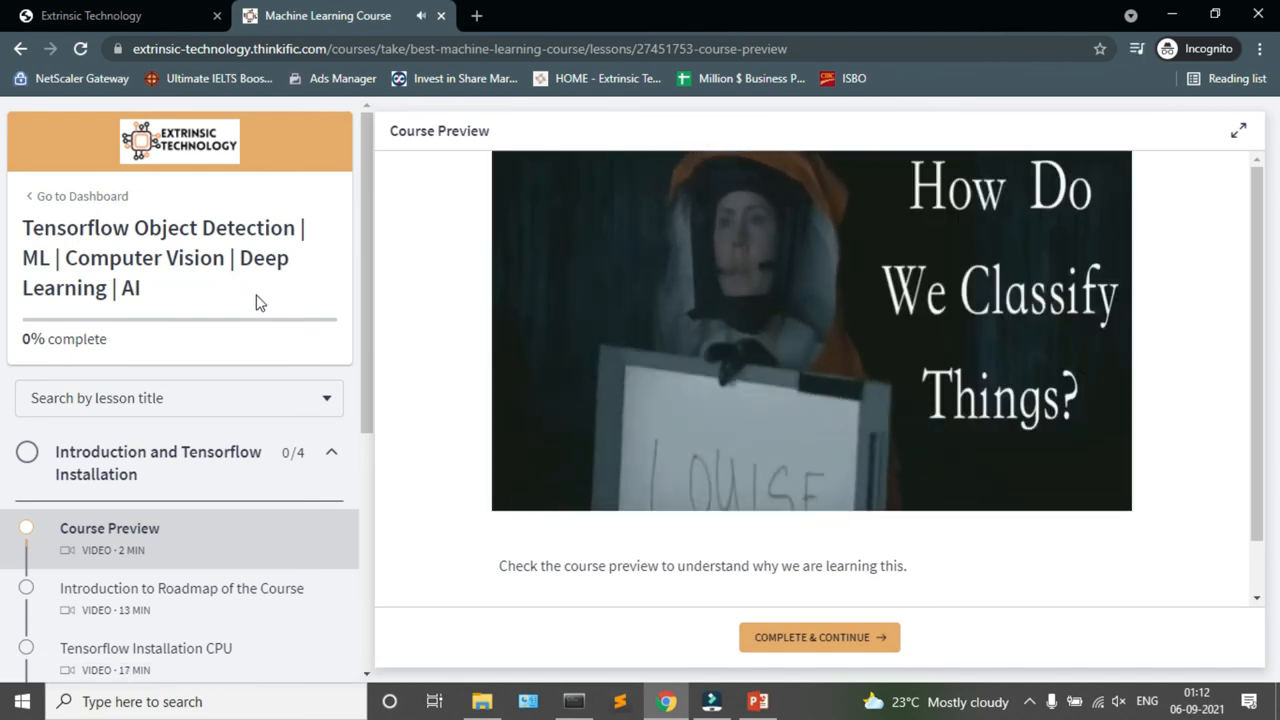
Switch to the Dataset Preparation and Labelling Tool lesson with its video and Course Files.pdf download
{"action": "scroll", "scroll_direction": "down", "scroll_amount": 3}
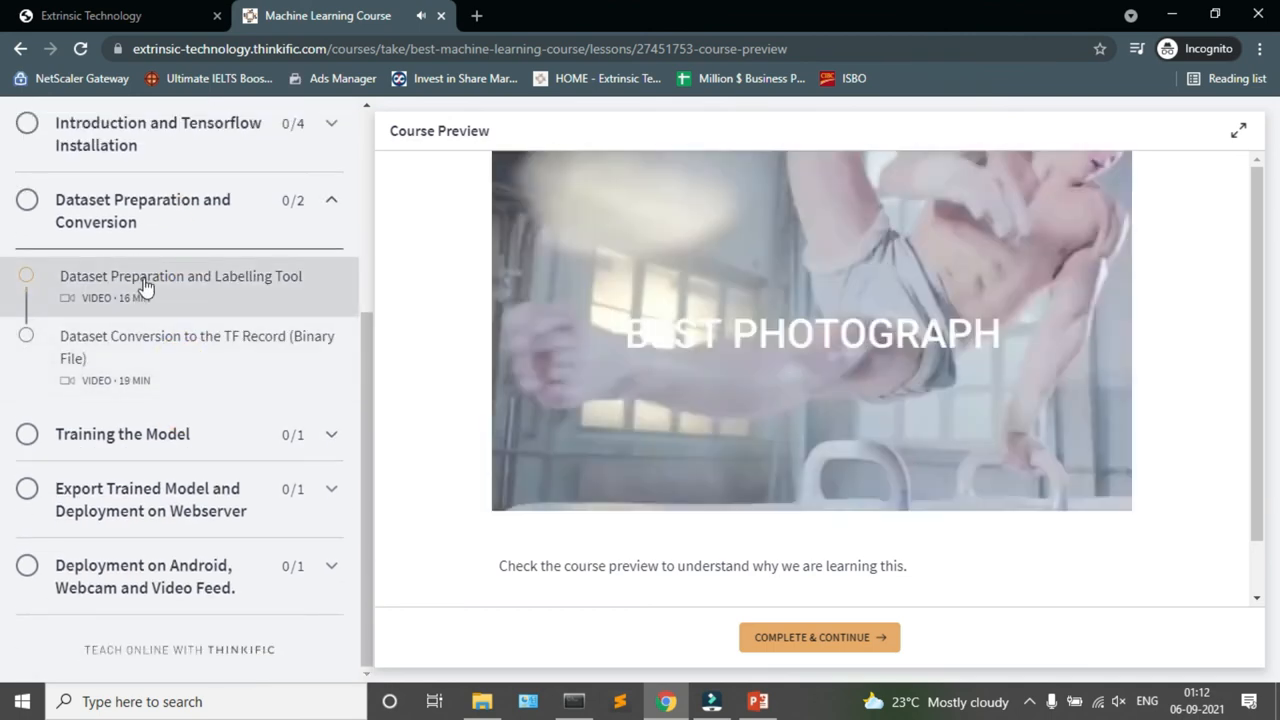
{"action": "left_click", "coordinate": [180, 276]}
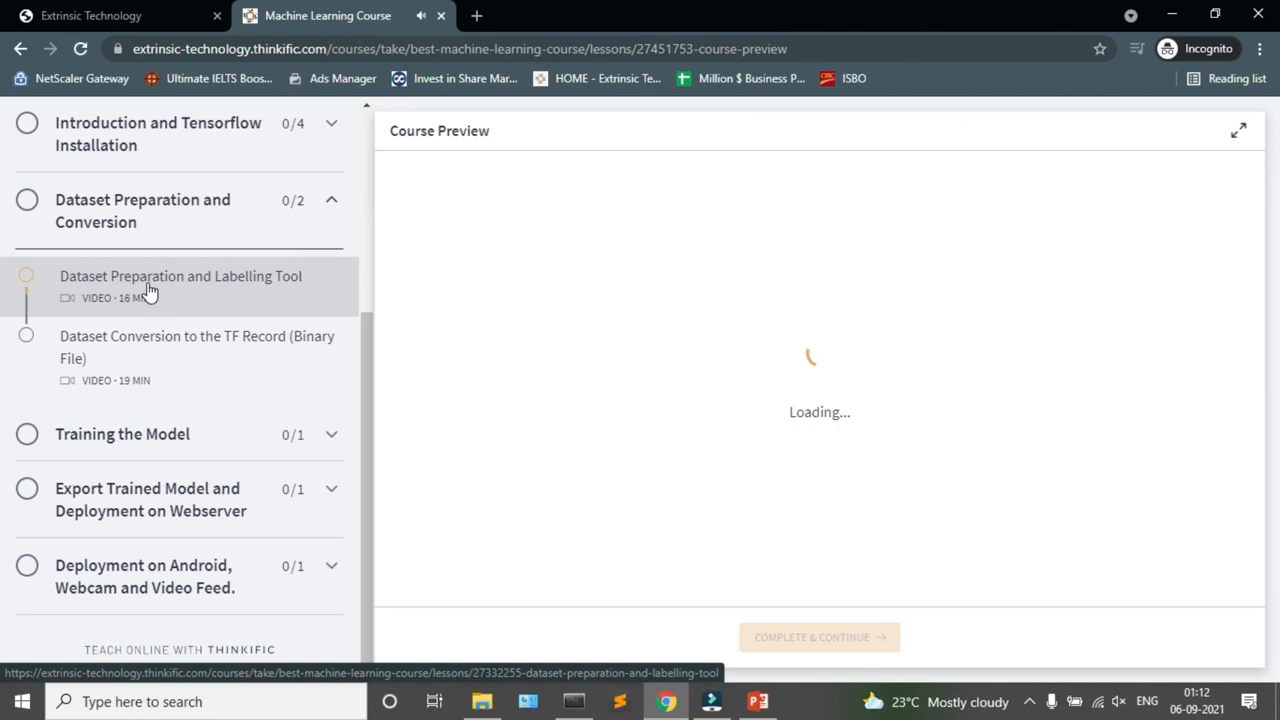
{"action": "left_click", "coordinate": [180, 276]}
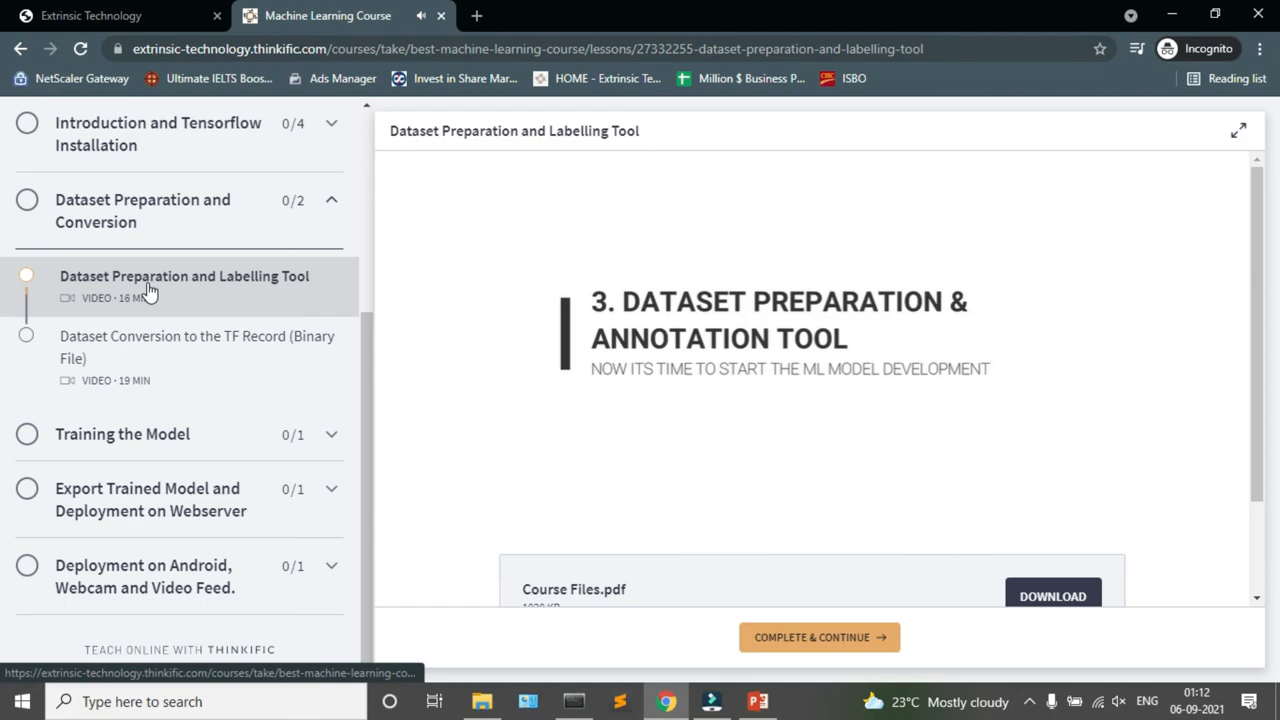
{"action": "scroll", "scroll_direction": "up", "scroll_amount": 3}
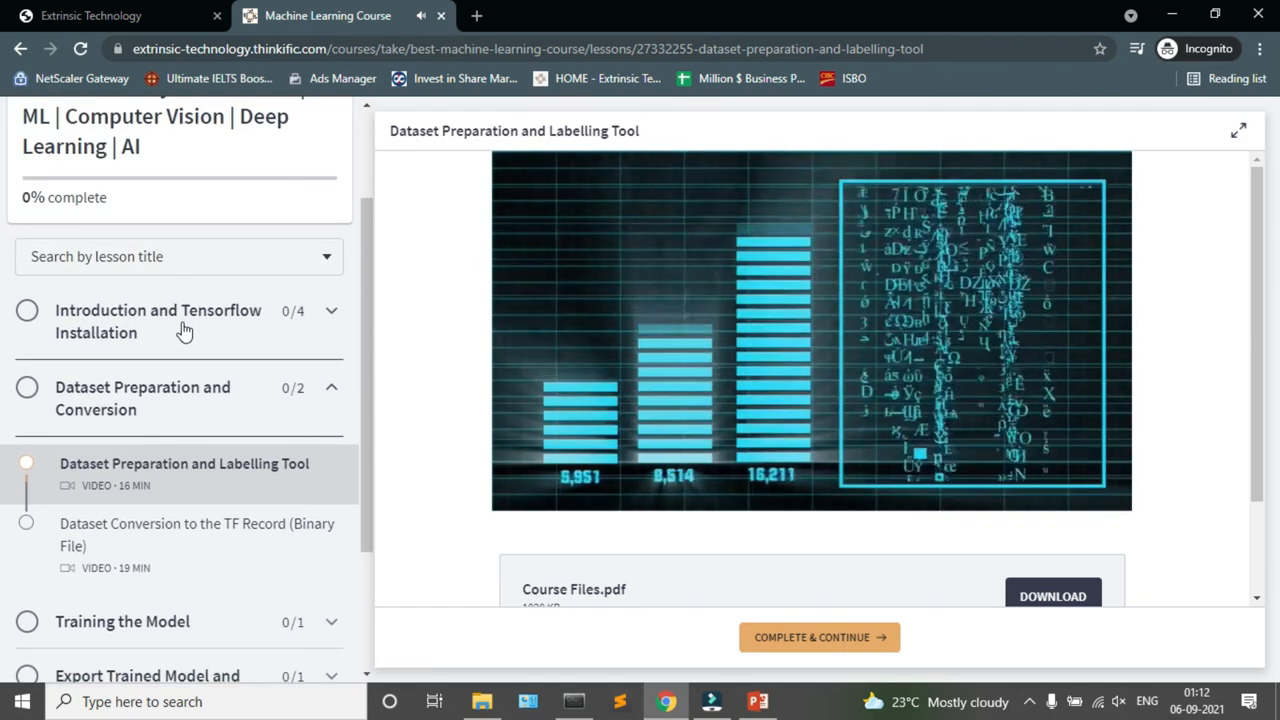
{"action": "scroll", "scroll_direction": "down", "scroll_amount": 3}
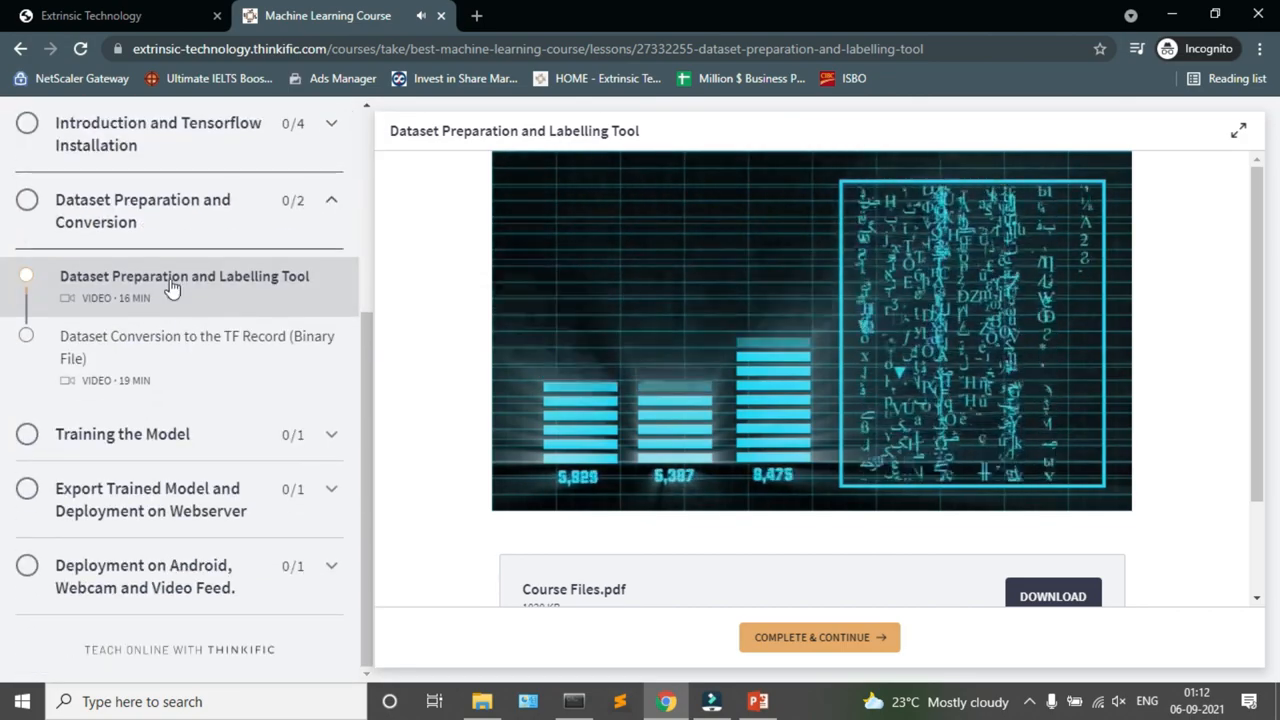